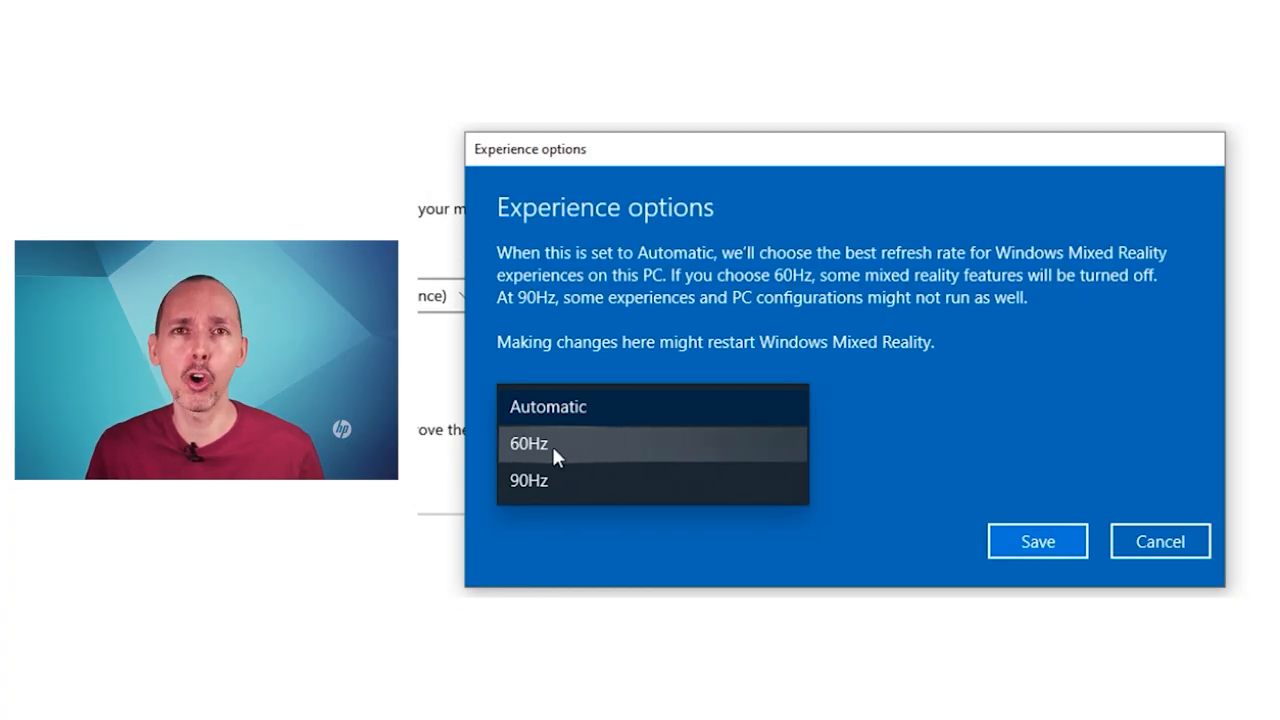
{"action": "mouse_move", "coordinate": [564, 439]}
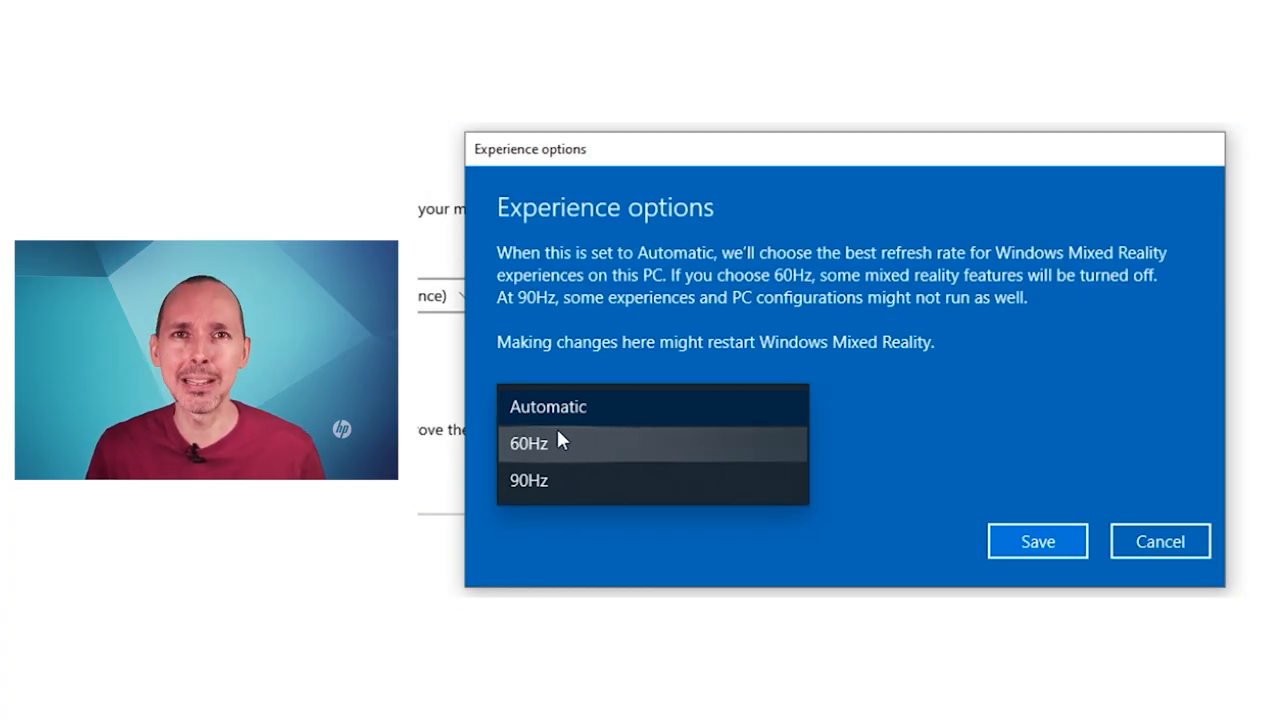
- Change the Windows Mixed Reality refresh rate from Automatic to 60Hz
{"action": "left_click", "coordinate": [560, 442]}
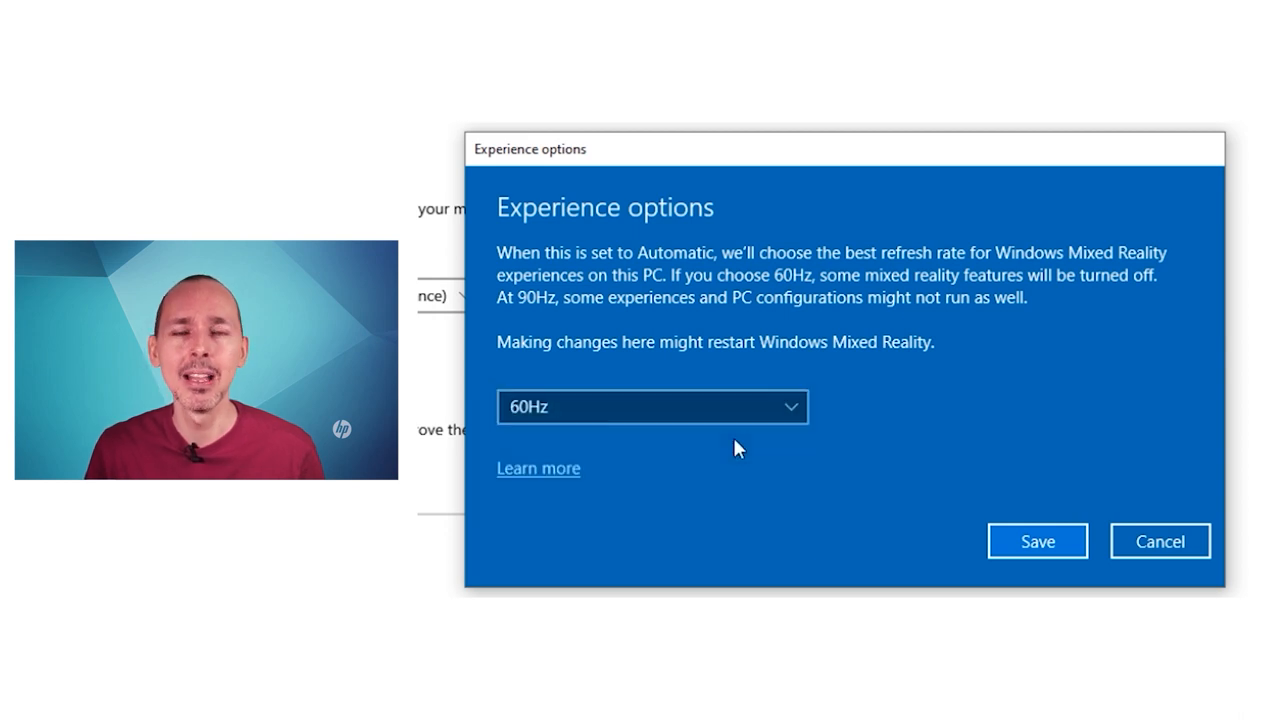
{"action": "mouse_move", "coordinate": [1037, 541]}
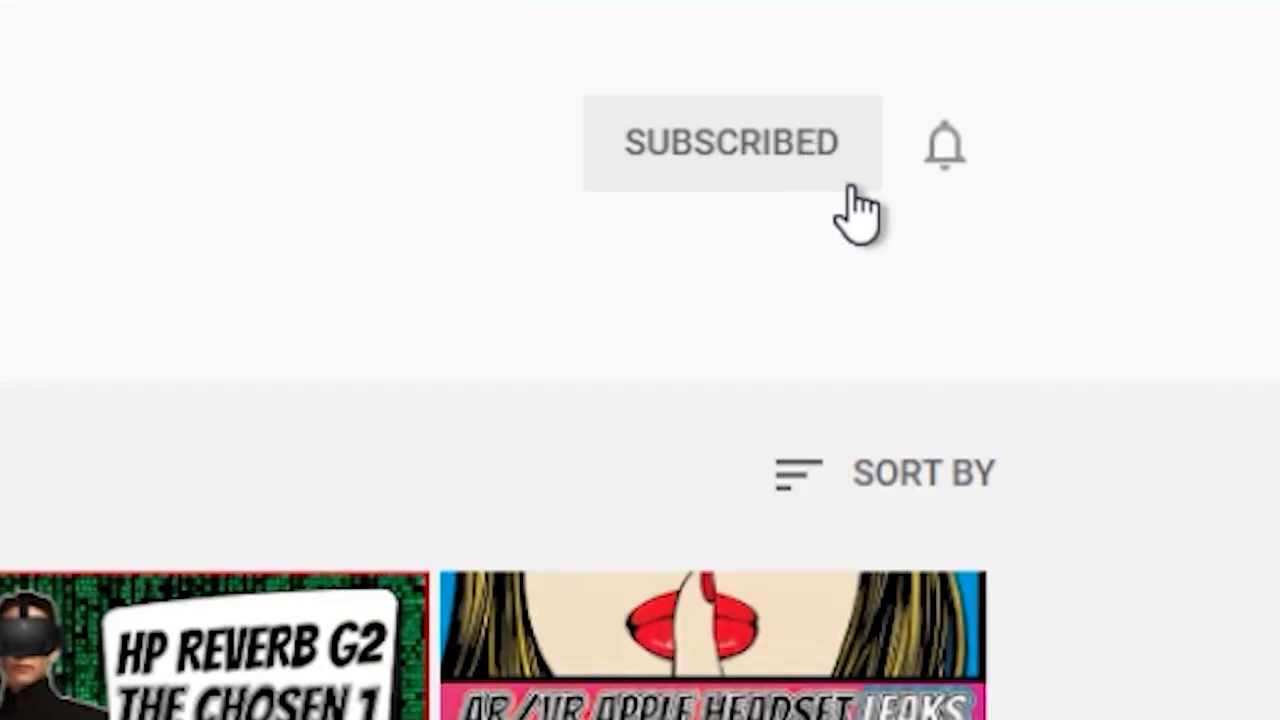
{"action": "left_click", "coordinate": [944, 145]}
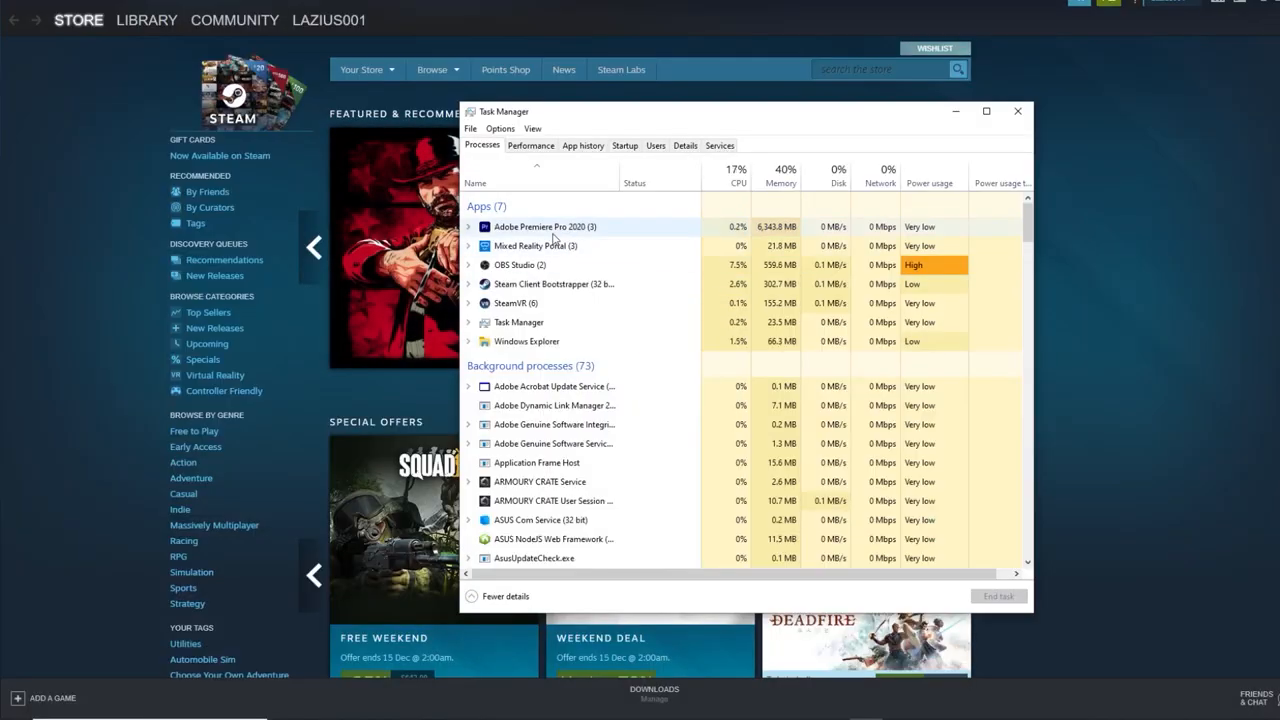
- End the Mixed Reality Portal task, then act on the Steam Client Bootstrapper process
{"action": "right_click", "coordinate": [530, 245]}
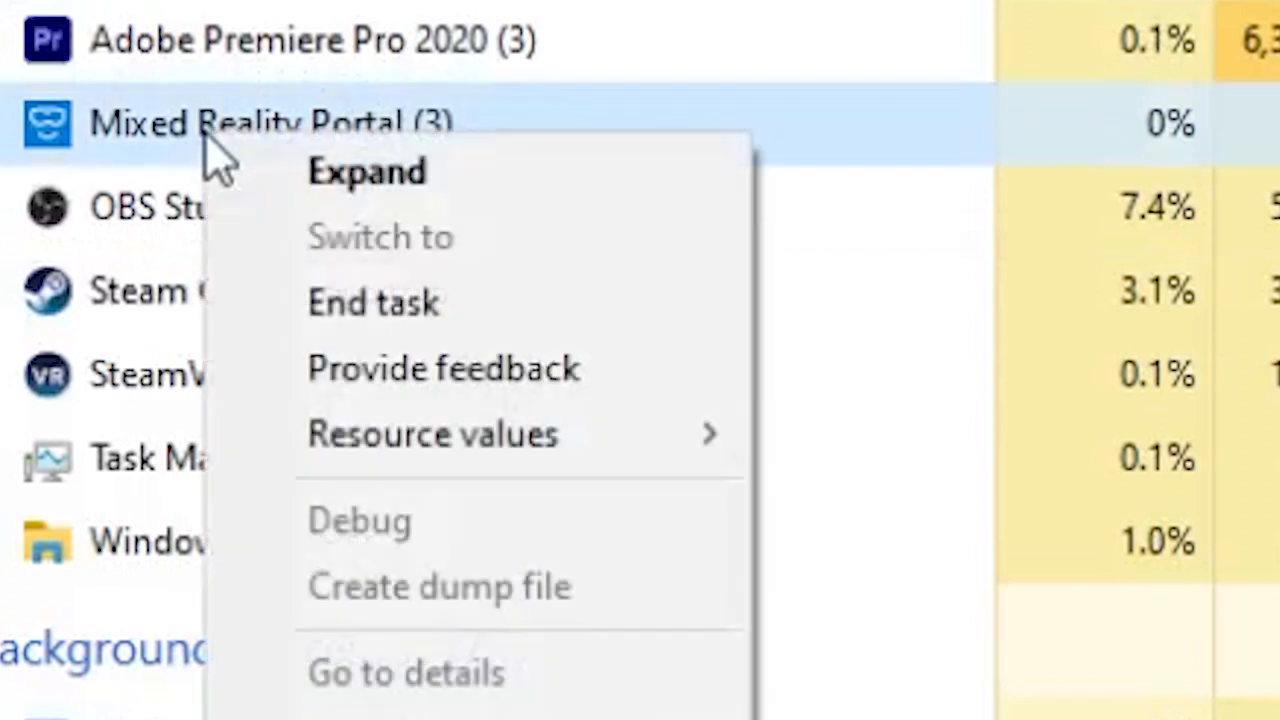
{"action": "mouse_move", "coordinate": [290, 200]}
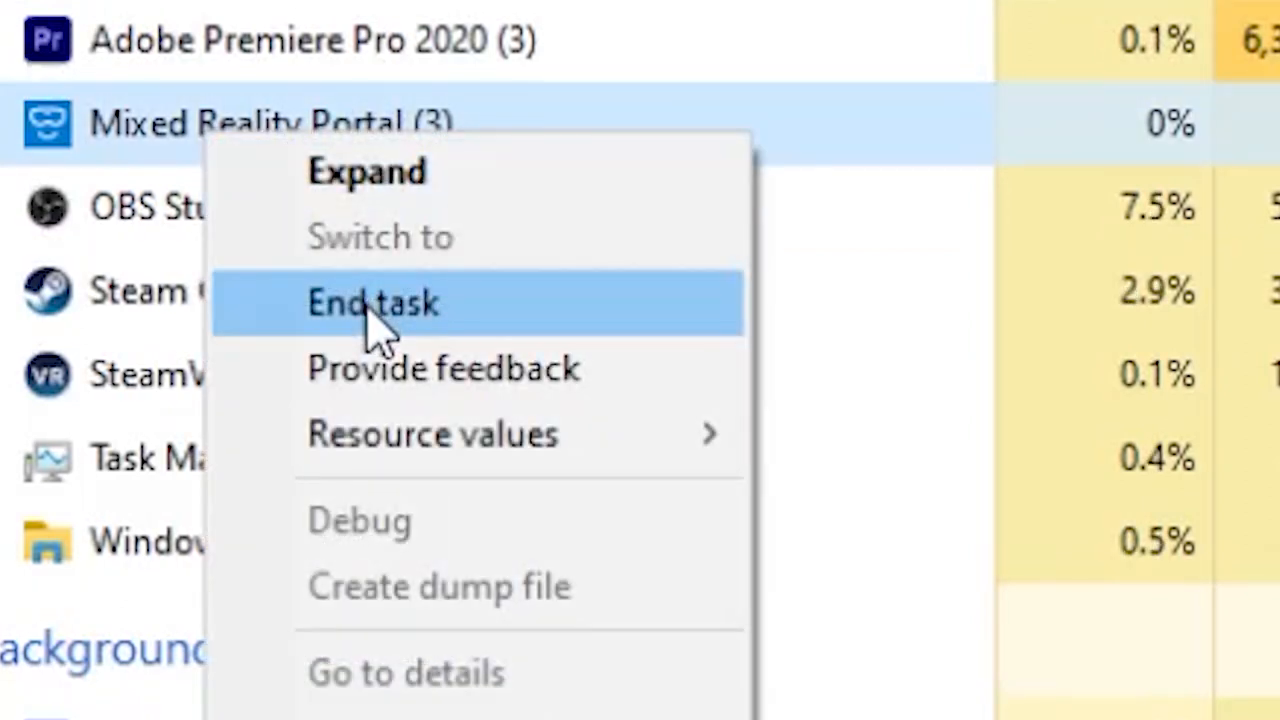
{"action": "left_click", "coordinate": [372, 303]}
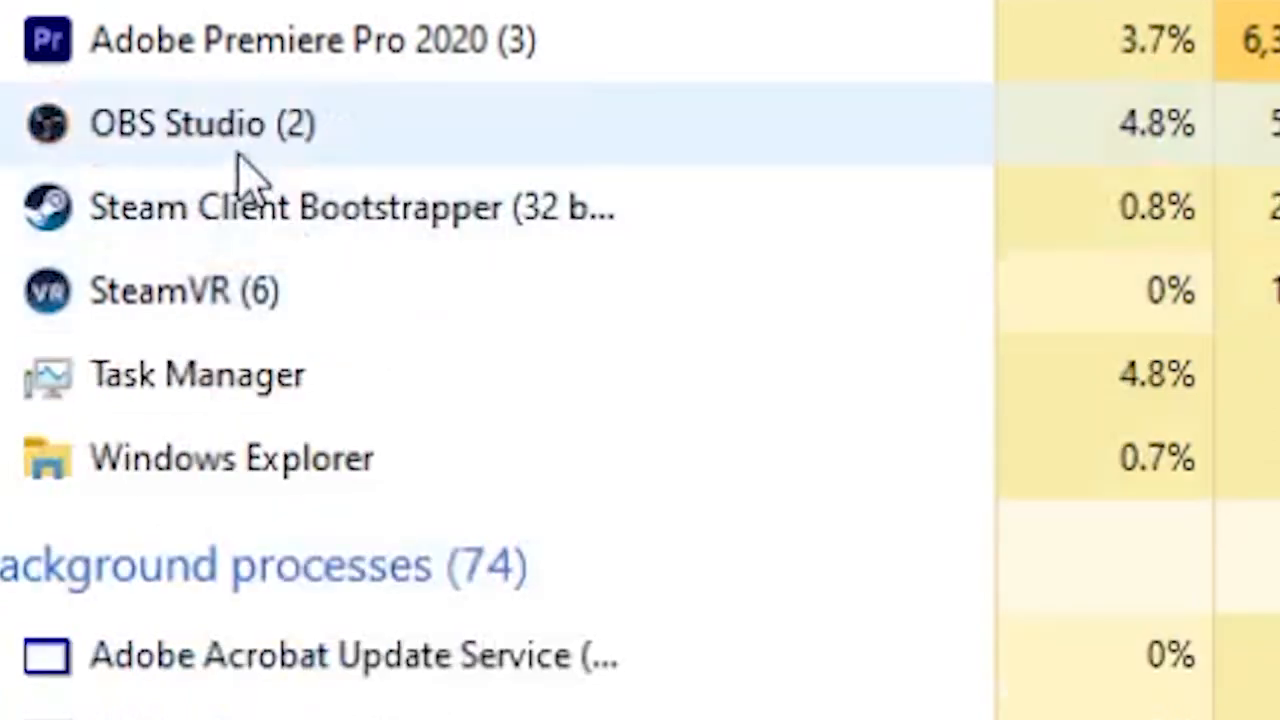
{"action": "right_click", "coordinate": [230, 210]}
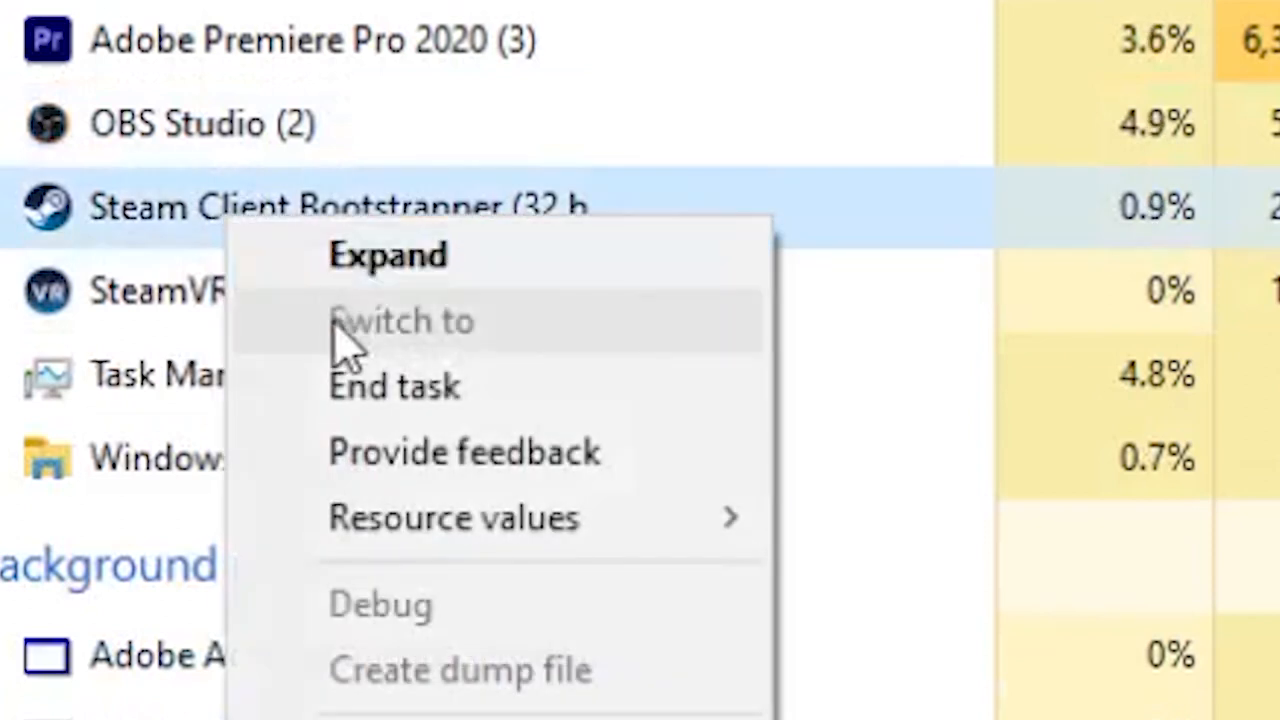
{"action": "left_click", "coordinate": [394, 387]}
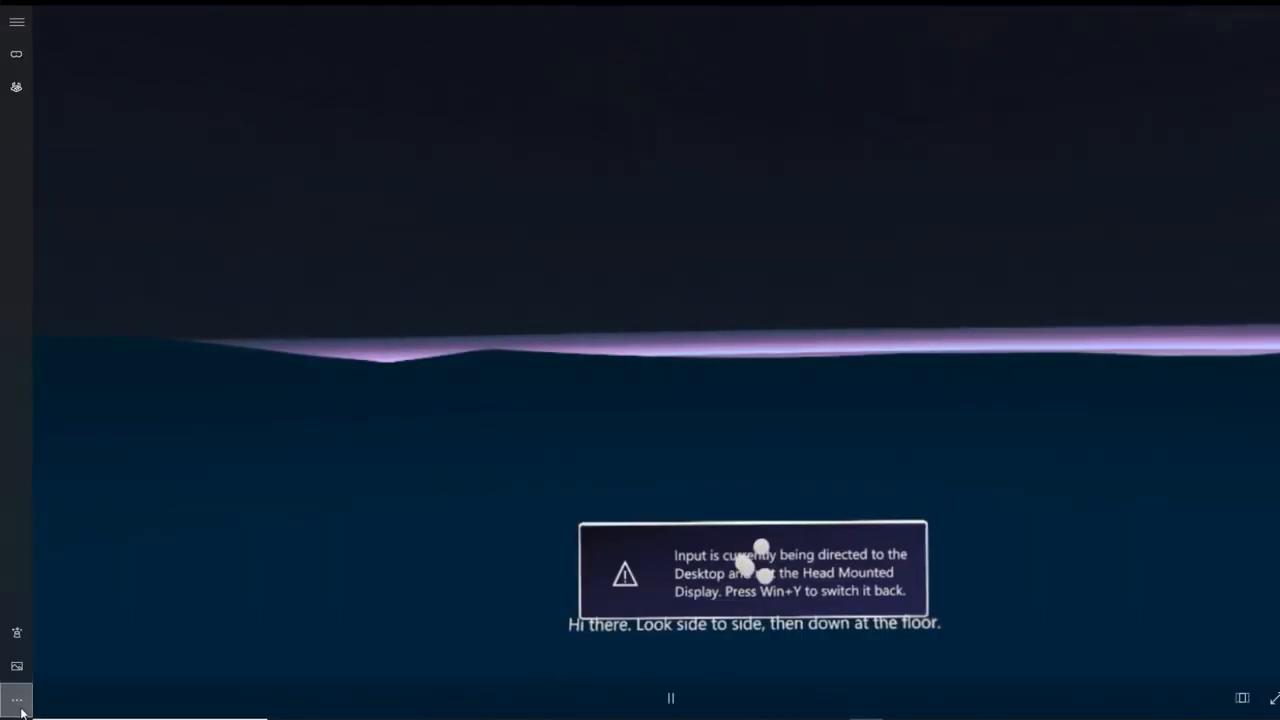
- Open Mixed Reality Portal's settings from its extra-options menu
{"action": "left_click", "coordinate": [14, 696]}
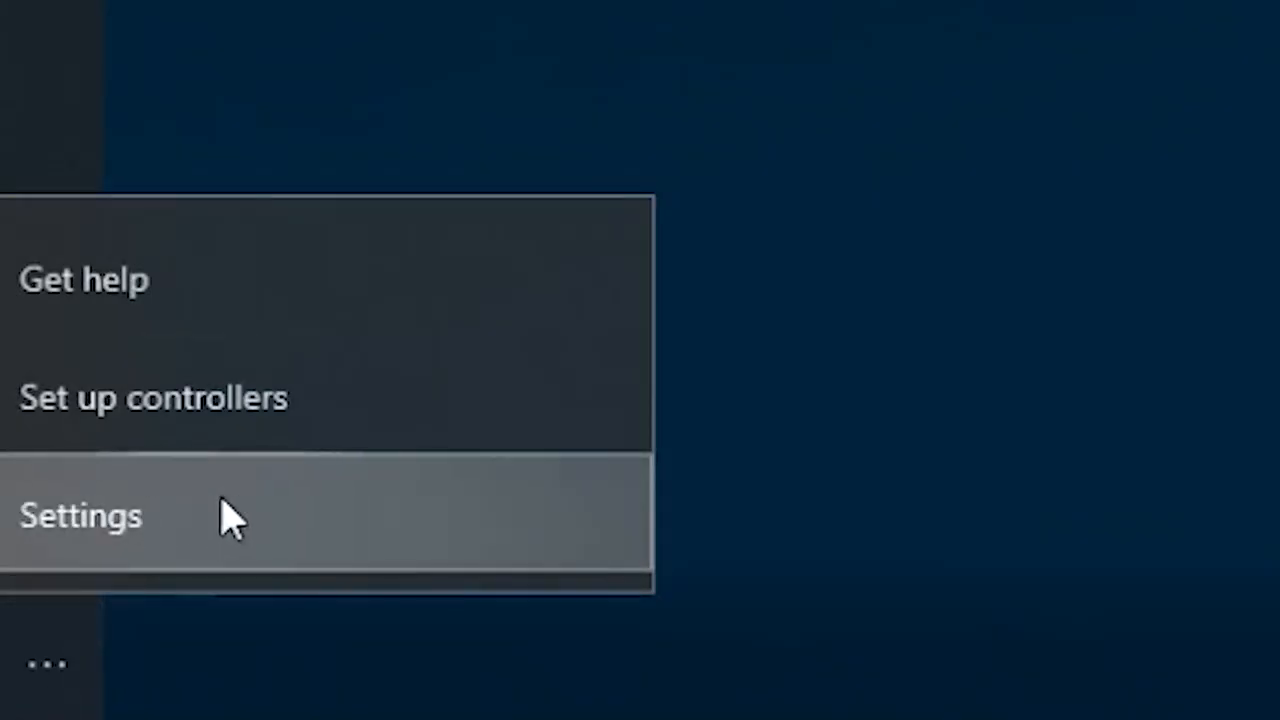
{"action": "left_click", "coordinate": [82, 515]}
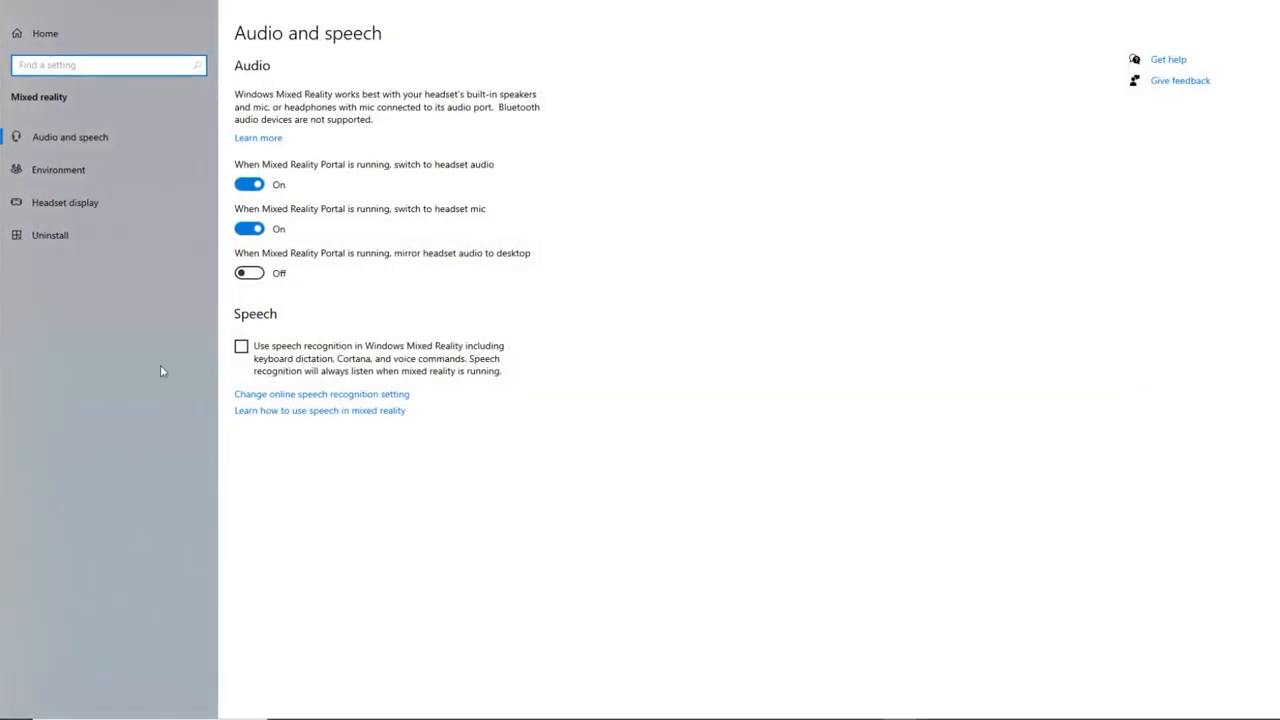
{"action": "mouse_move", "coordinate": [64, 210]}
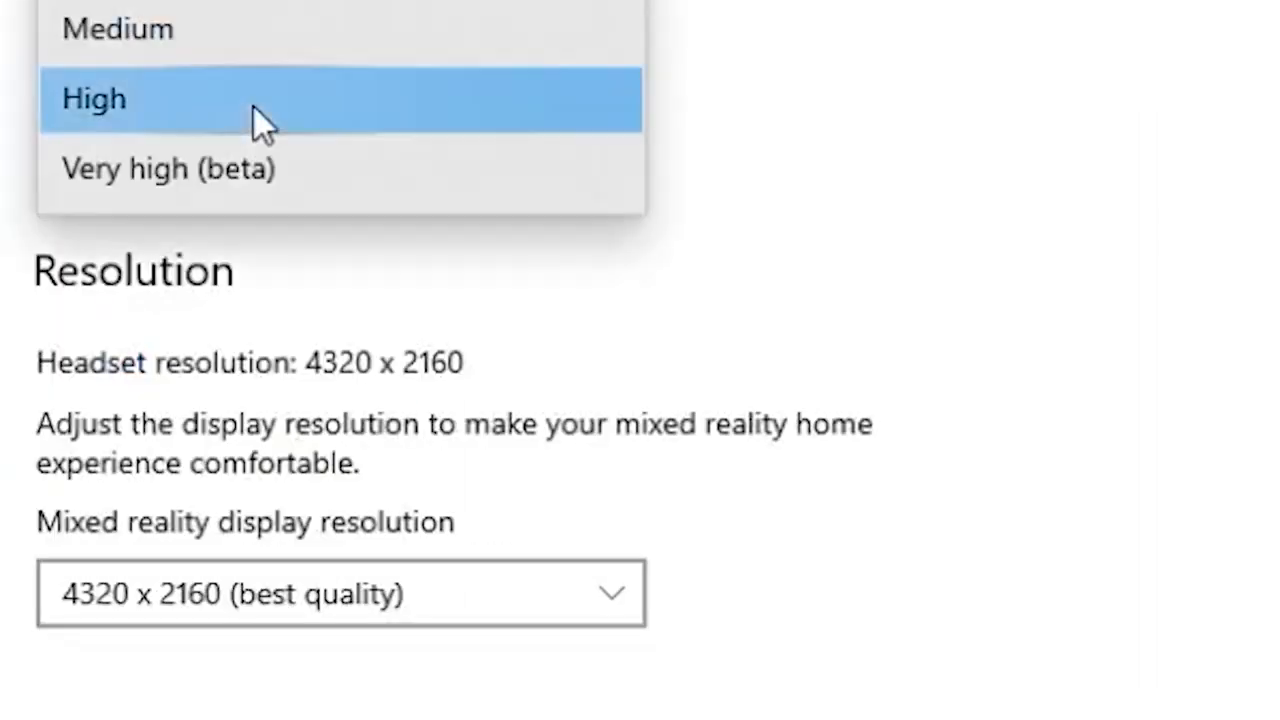
{"action": "mouse_move", "coordinate": [210, 140]}
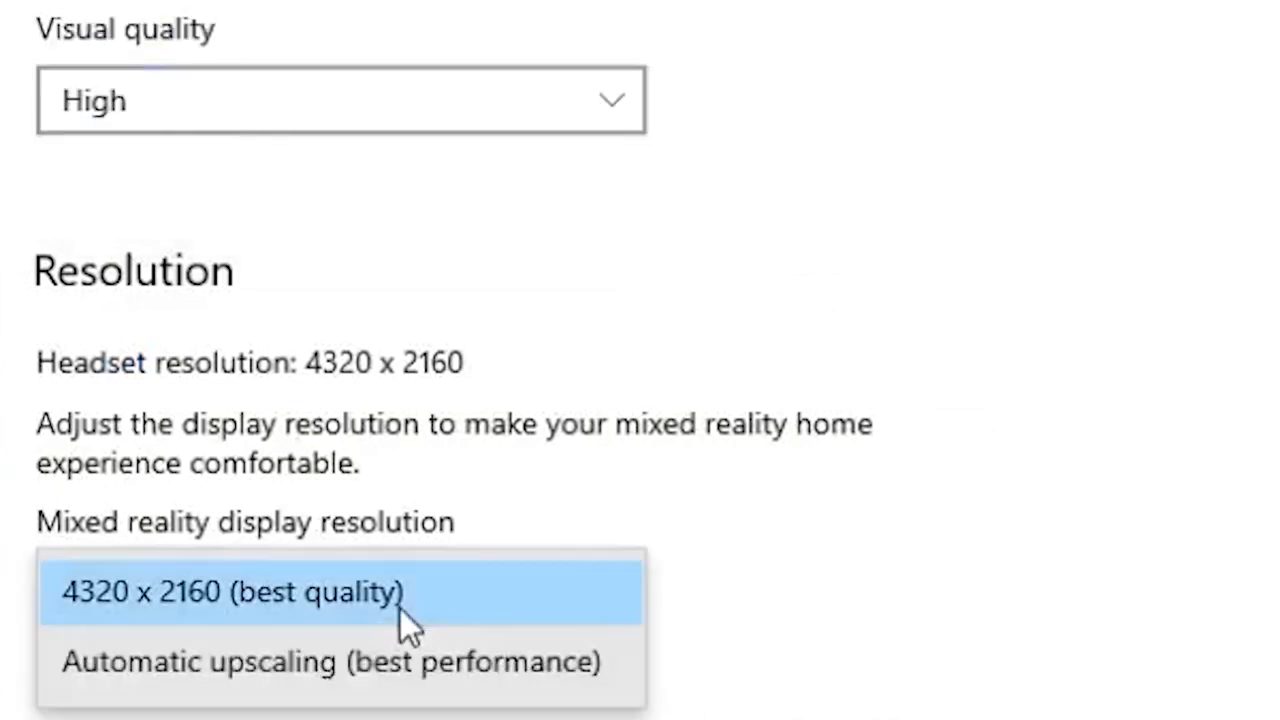
{"action": "mouse_move", "coordinate": [245, 609]}
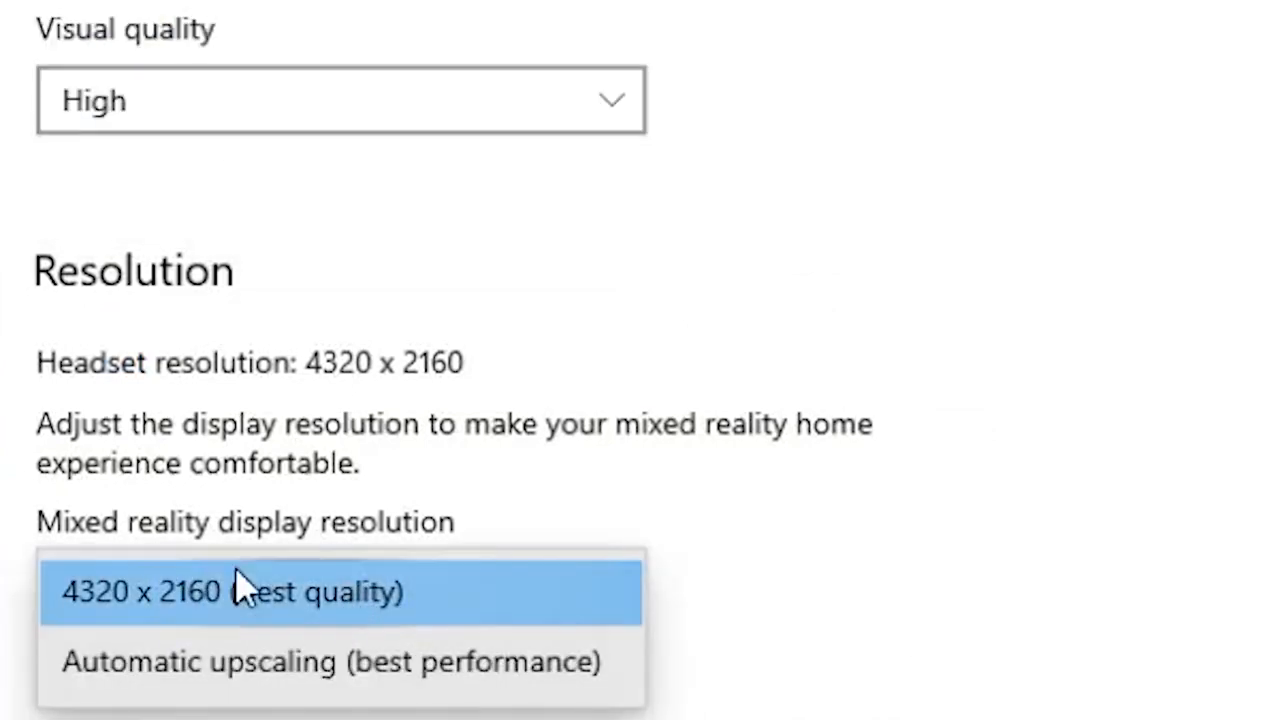
{"action": "mouse_move", "coordinate": [275, 635]}
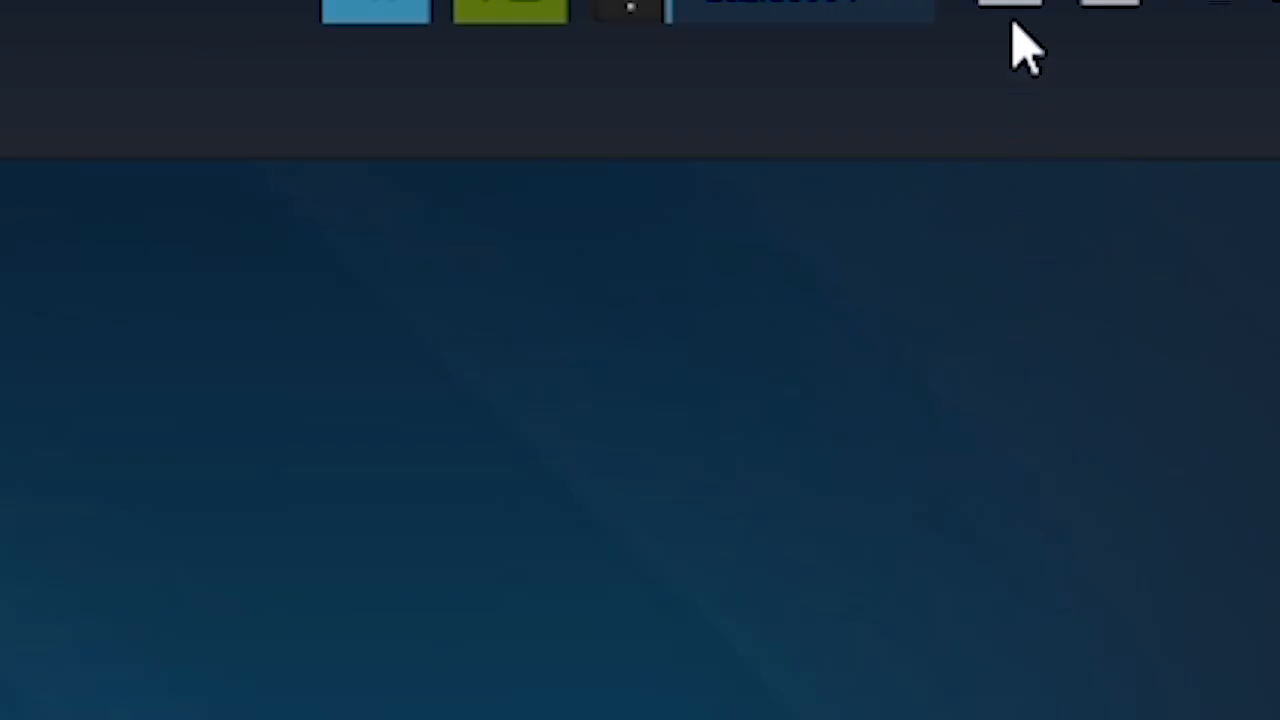
{"action": "mouse_move", "coordinate": [1008, 10]}
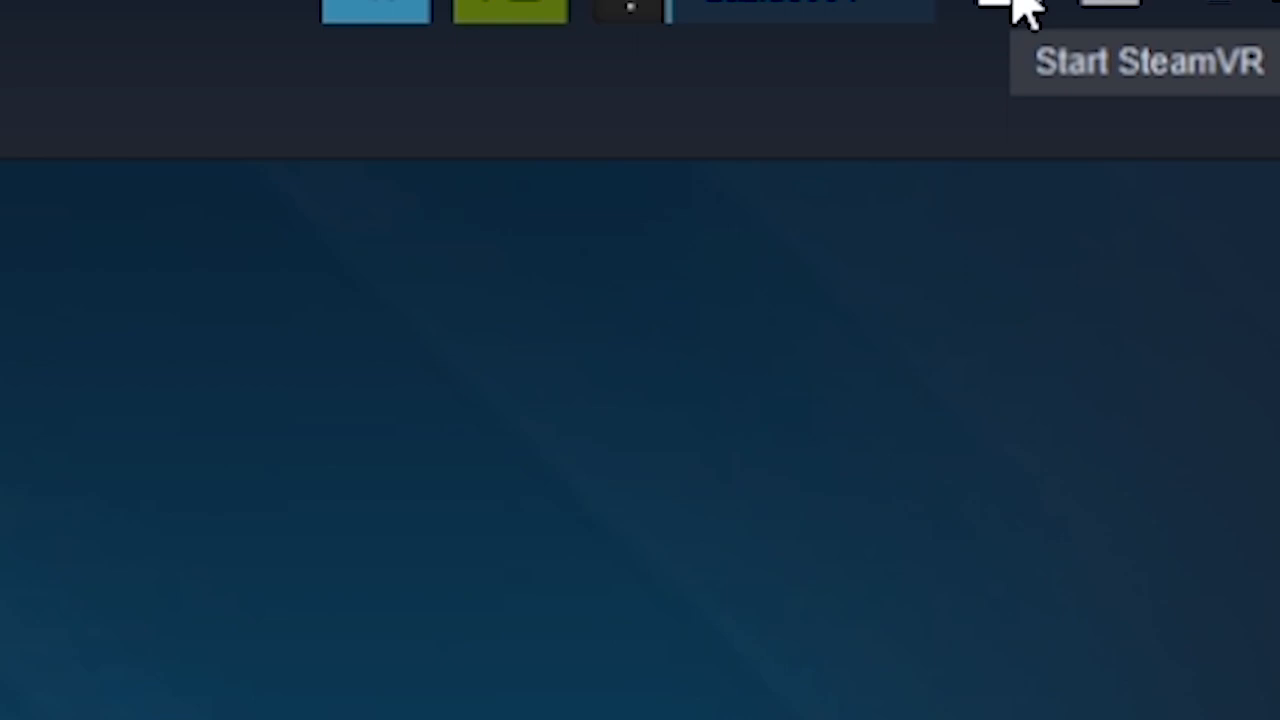
- Launch SteamVR into SteamVR Home and open its General settings page
{"action": "left_click", "coordinate": [995, 8]}
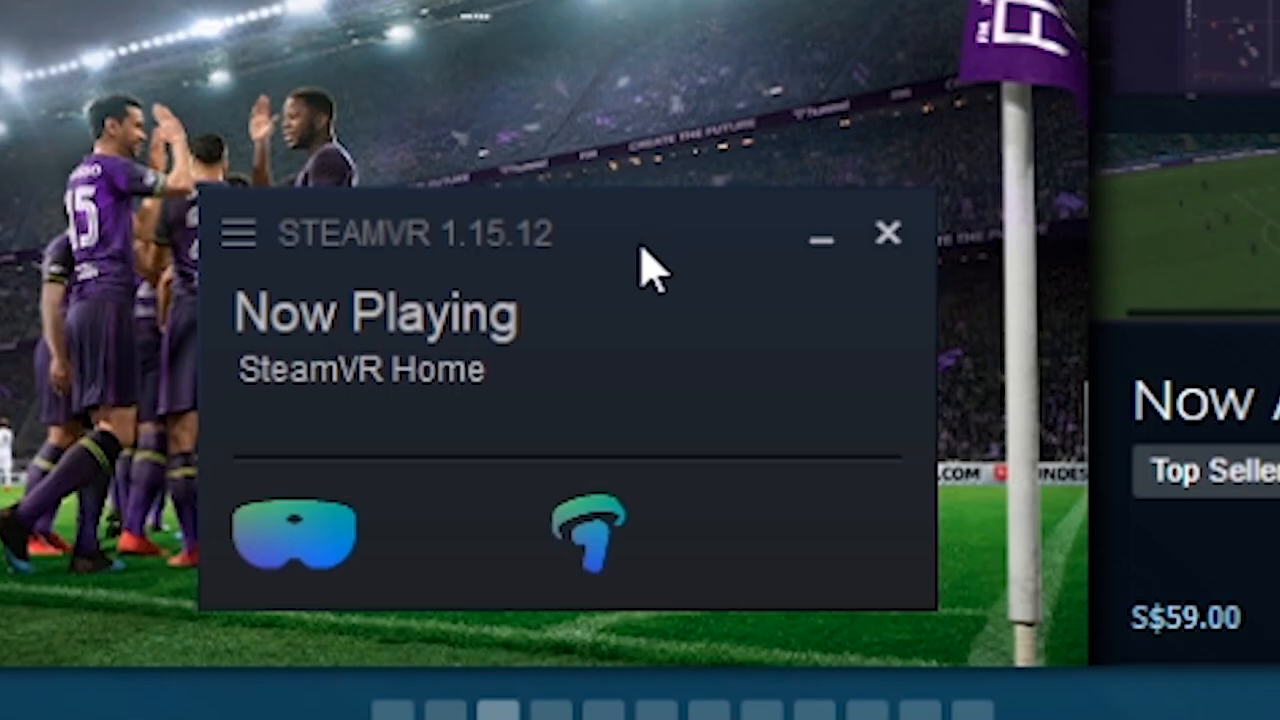
{"action": "mouse_move", "coordinate": [240, 240]}
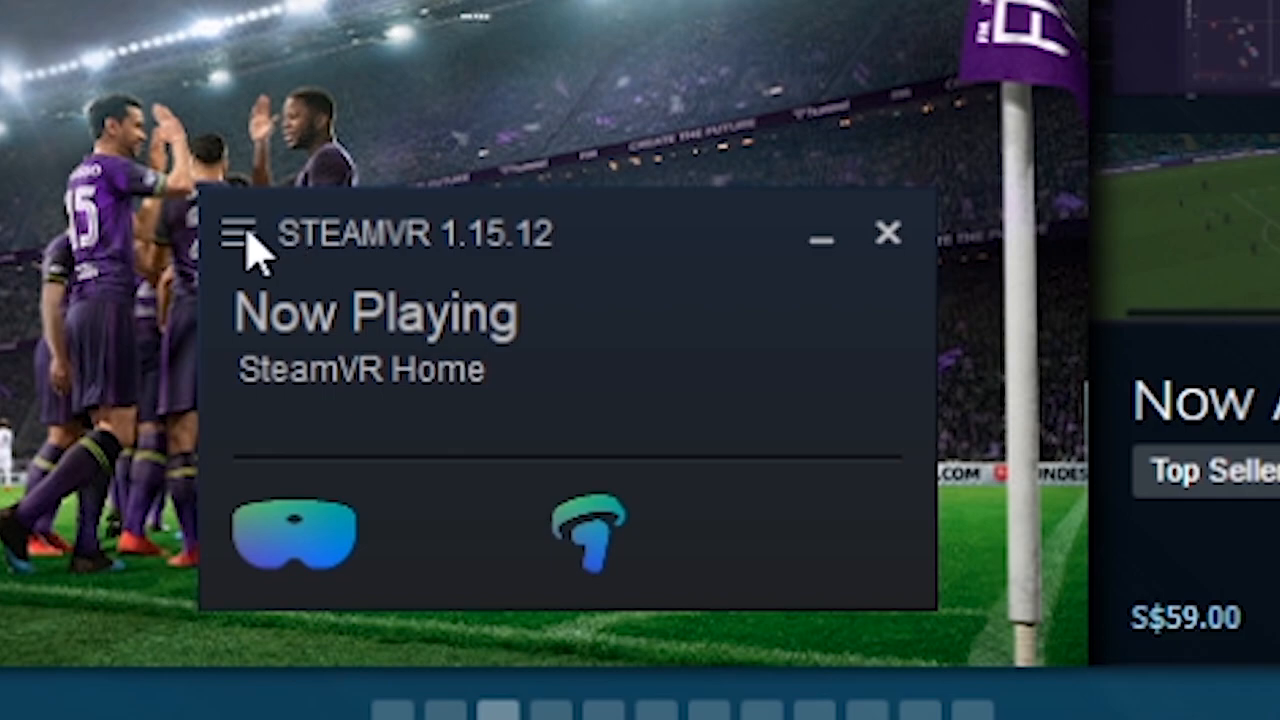
{"action": "left_click", "coordinate": [238, 235]}
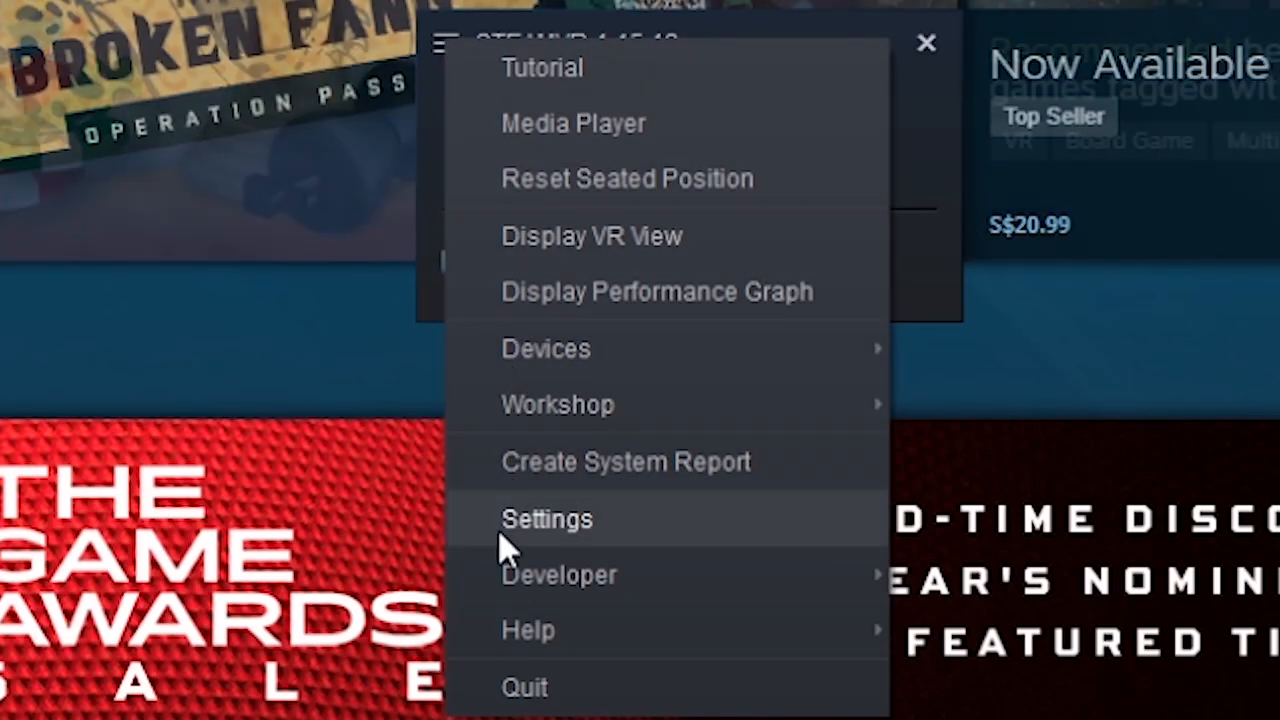
{"action": "mouse_move", "coordinate": [572, 548]}
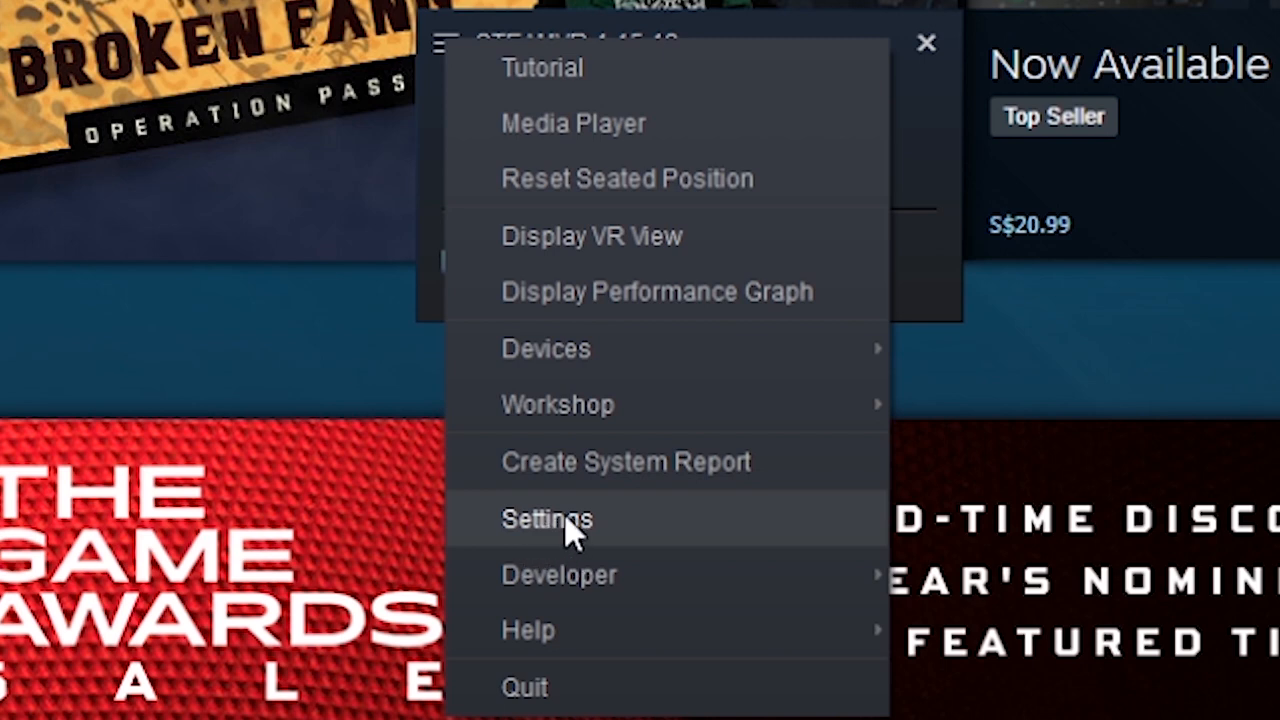
{"action": "left_click", "coordinate": [550, 519]}
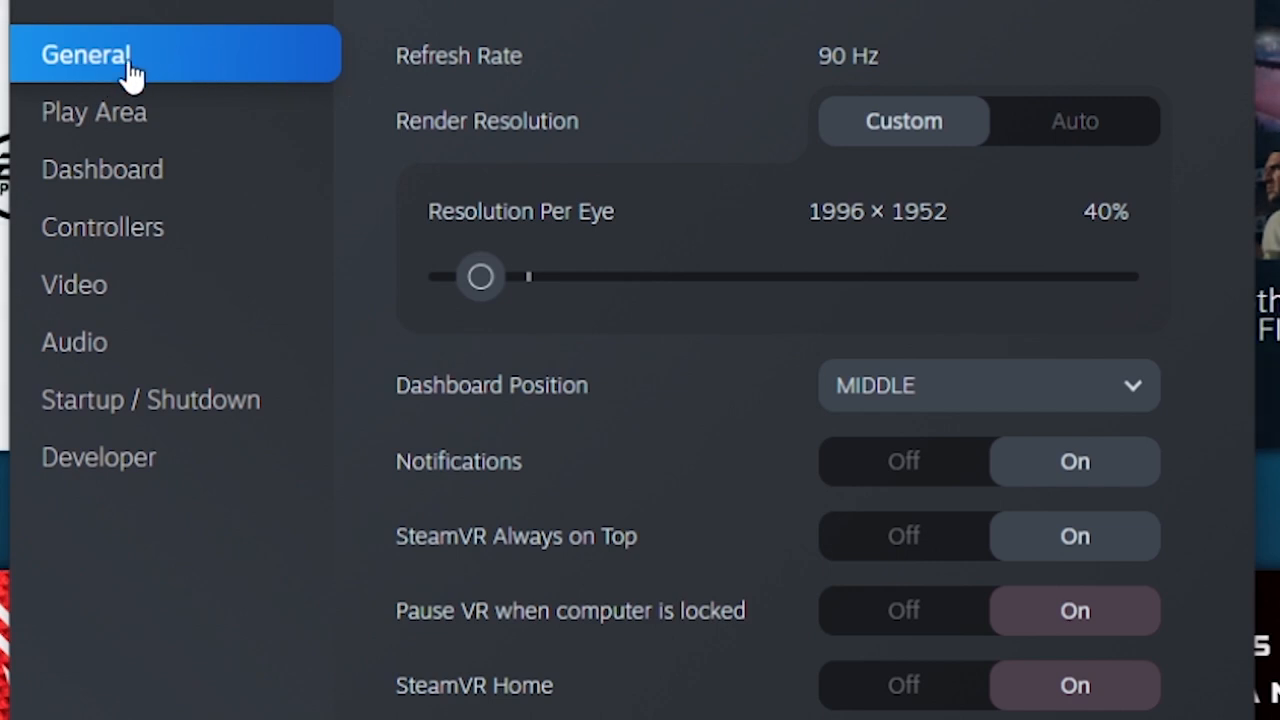
{"action": "mouse_move", "coordinate": [488, 78]}
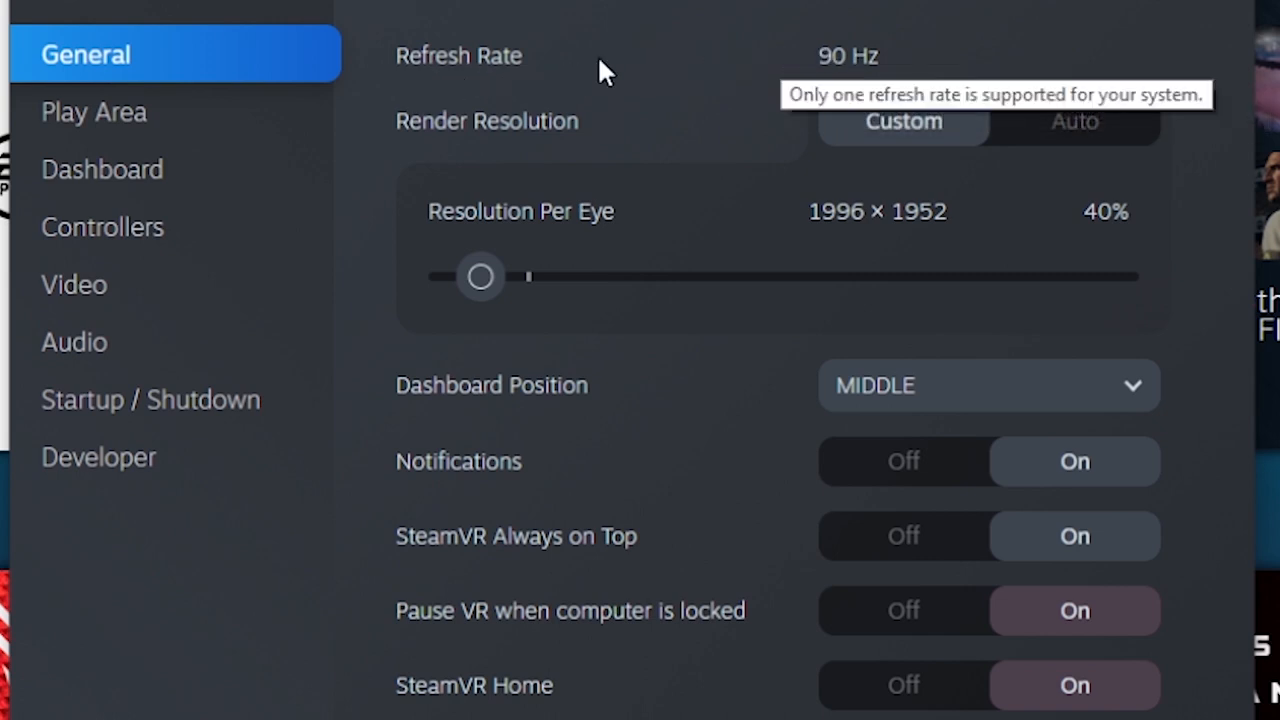
{"action": "mouse_move", "coordinate": [468, 148]}
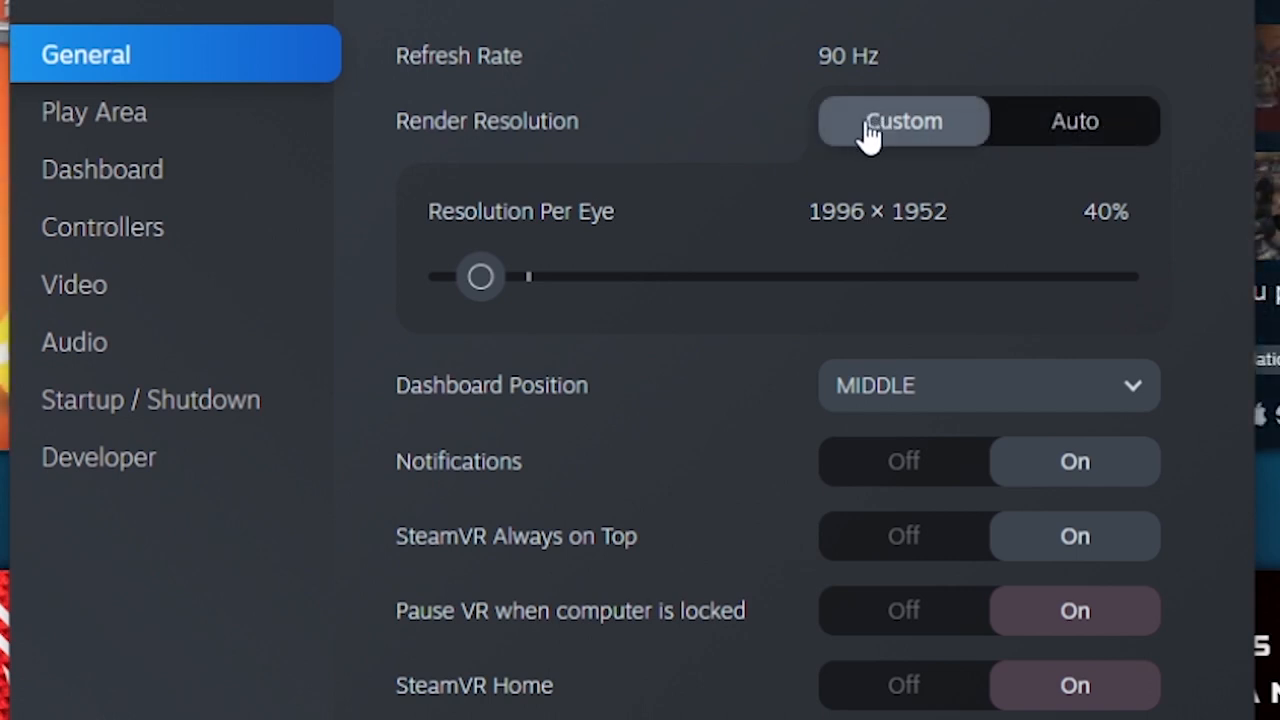
{"action": "mouse_move", "coordinate": [960, 135]}
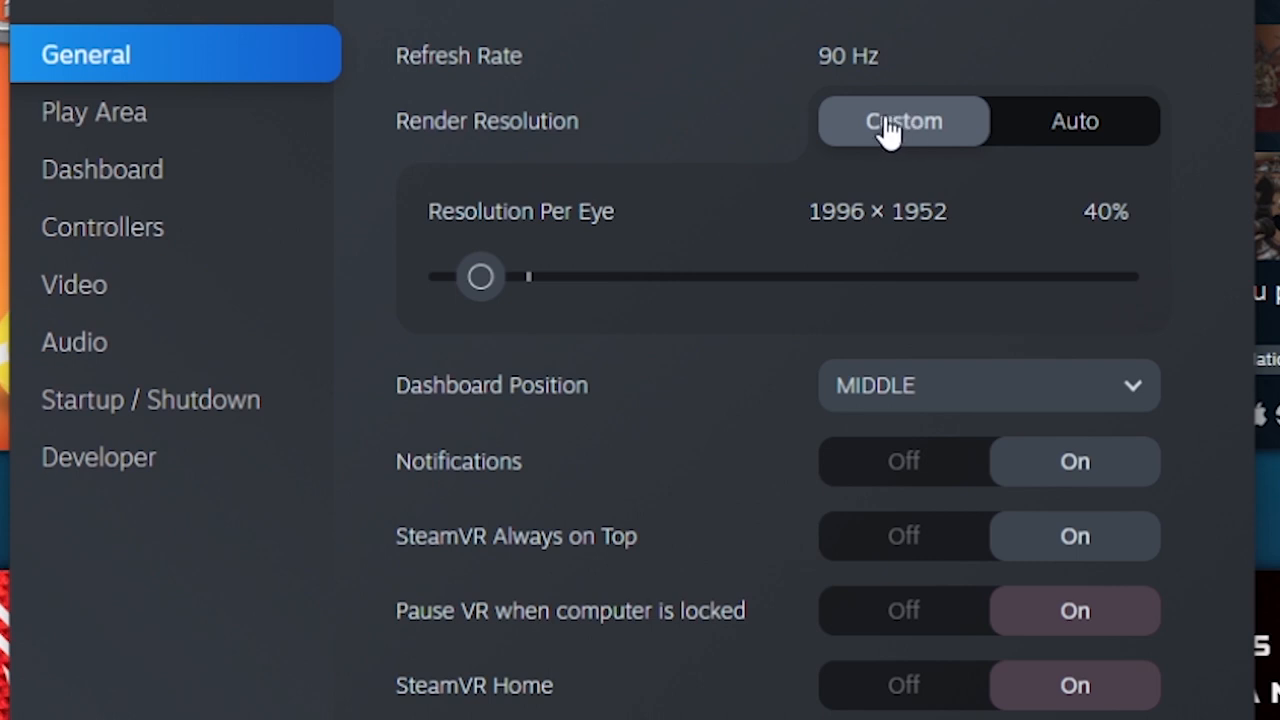
{"action": "mouse_move", "coordinate": [893, 160]}
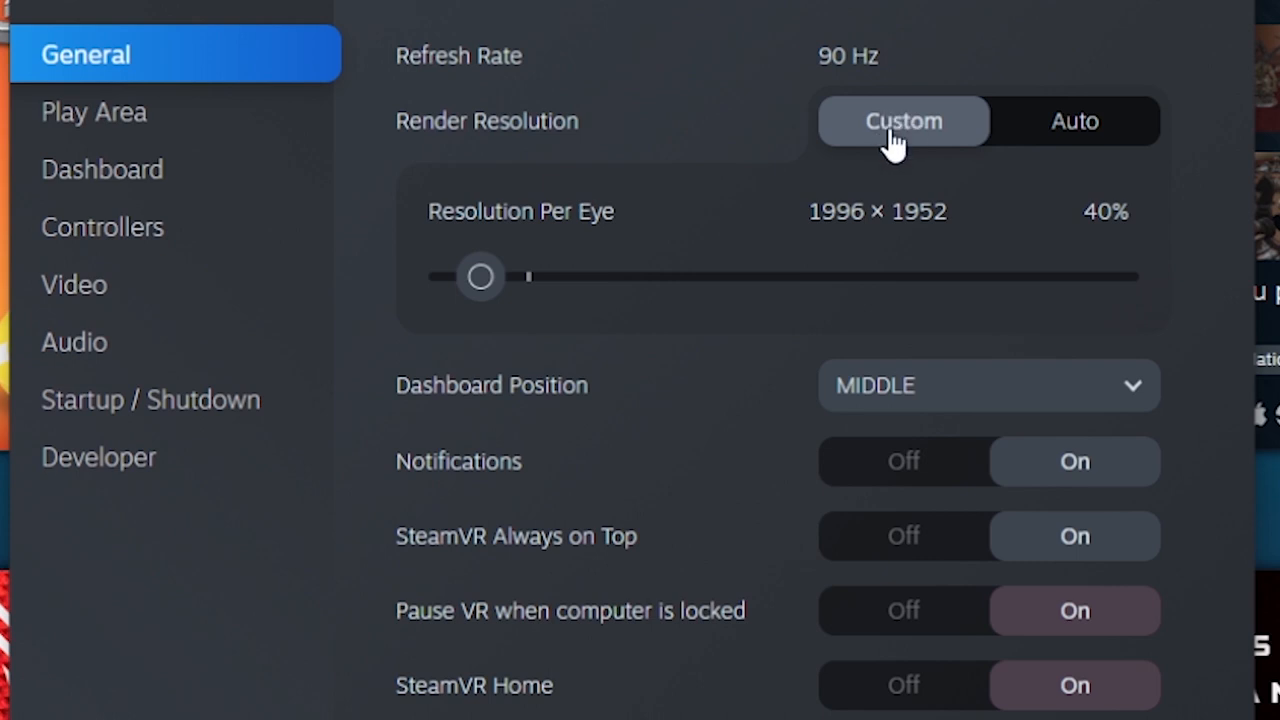
{"action": "left_click_drag", "start_coordinate": [480, 277], "coordinate": [590, 277]}
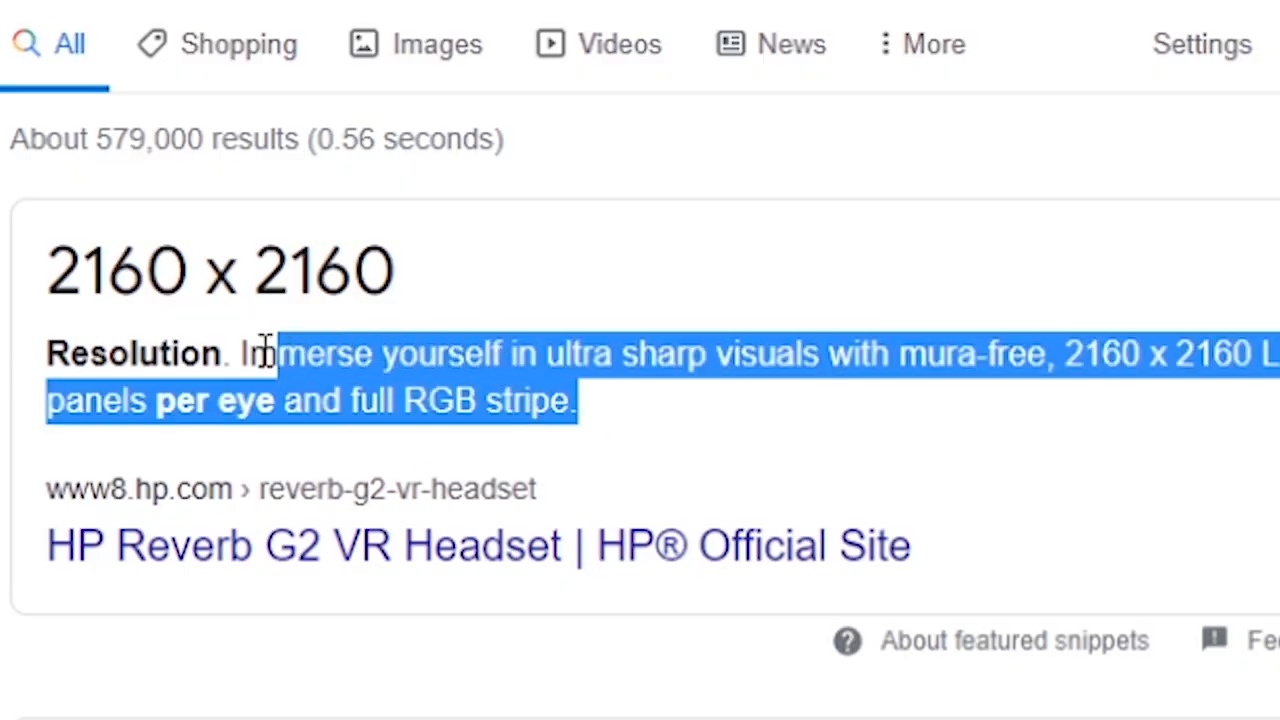
- Highlight the snippet giving the Reverb G2's 2160 x 2160 per-eye resolution
{"action": "left_click_drag", "start_coordinate": [265, 353], "coordinate": [45, 353]}
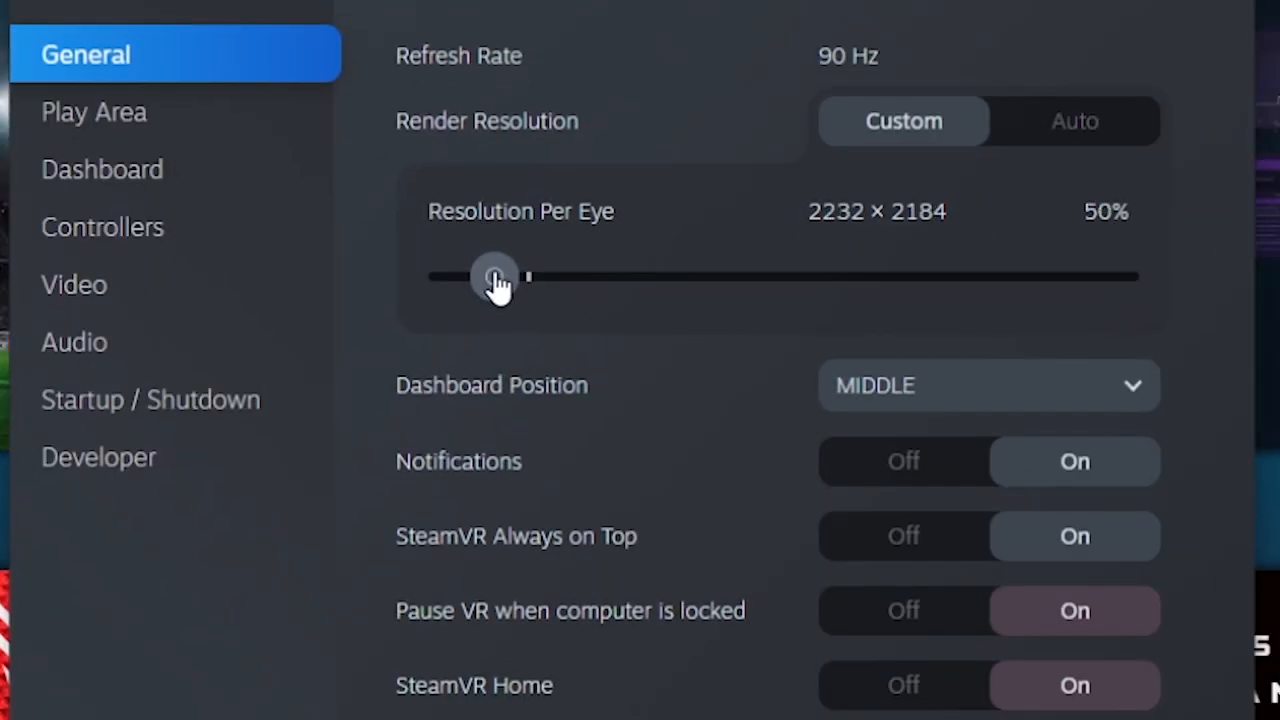
- Raise render resolution to 50% and turn Advanced Supersample Filtering off in Video settings
{"action": "left_click_drag", "start_coordinate": [495, 276], "coordinate": [490, 276]}
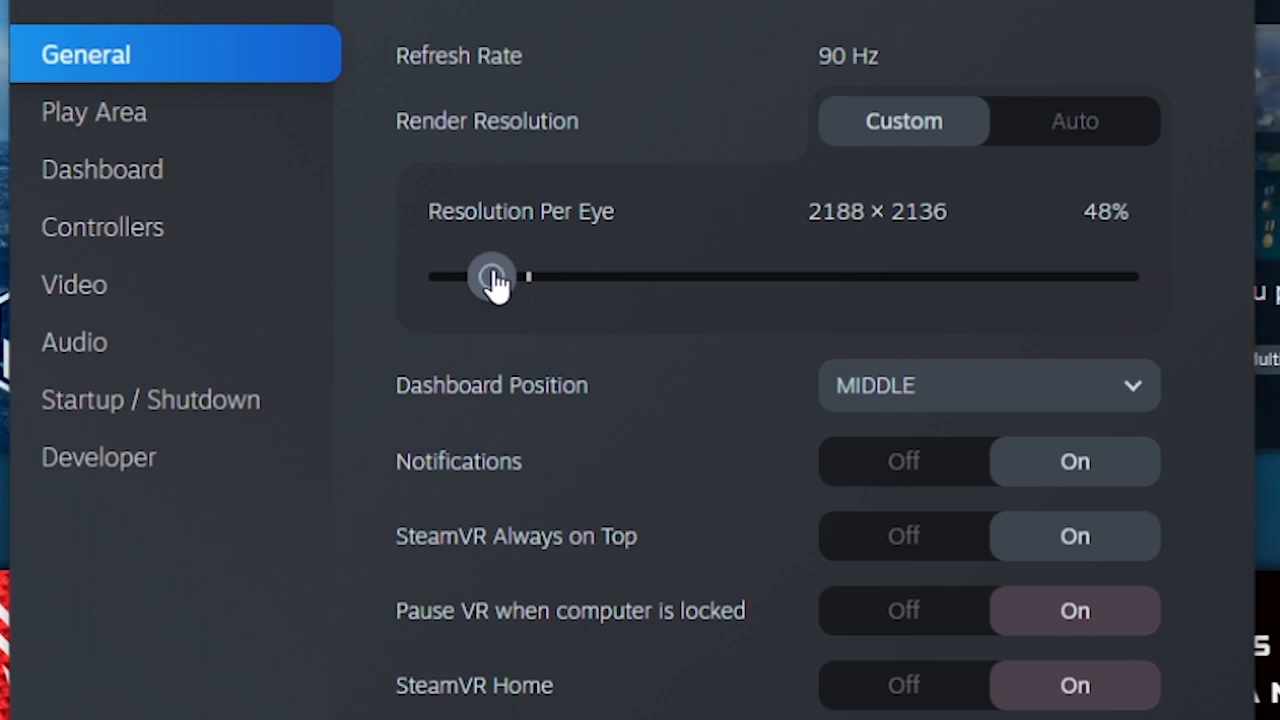
{"action": "mouse_move", "coordinate": [1125, 232]}
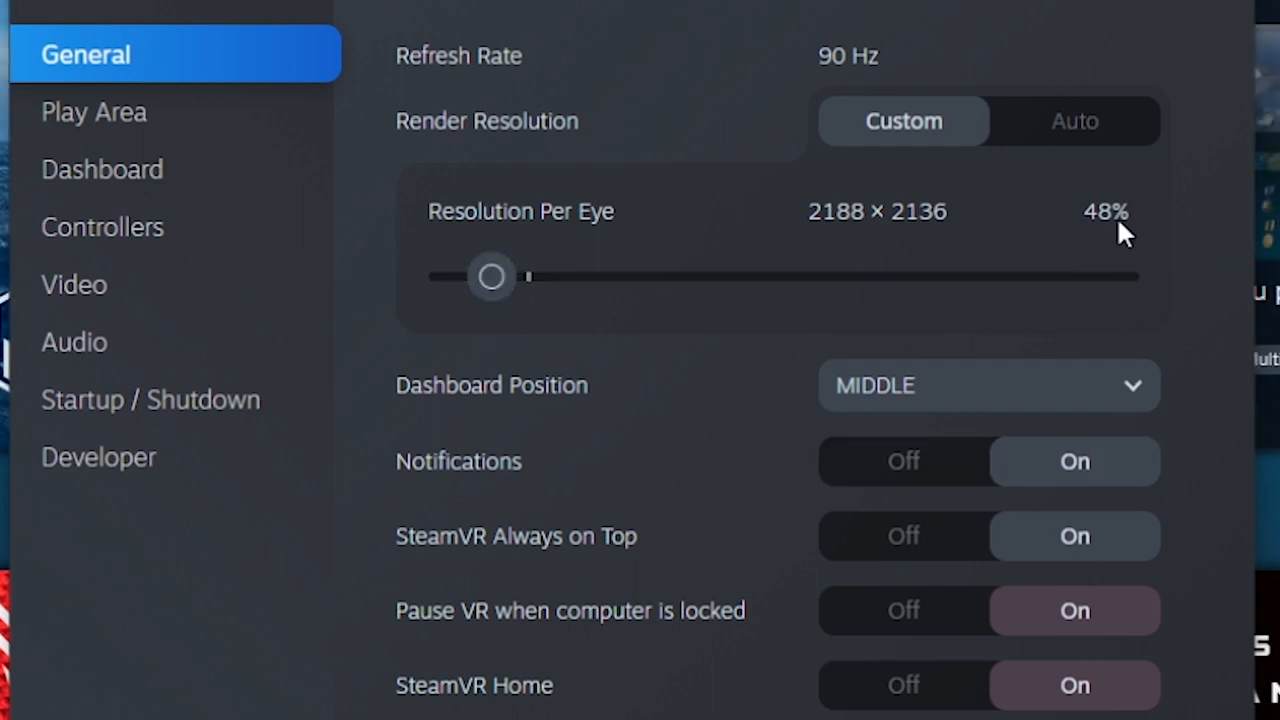
{"action": "mouse_move", "coordinate": [1135, 218]}
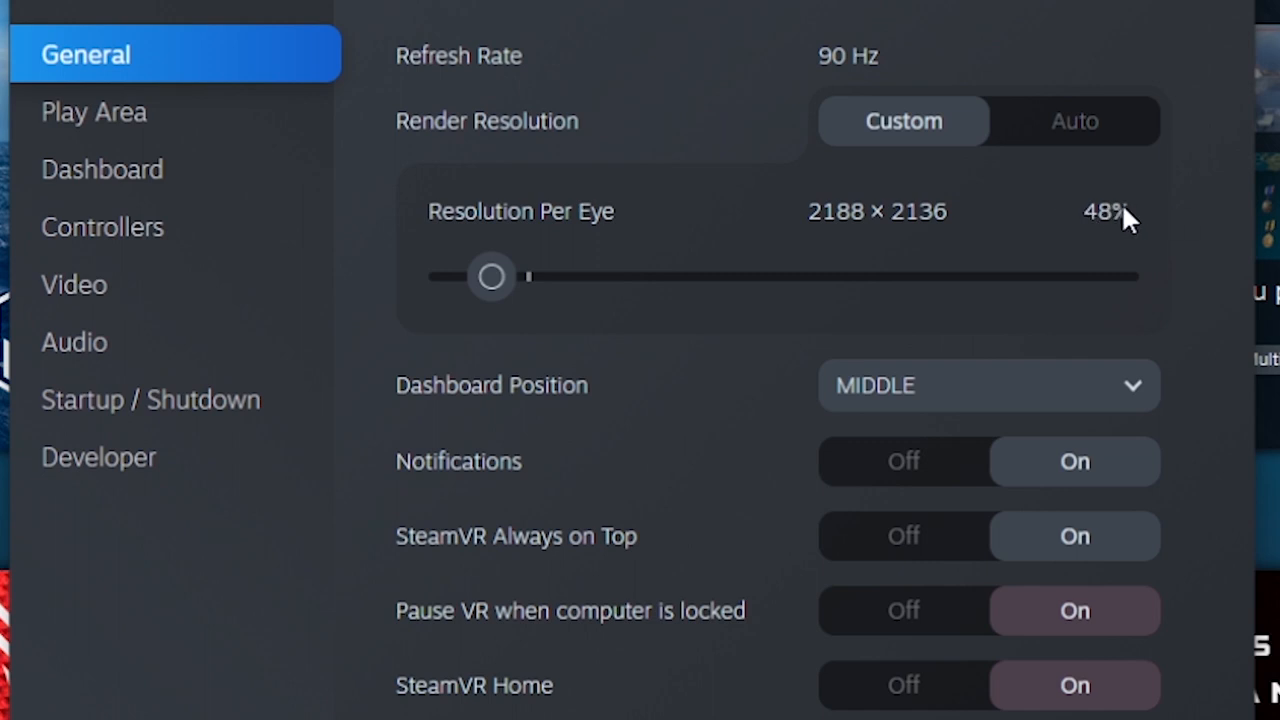
{"action": "mouse_move", "coordinate": [282, 665]}
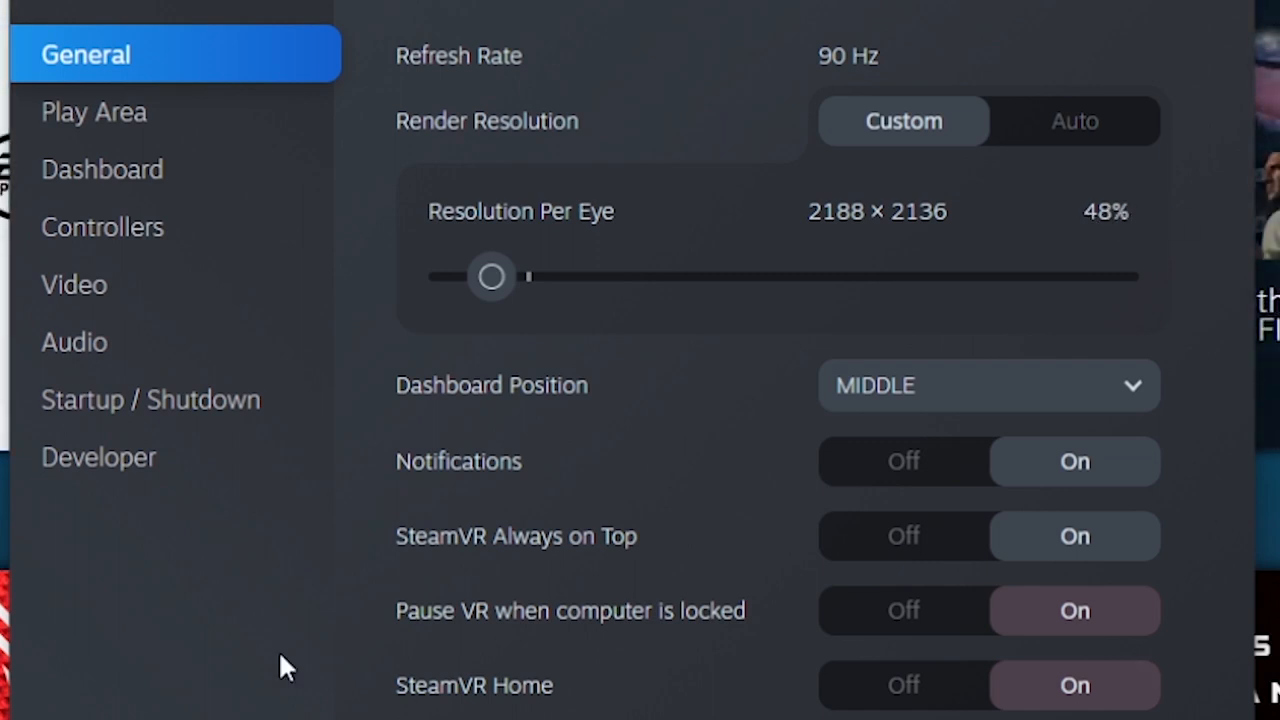
{"action": "mouse_move", "coordinate": [152, 388]}
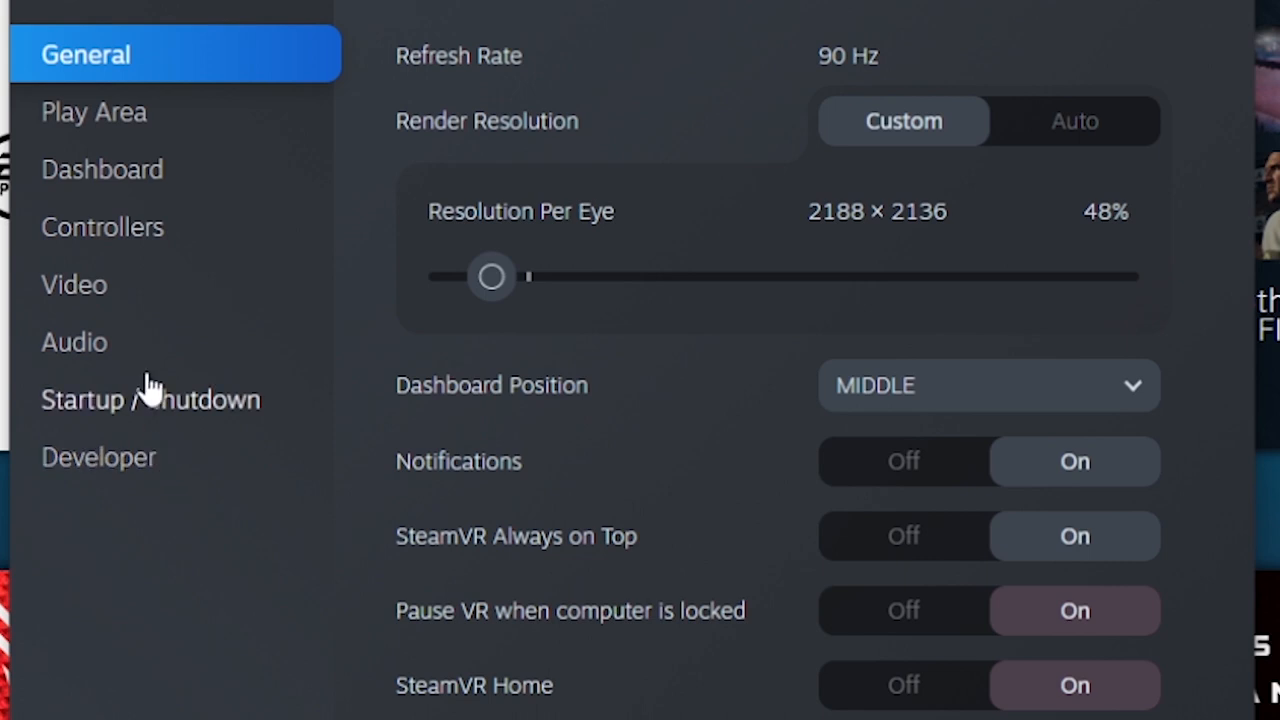
{"action": "left_click", "coordinate": [73, 284]}
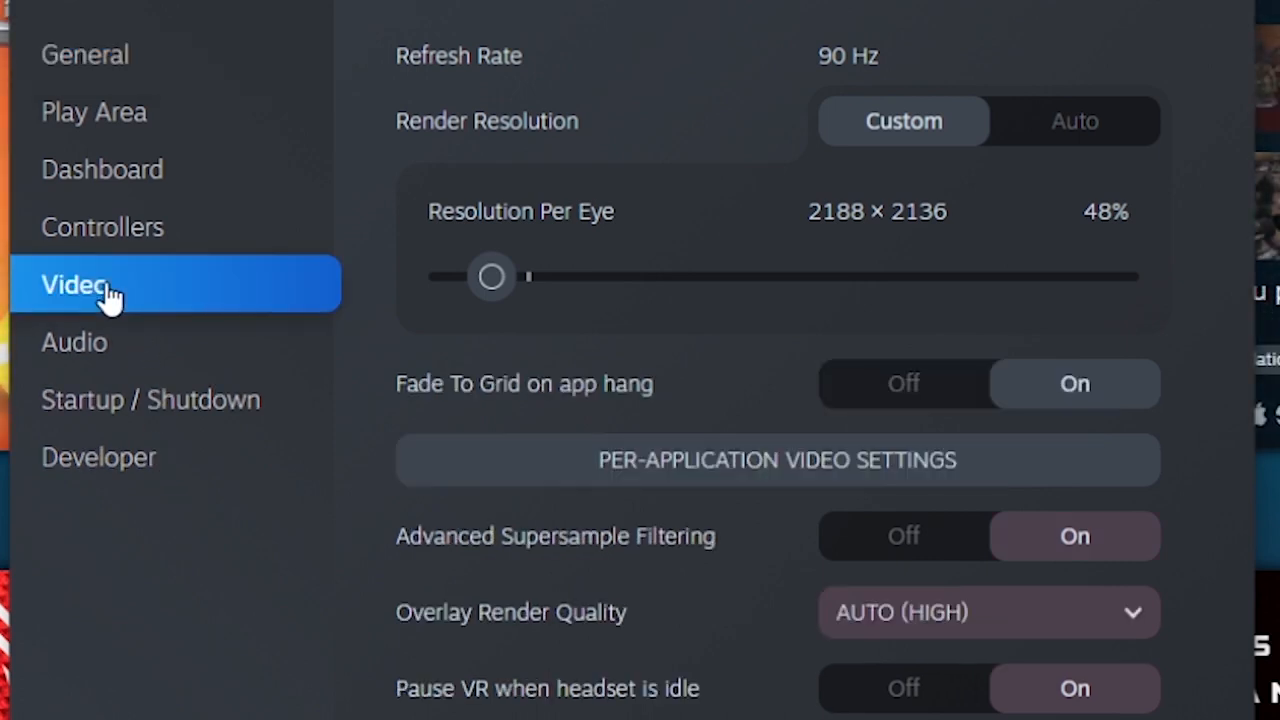
{"action": "mouse_move", "coordinate": [975, 395]}
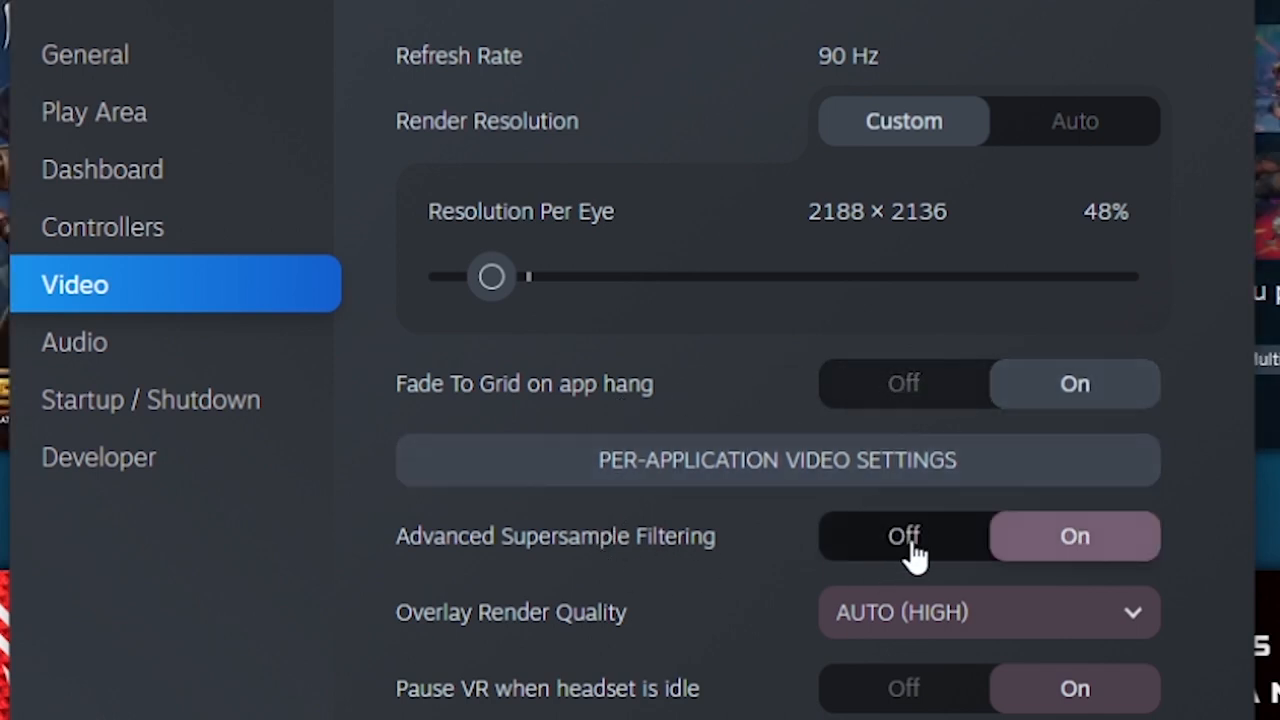
{"action": "left_click", "coordinate": [903, 536]}
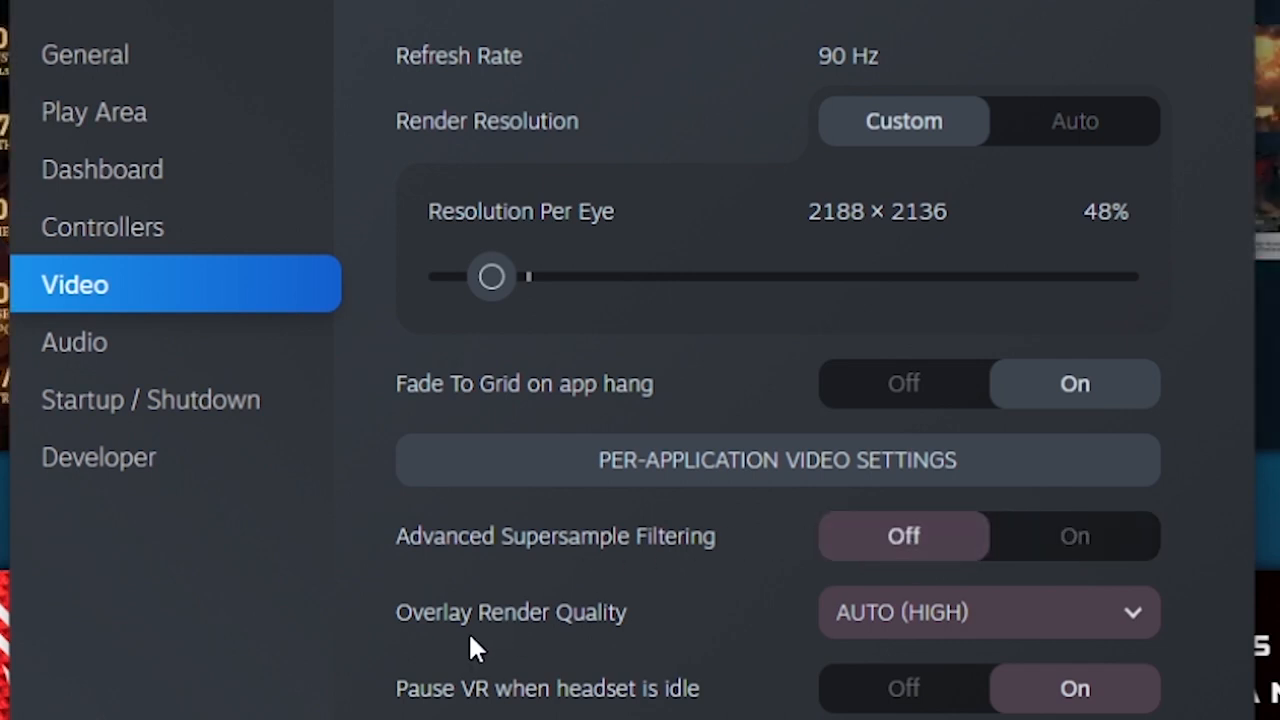
{"action": "left_click", "coordinate": [987, 612]}
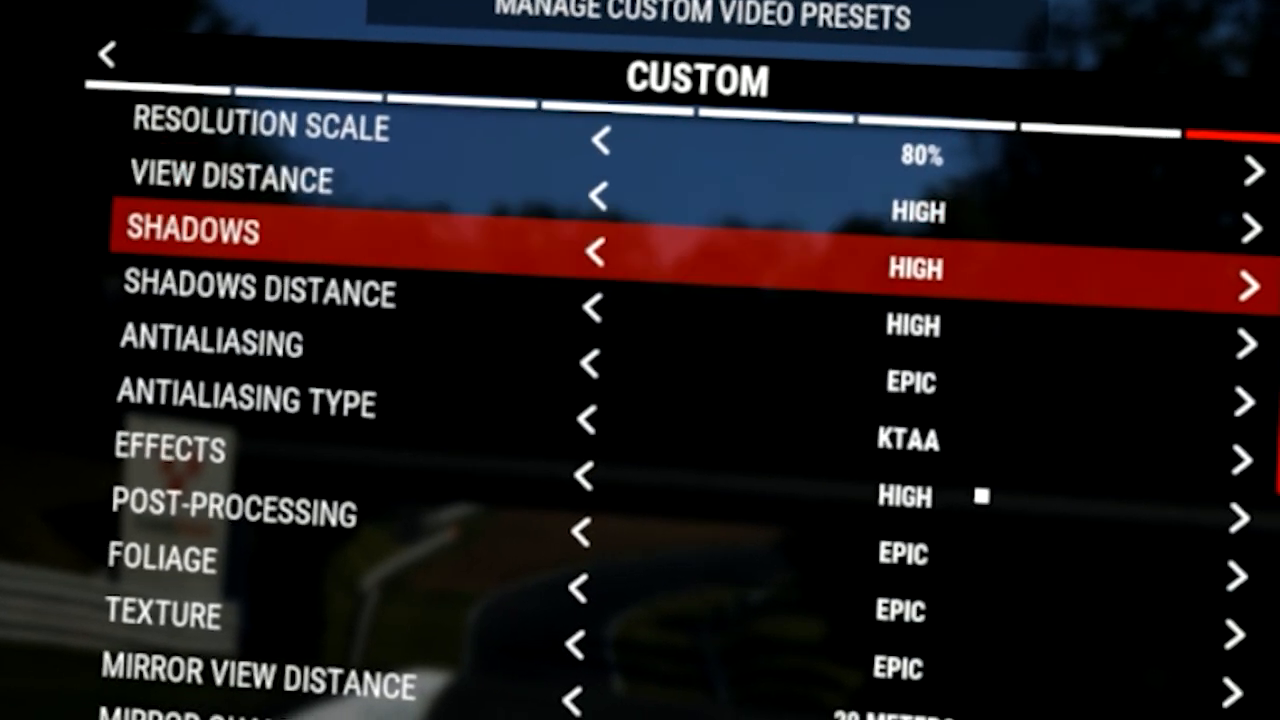
{"action": "key", "text": "down"}
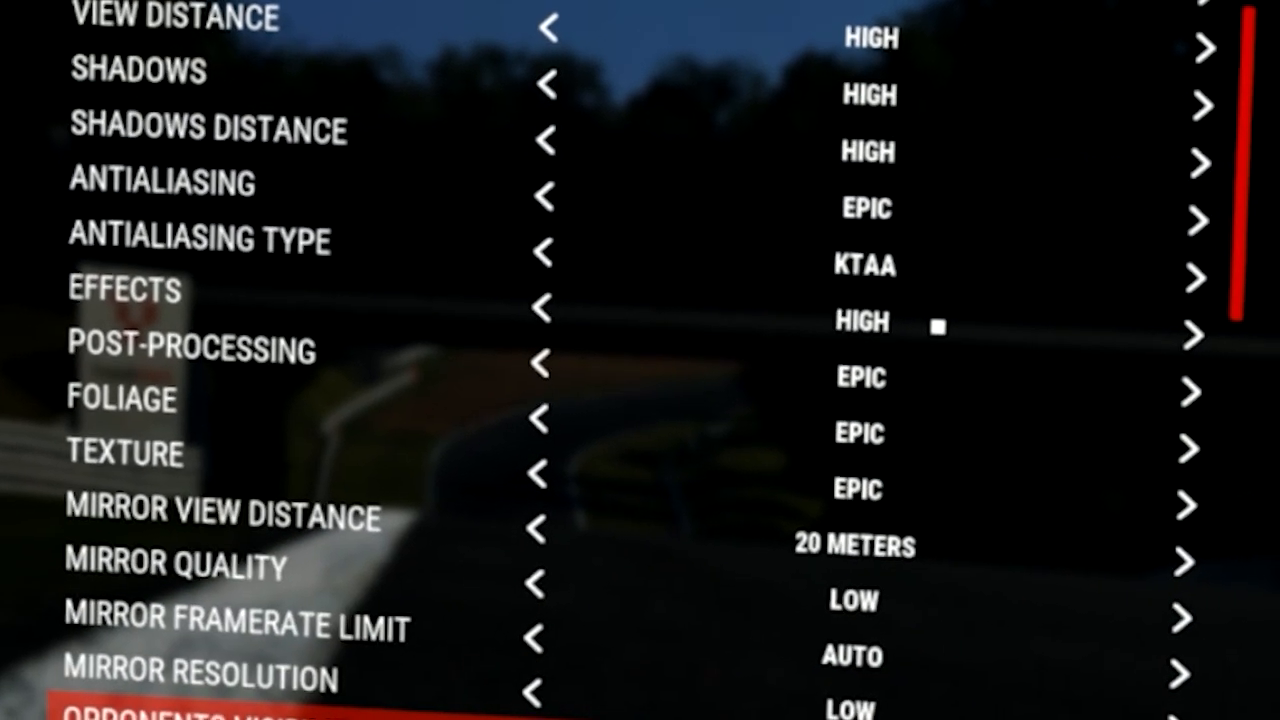
{"action": "scroll", "scroll_direction": "down", "scroll_amount": 3}
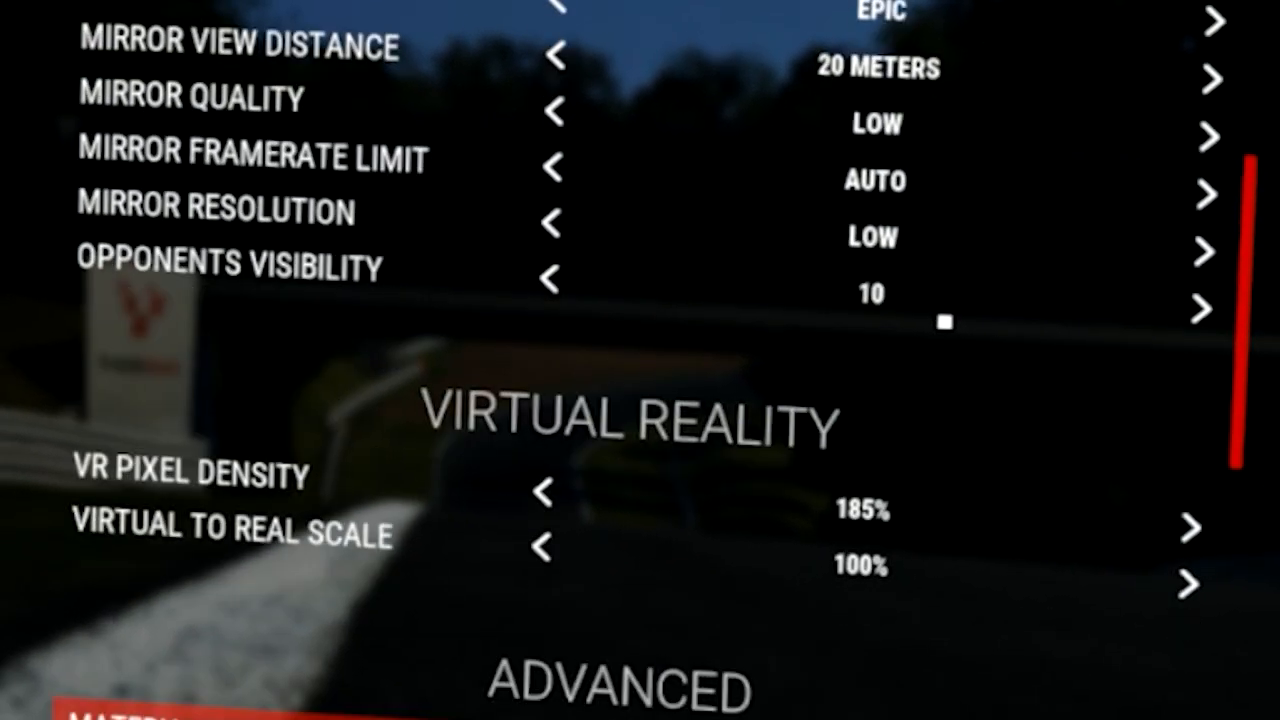
{"action": "scroll", "scroll_direction": "down", "scroll_amount": 3}
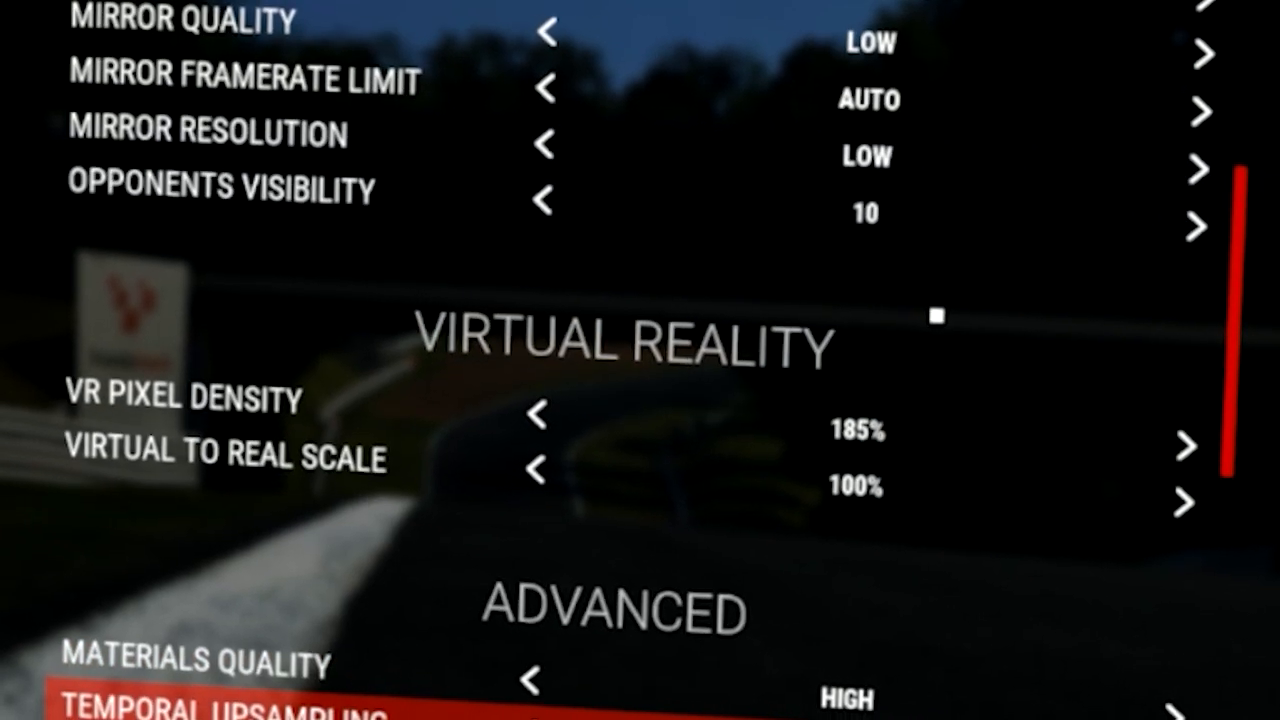
{"action": "scroll", "scroll_direction": "down", "scroll_amount": 3}
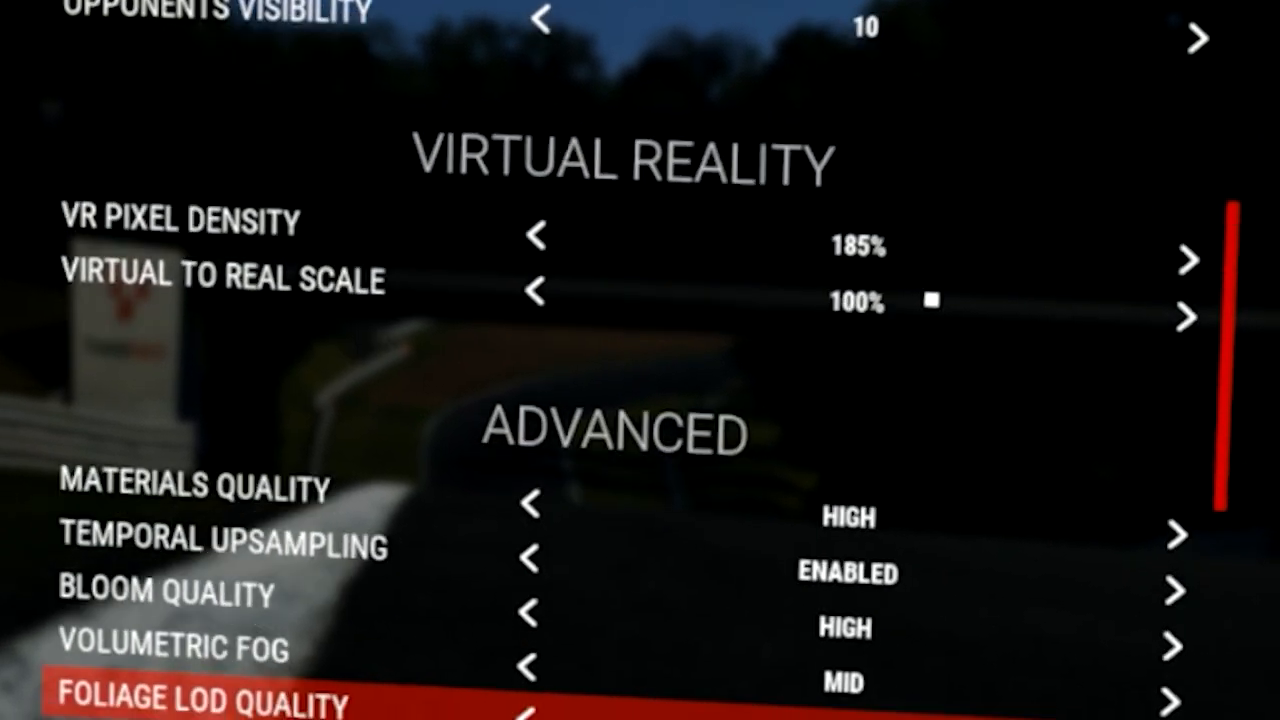
{"action": "scroll", "scroll_direction": "down", "scroll_amount": 3}
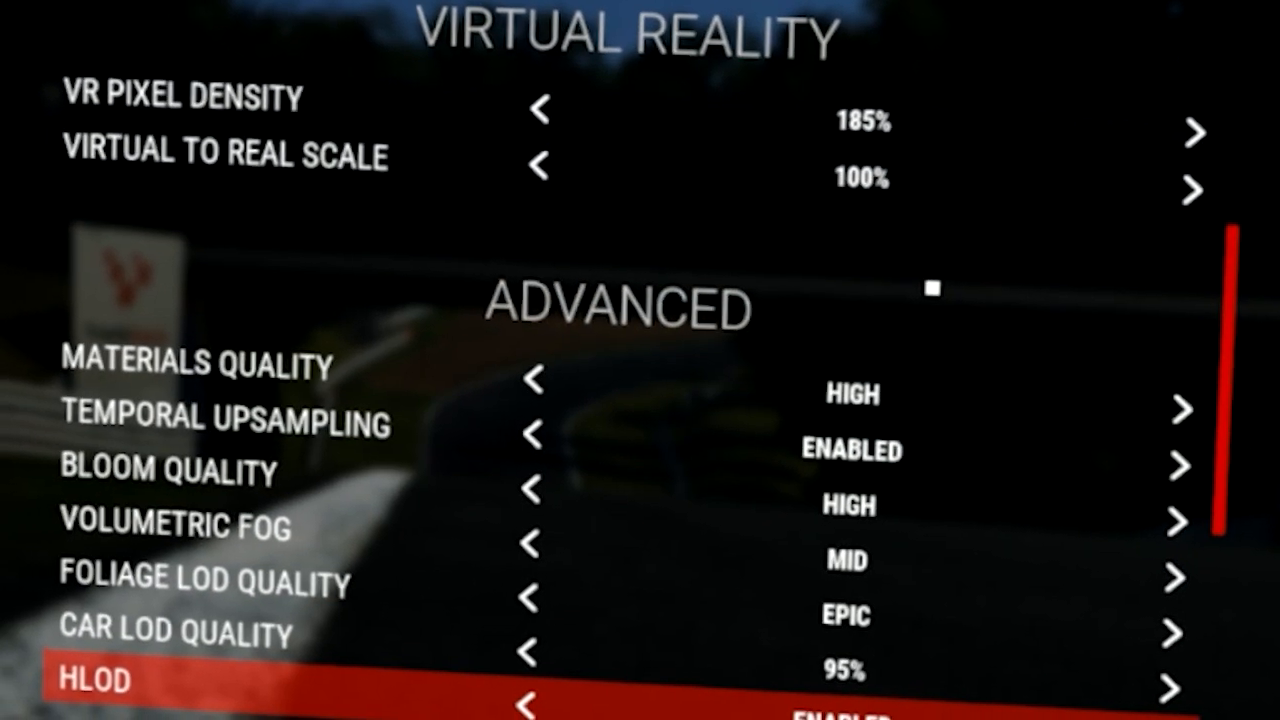
{"action": "scroll", "scroll_direction": "down", "scroll_amount": 3}
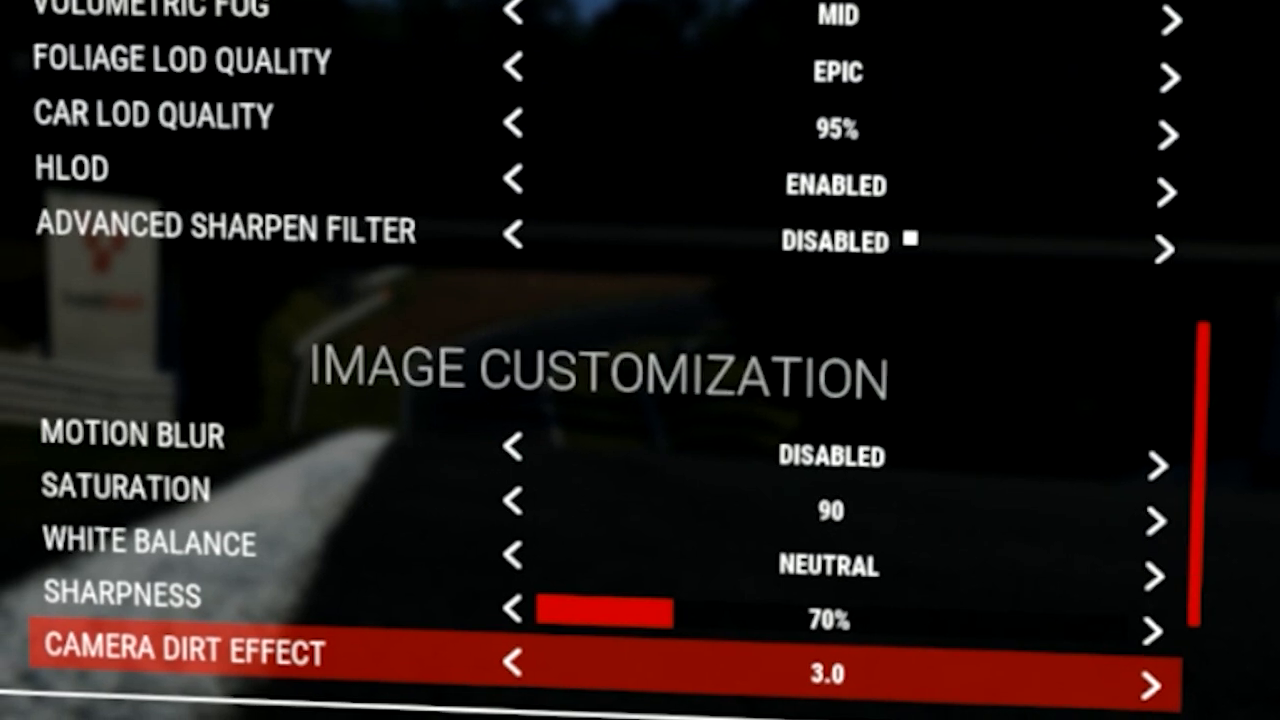
{"action": "scroll", "scroll_direction": "down", "scroll_amount": 3}
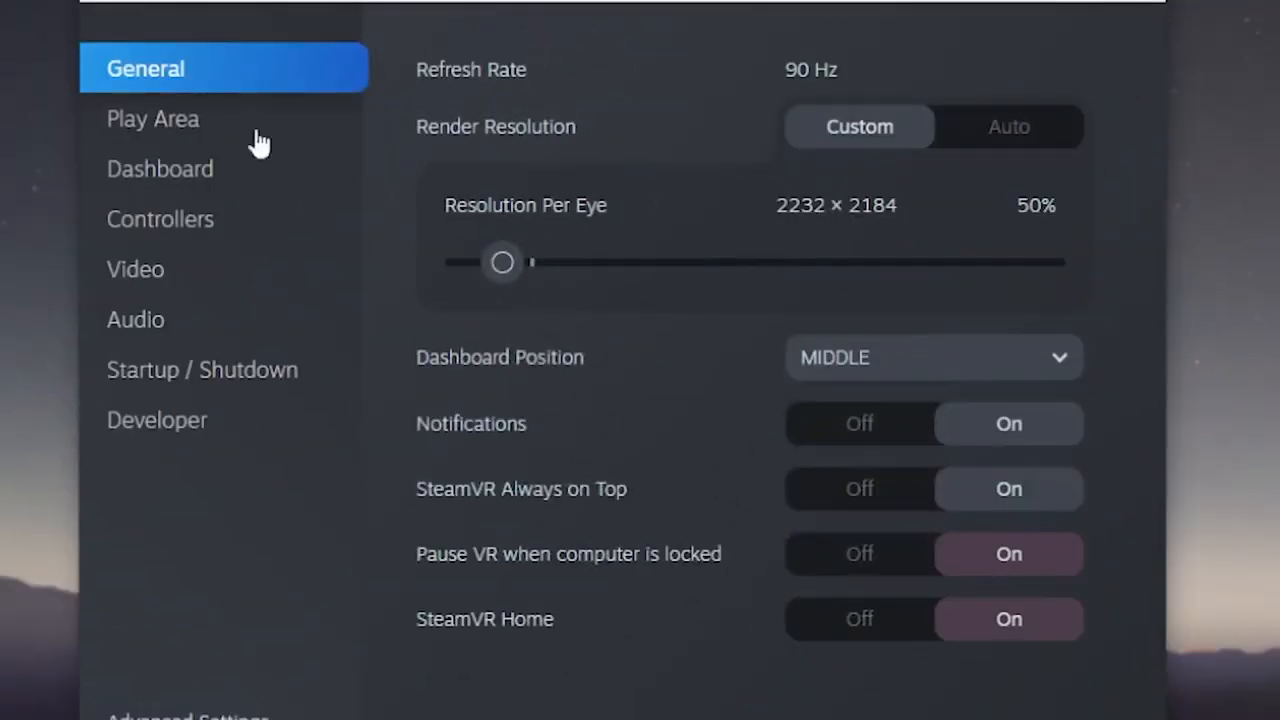
- Show Assetto Corsa Competizione's per-application video settings at 100% multiplier
{"action": "left_click", "coordinate": [135, 269]}
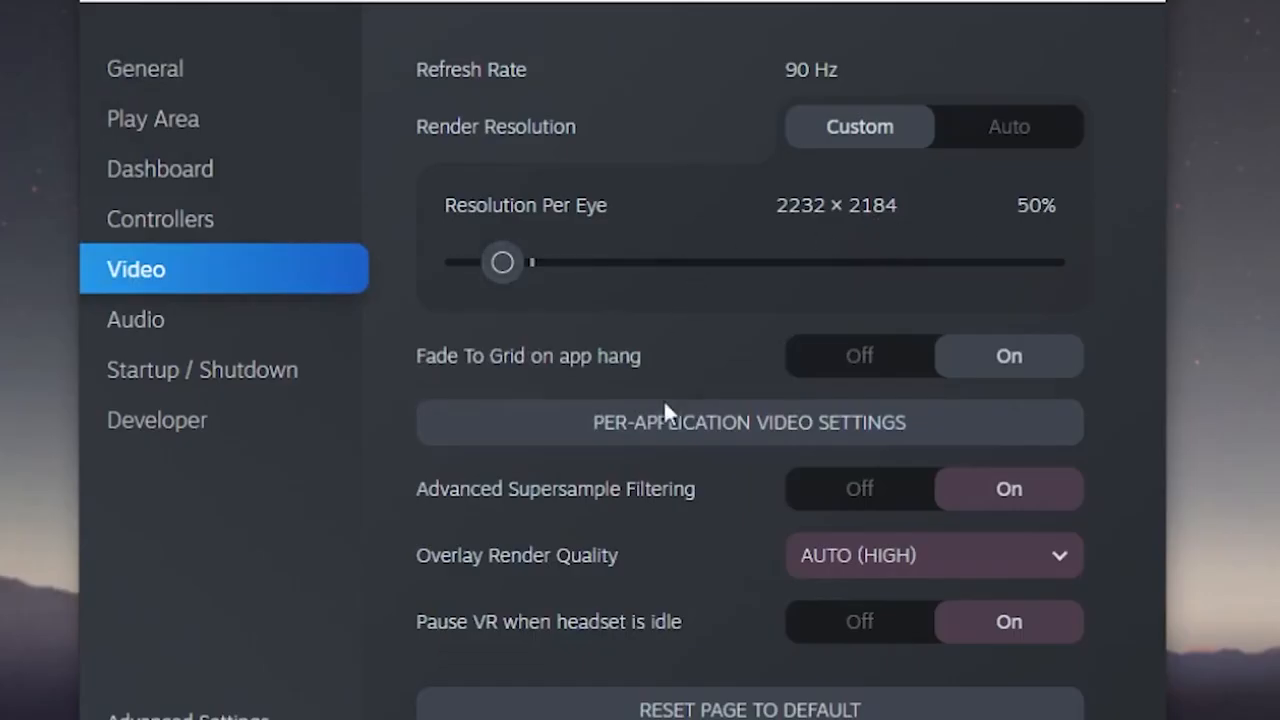
{"action": "left_click", "coordinate": [749, 423]}
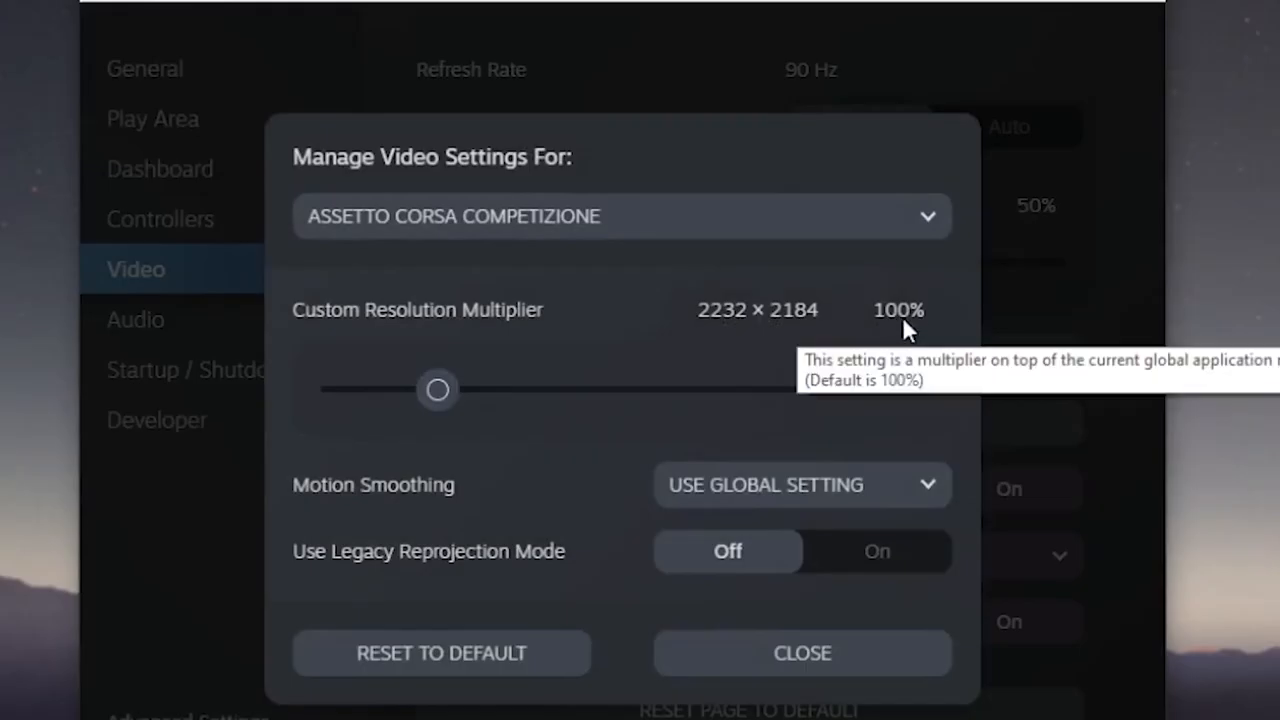
{"action": "mouse_move", "coordinate": [893, 343]}
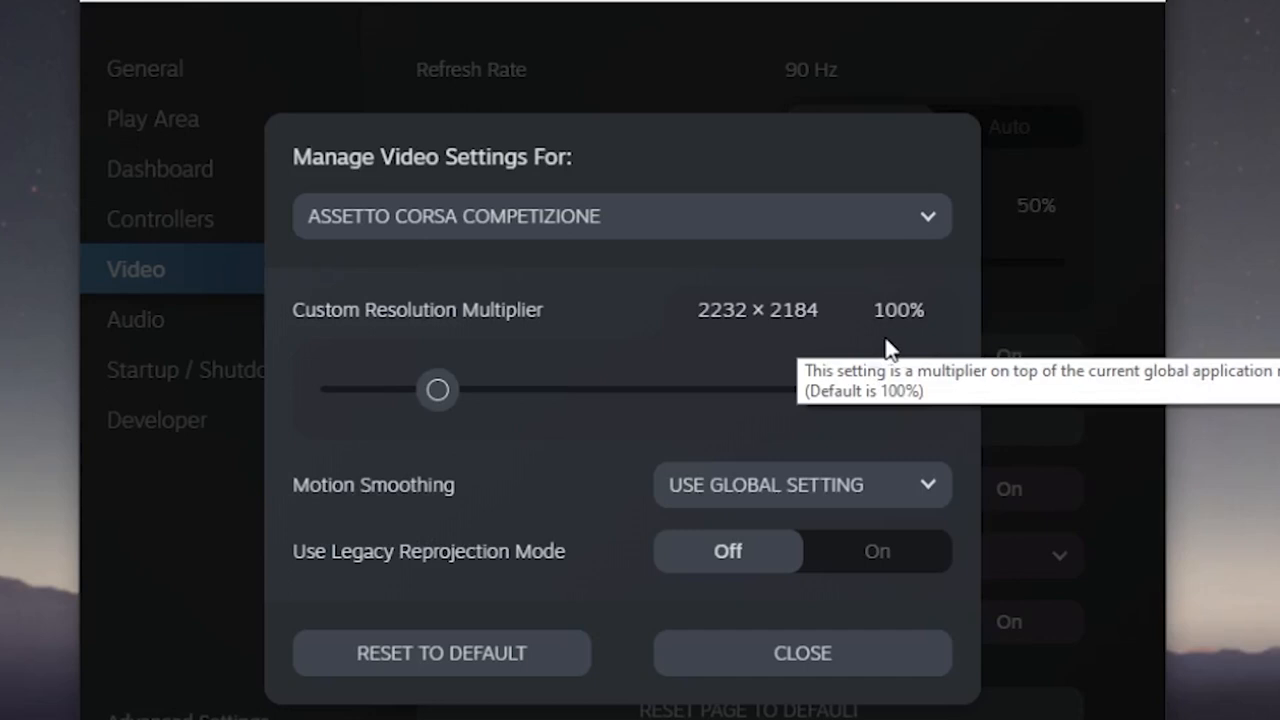
{"action": "left_click", "coordinate": [803, 653]}
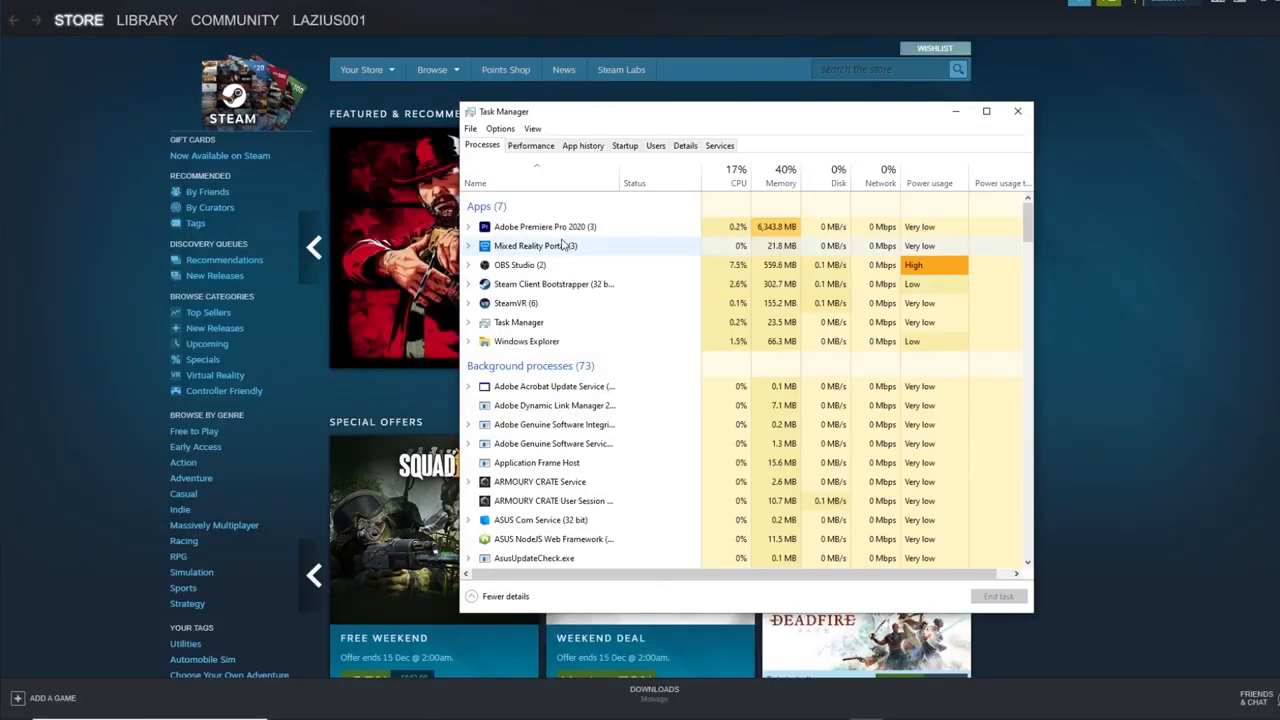
- Terminate the Mixed Reality Portal process from Task Manager
{"action": "right_click", "coordinate": [530, 245]}
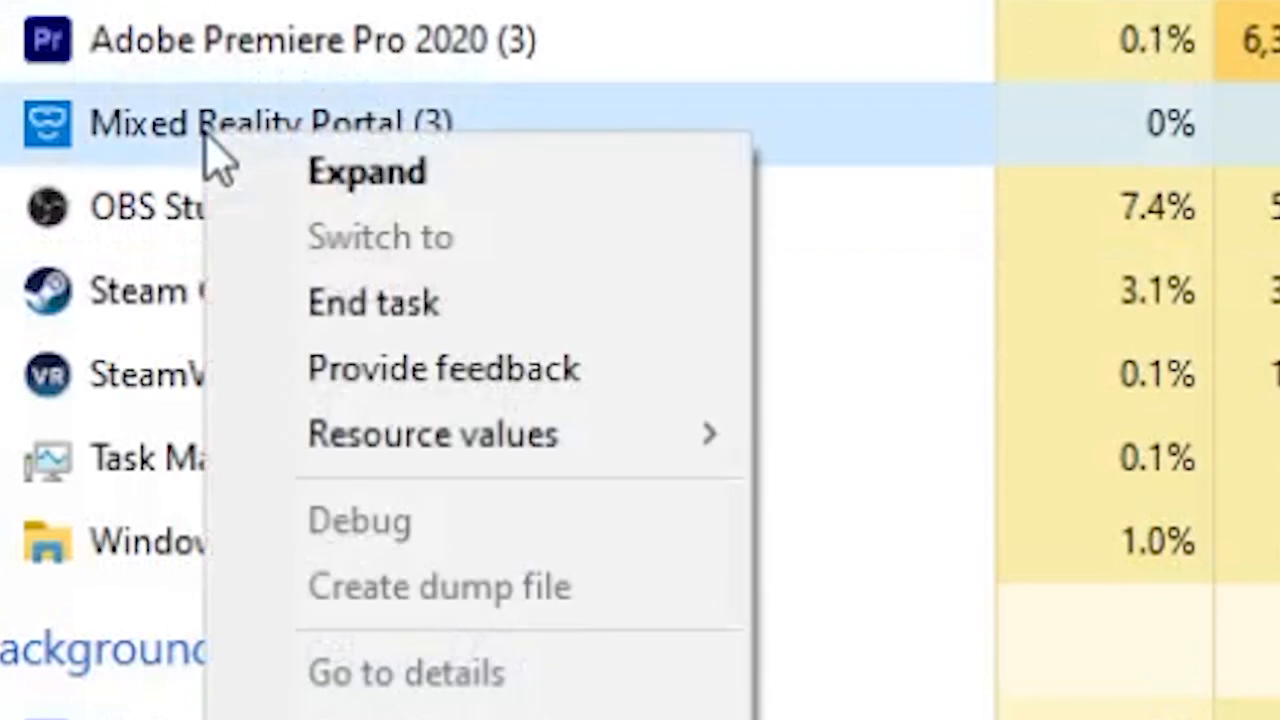
{"action": "left_click", "coordinate": [372, 303]}
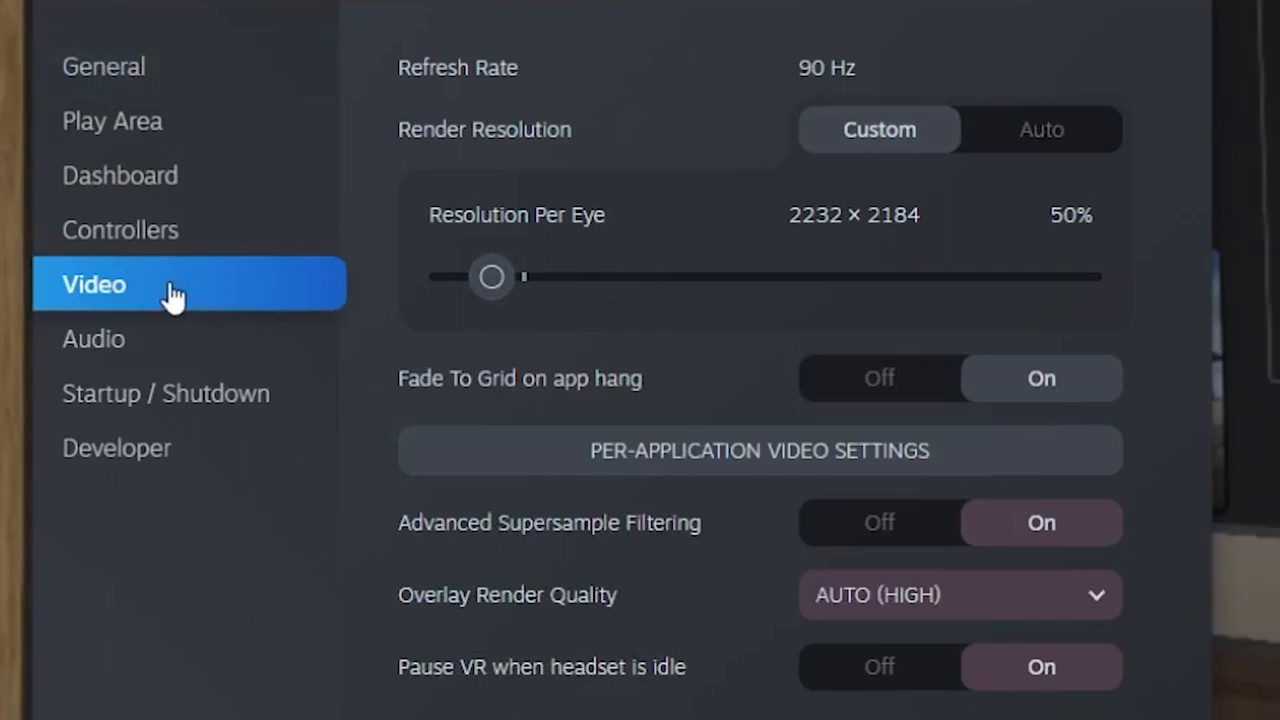
- Set Assetto Corsa Competizione's resolution multiplier to 200%, giving 3160 × 3088 per eye
{"action": "left_click", "coordinate": [759, 451]}
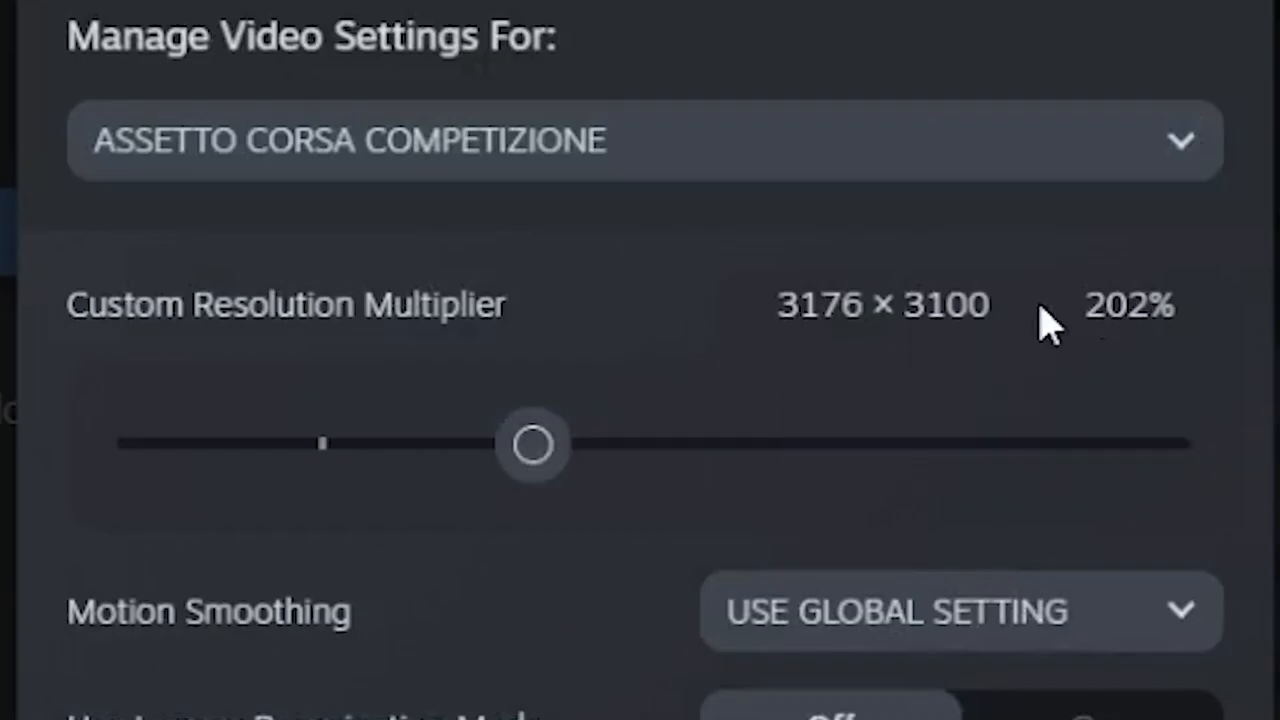
{"action": "mouse_move", "coordinate": [533, 445]}
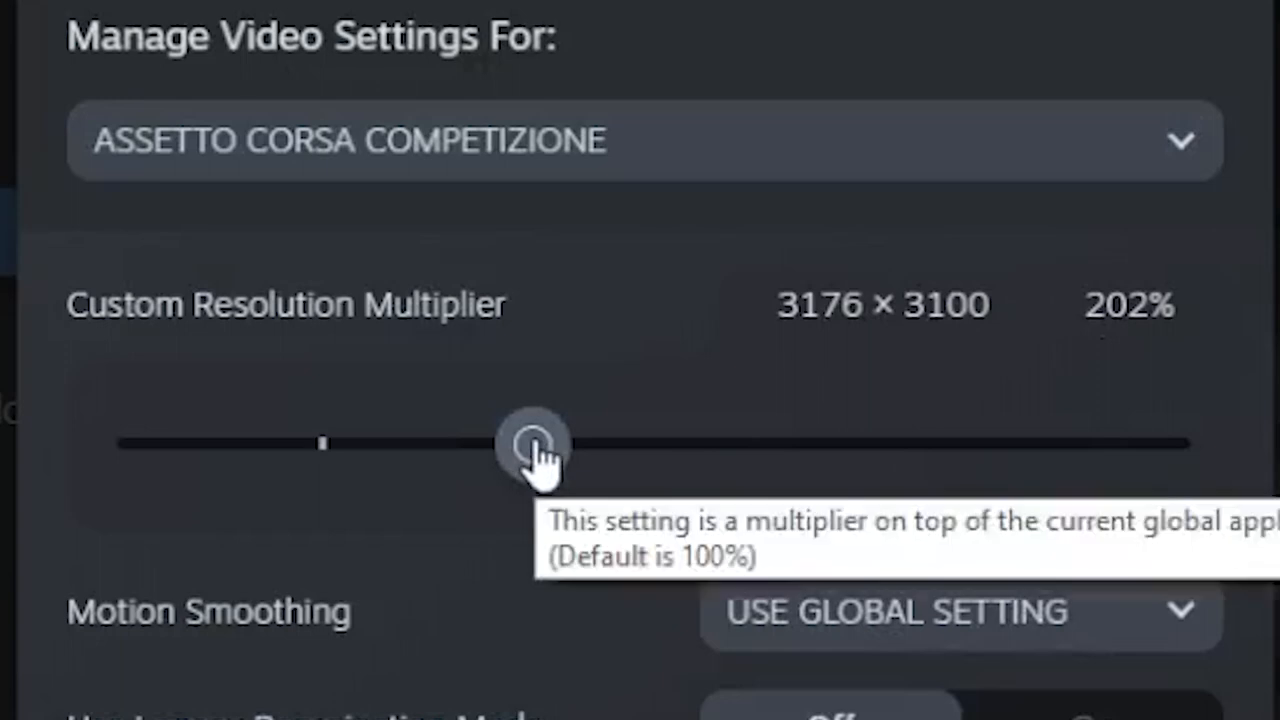
{"action": "left_click_drag", "start_coordinate": [530, 445], "coordinate": [525, 445]}
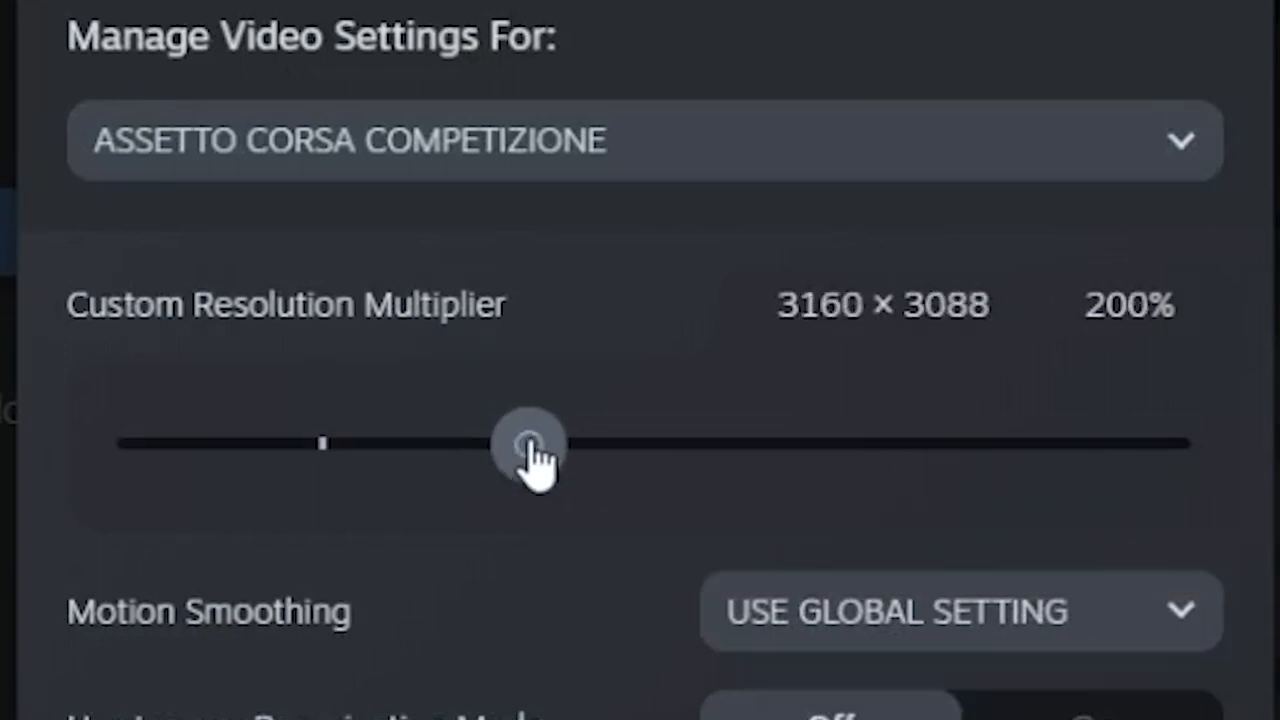
{"action": "mouse_move", "coordinate": [1057, 350]}
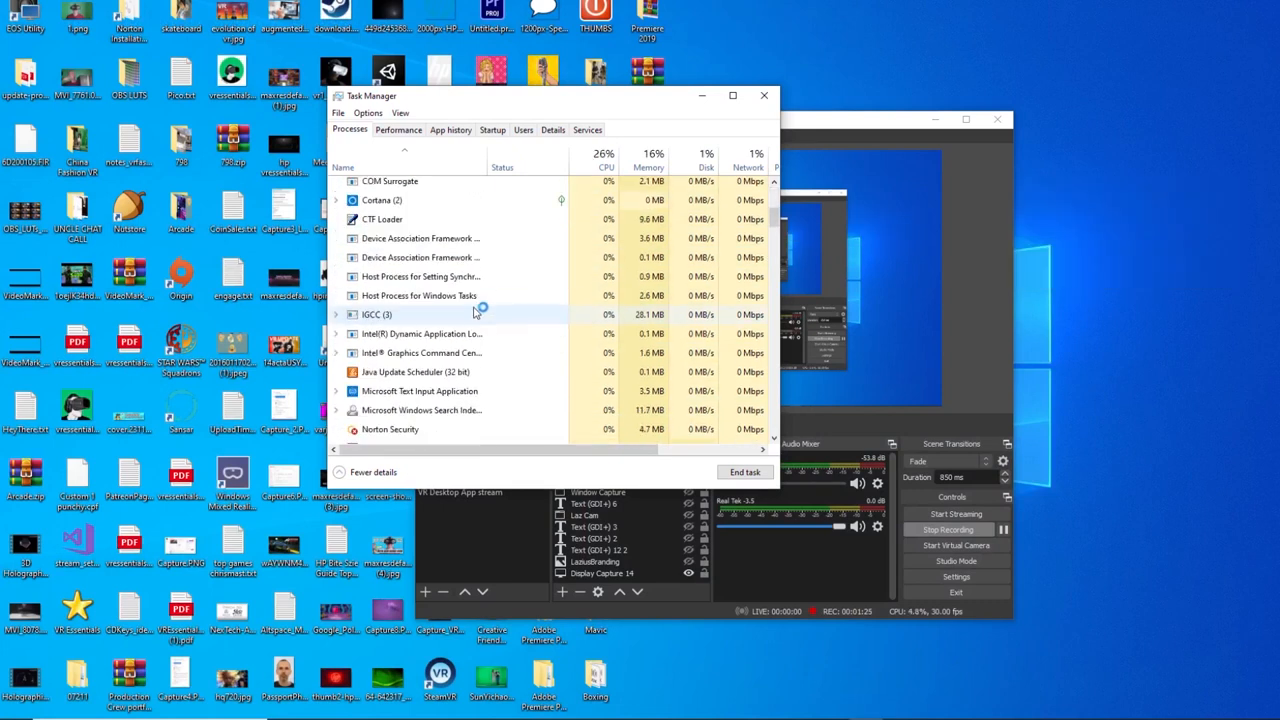
- Return to SteamVR and open Assetto Corsa Competizione from Recent Apps
{"action": "right_click", "coordinate": [375, 332]}
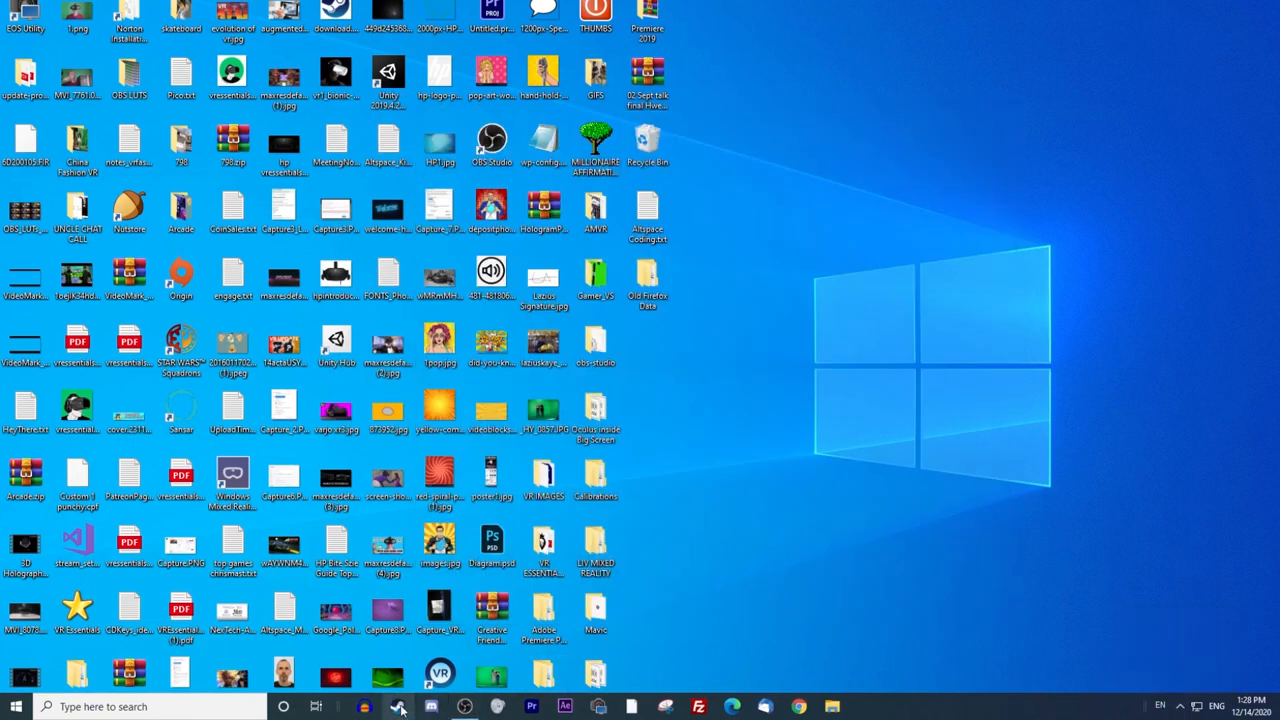
{"action": "left_click", "coordinate": [398, 706]}
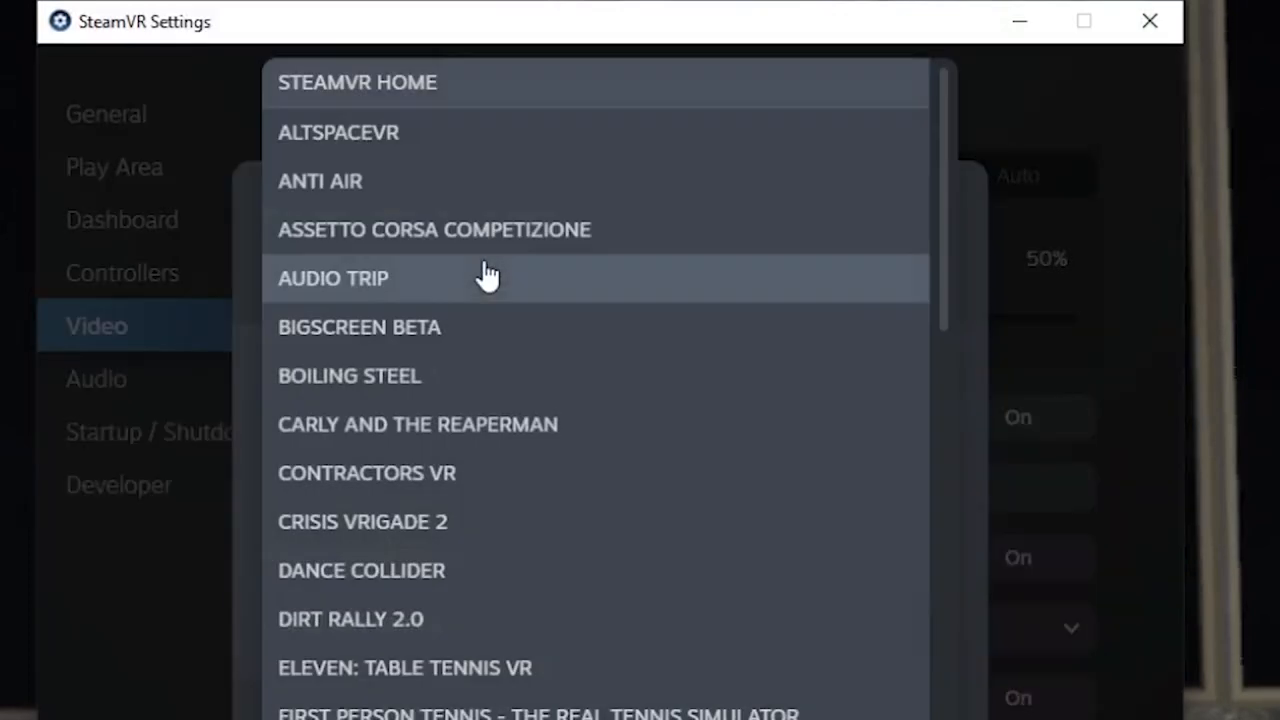
{"action": "left_click", "coordinate": [429, 229]}
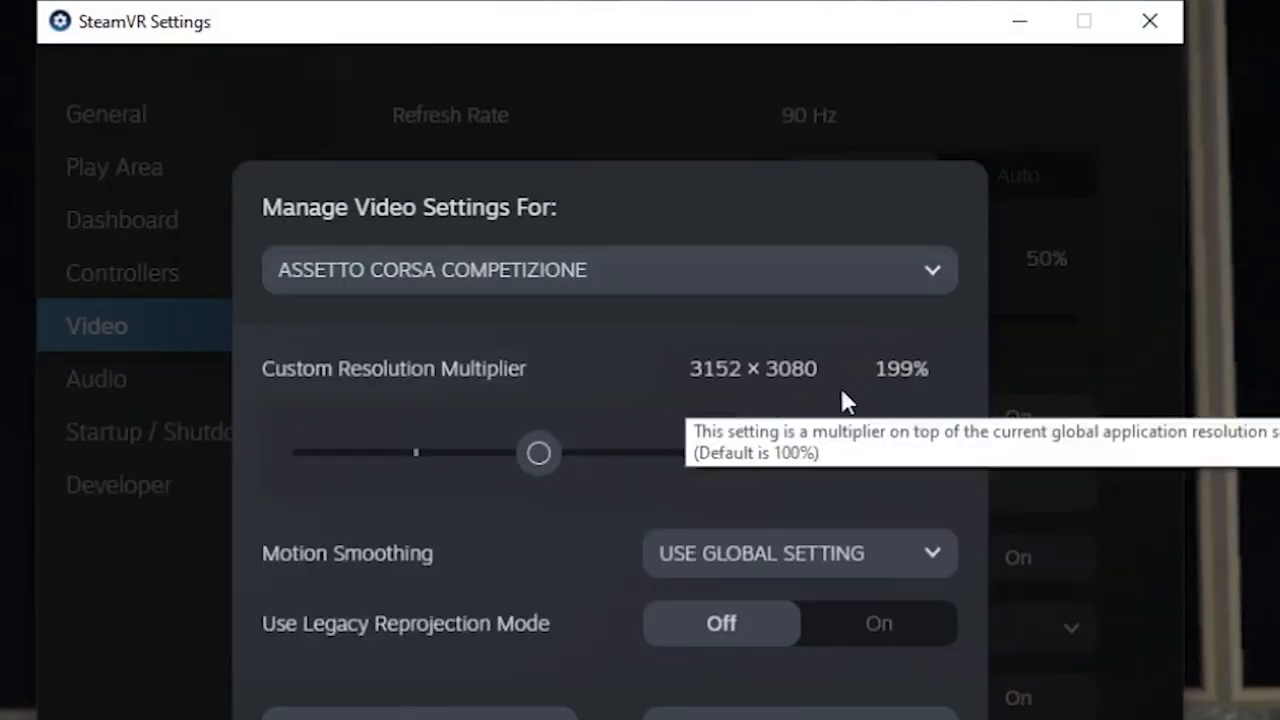
{"action": "mouse_move", "coordinate": [848, 398]}
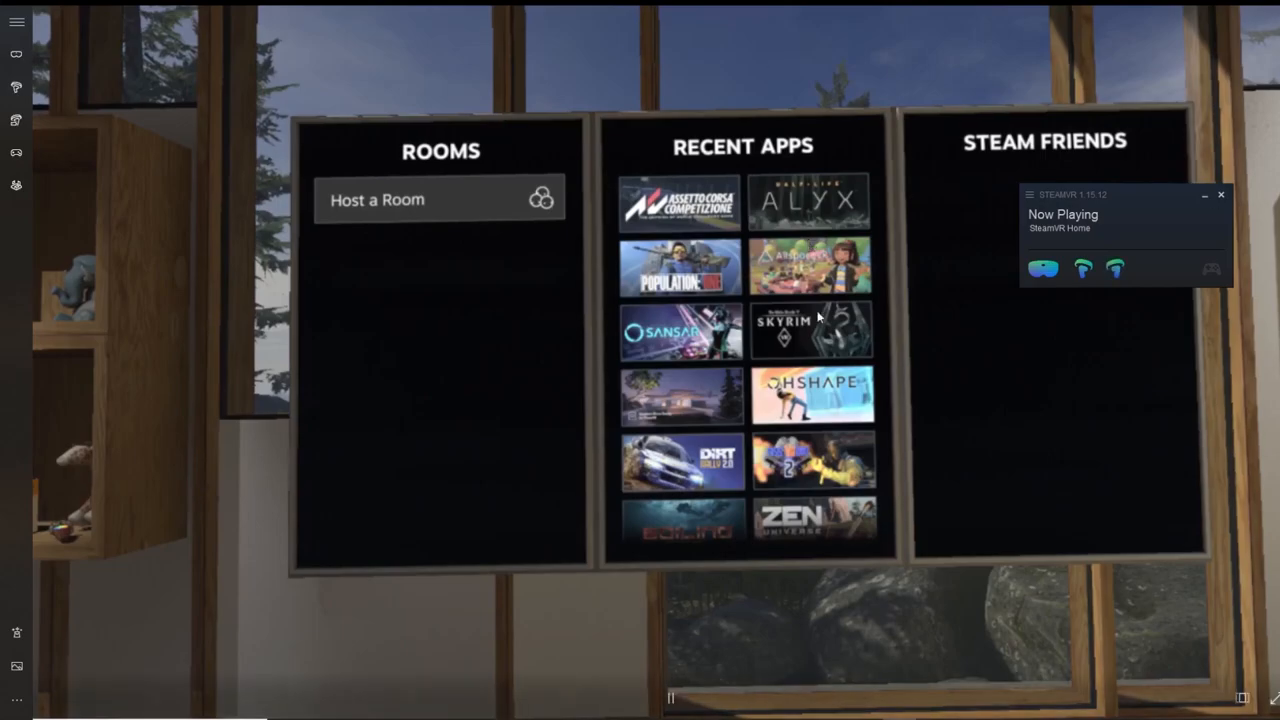
{"action": "left_click", "coordinate": [682, 203]}
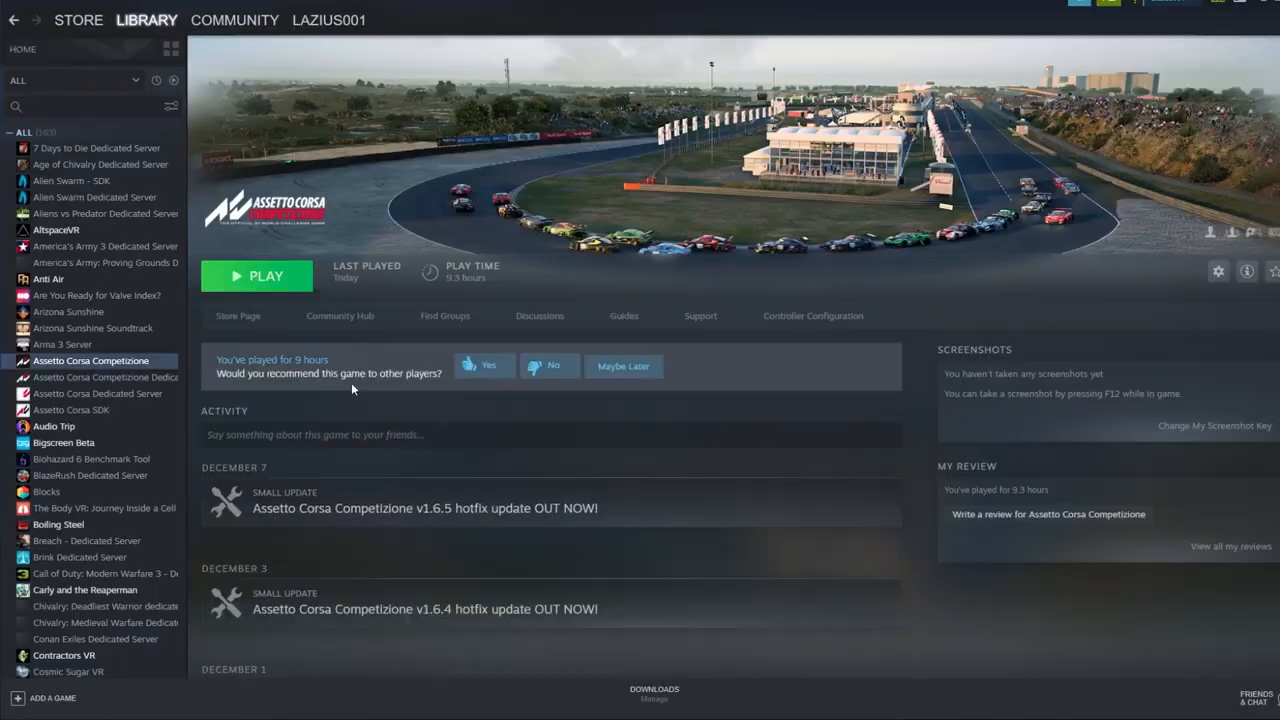
- Launch Assetto Corsa Competizione in VR, then exit the game from the dashboard
{"action": "left_click", "coordinate": [256, 276]}
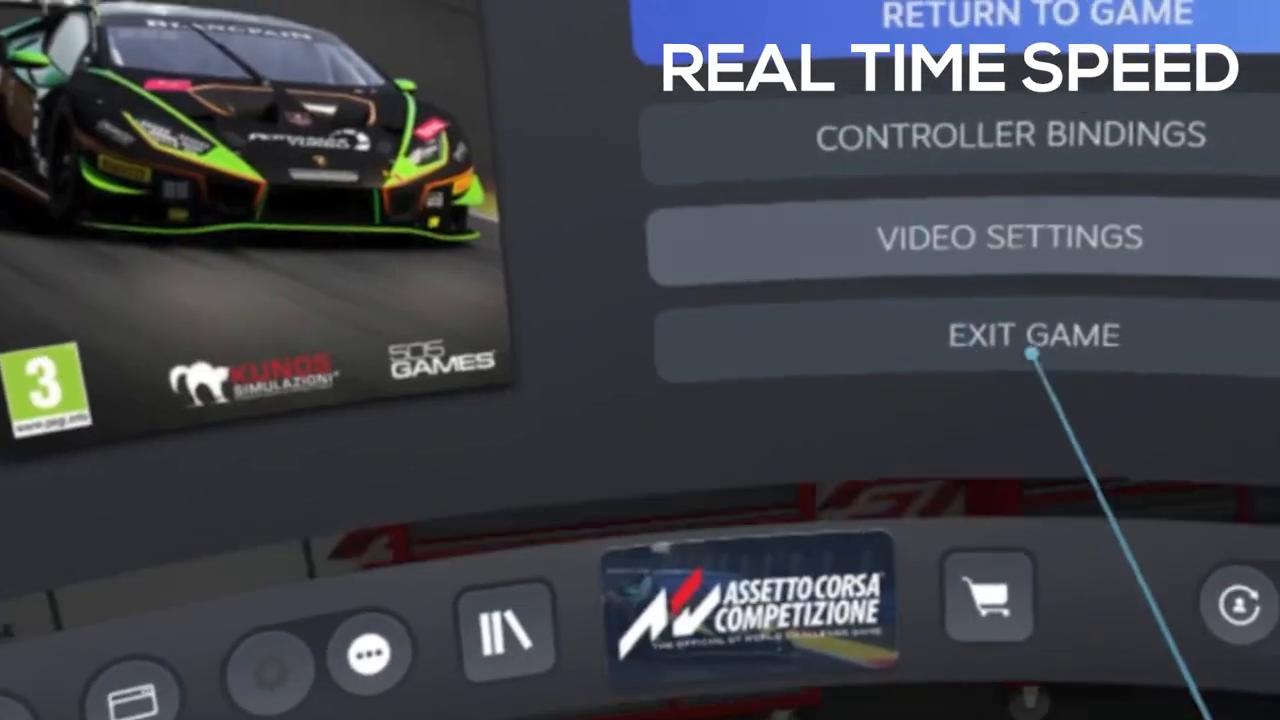
{"action": "left_click", "coordinate": [1027, 335]}
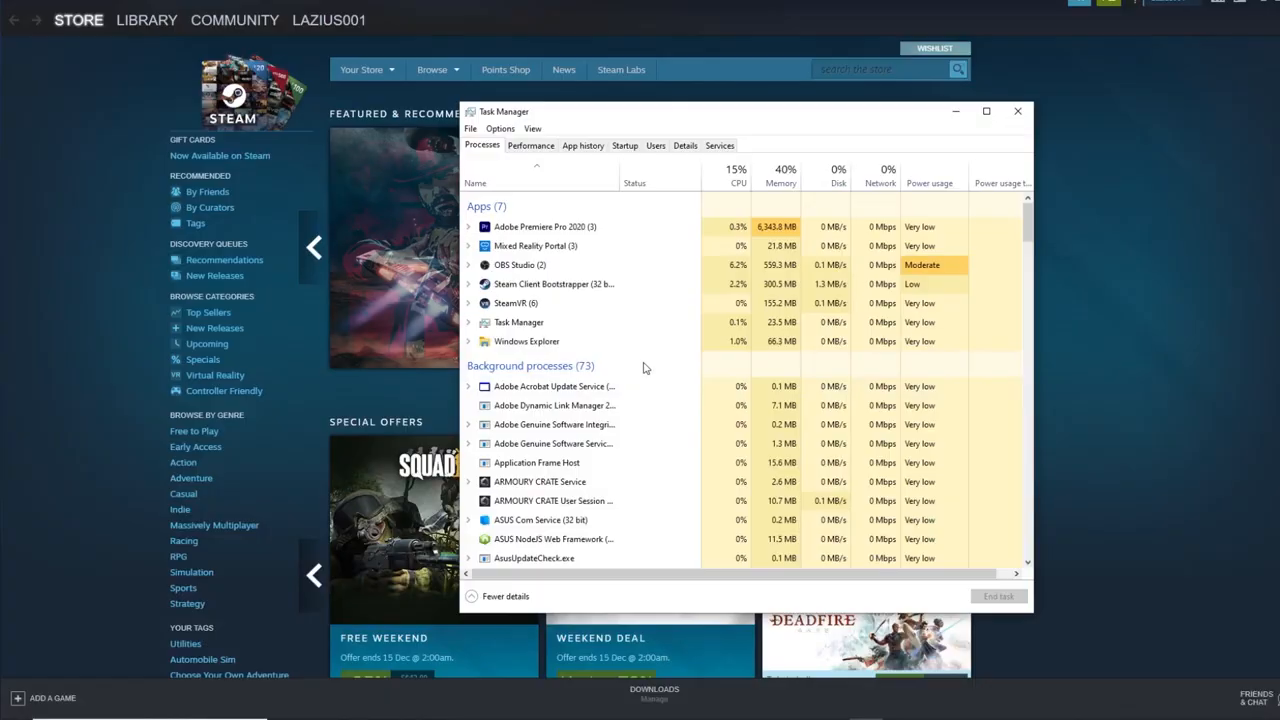
- End the Mixed Reality Portal task in Task Manager
{"action": "right_click", "coordinate": [532, 245]}
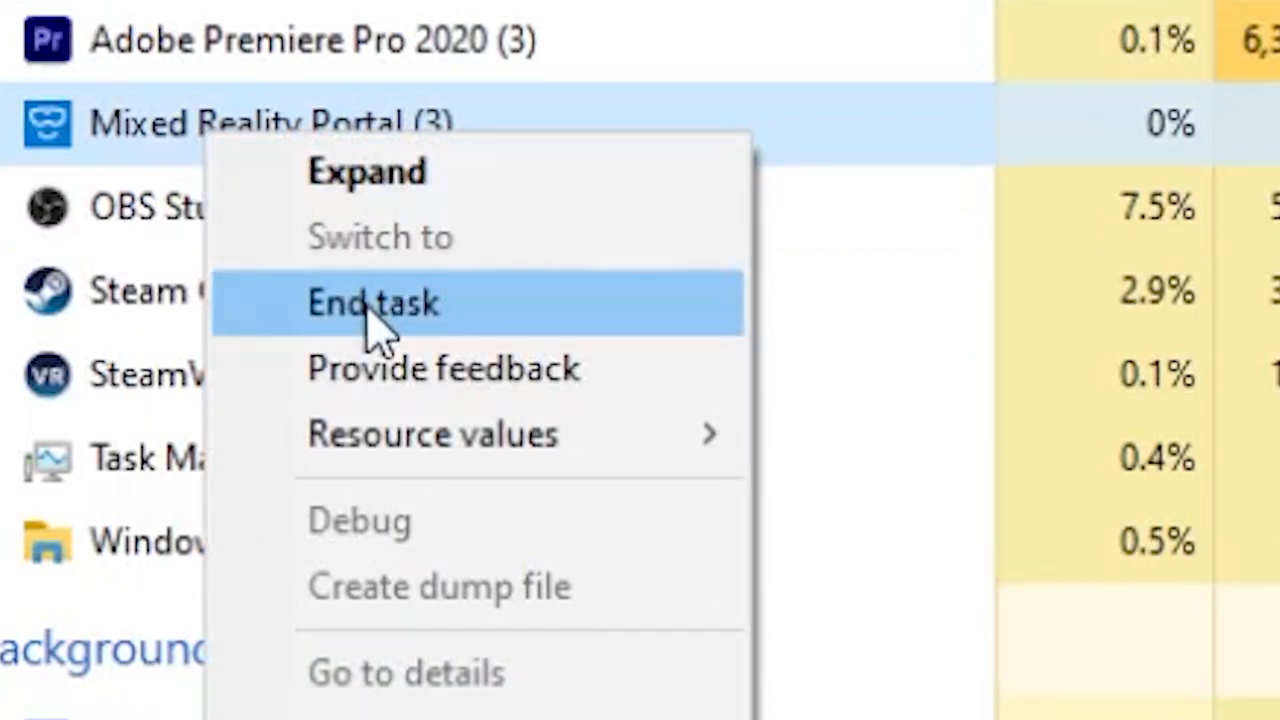
{"action": "left_click", "coordinate": [372, 303]}
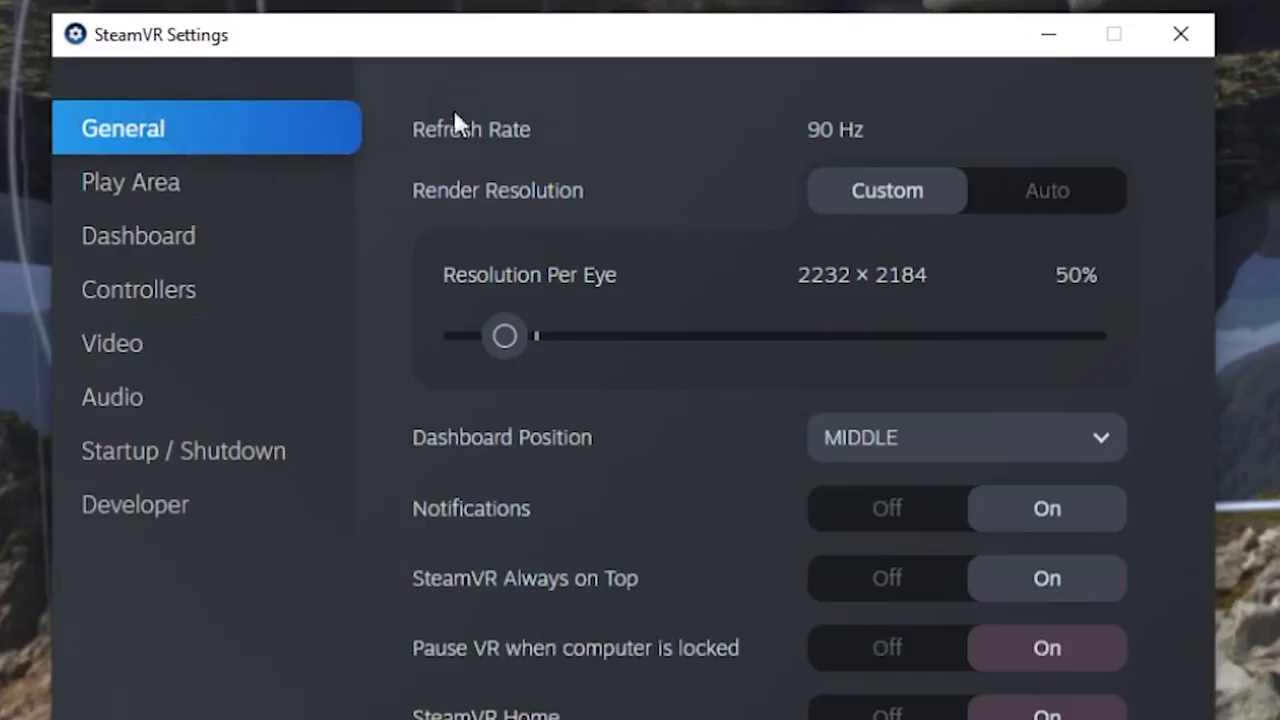
{"action": "mouse_move", "coordinate": [860, 288]}
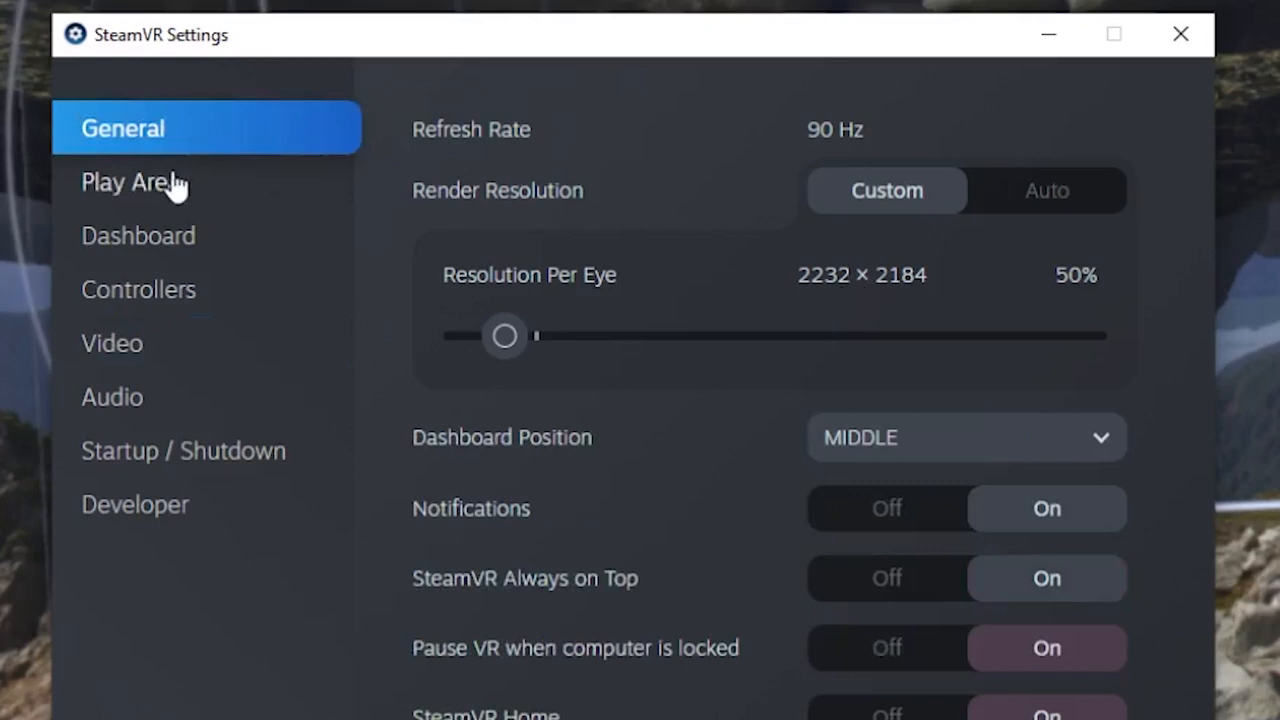
{"action": "mouse_move", "coordinate": [127, 347]}
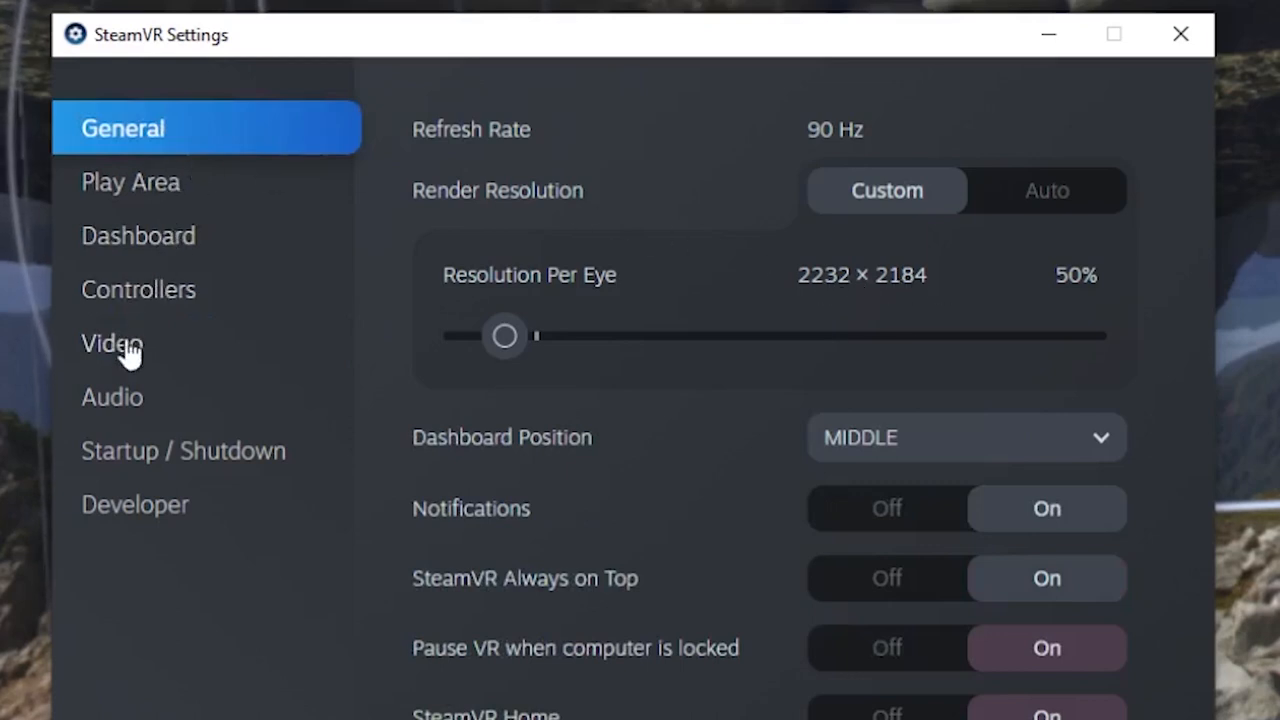
{"action": "left_click", "coordinate": [112, 343]}
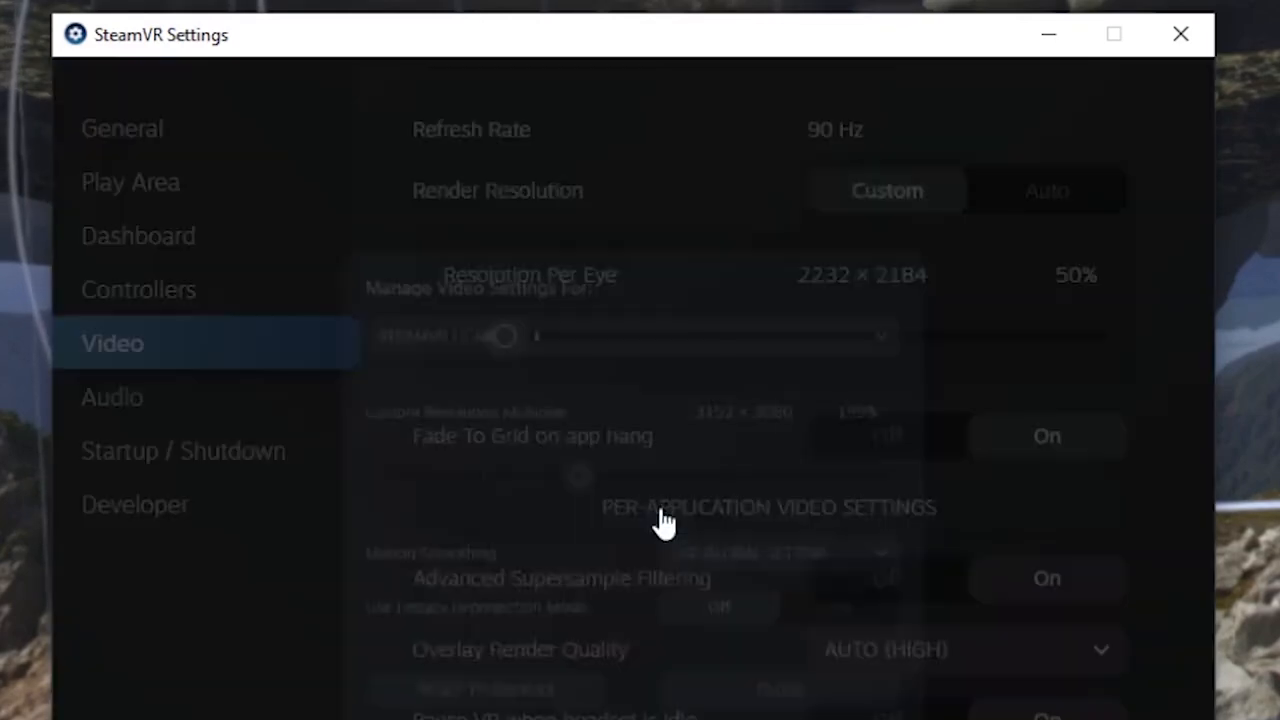
{"action": "left_click", "coordinate": [630, 335]}
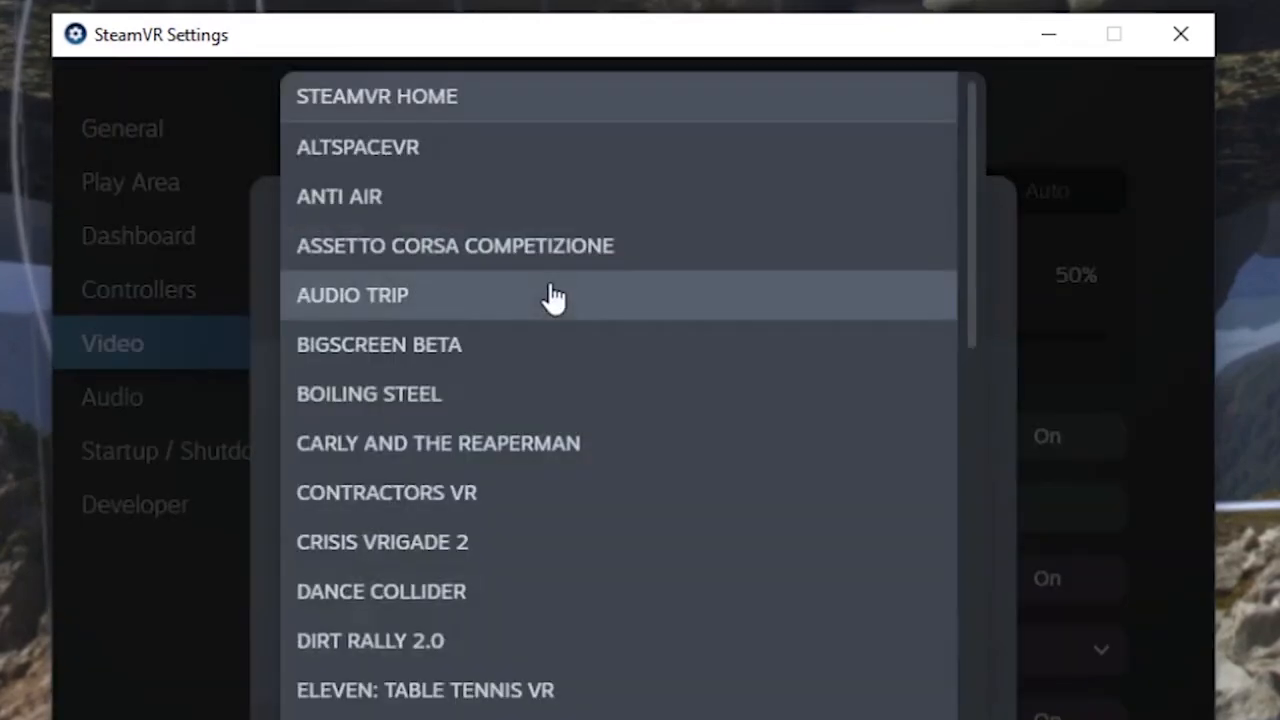
{"action": "mouse_move", "coordinate": [475, 155]}
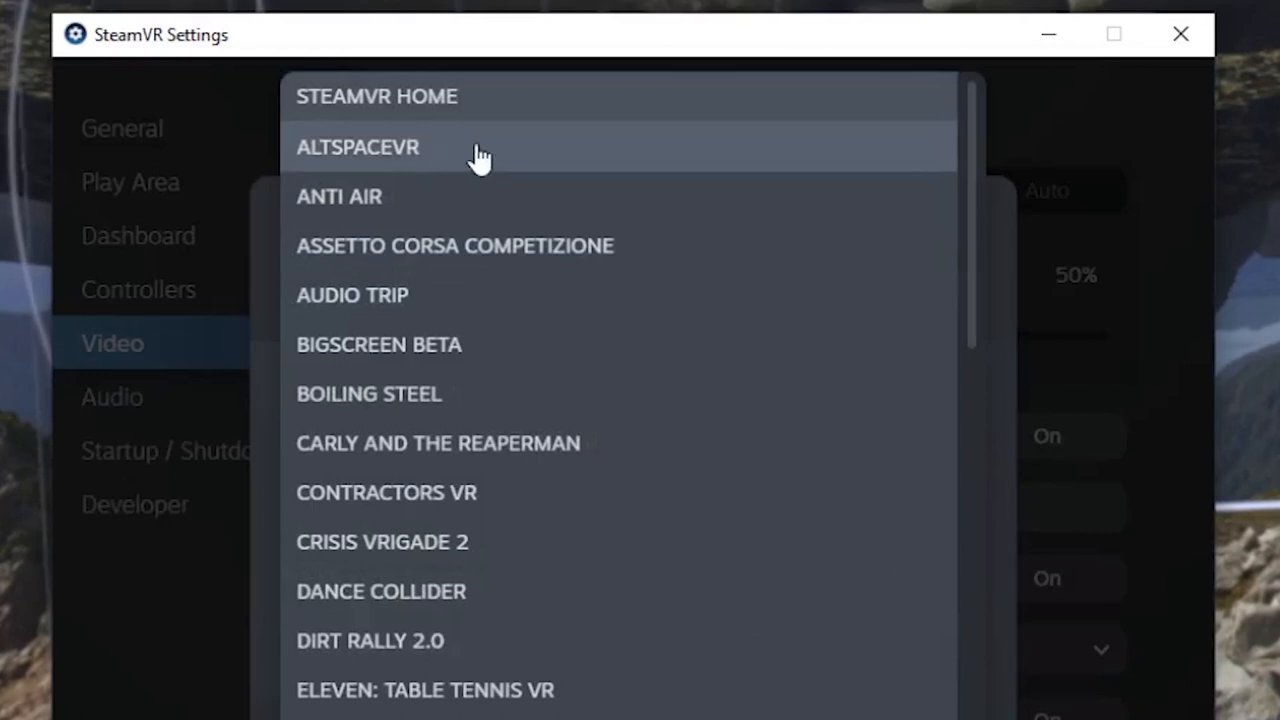
{"action": "left_click", "coordinate": [358, 147]}
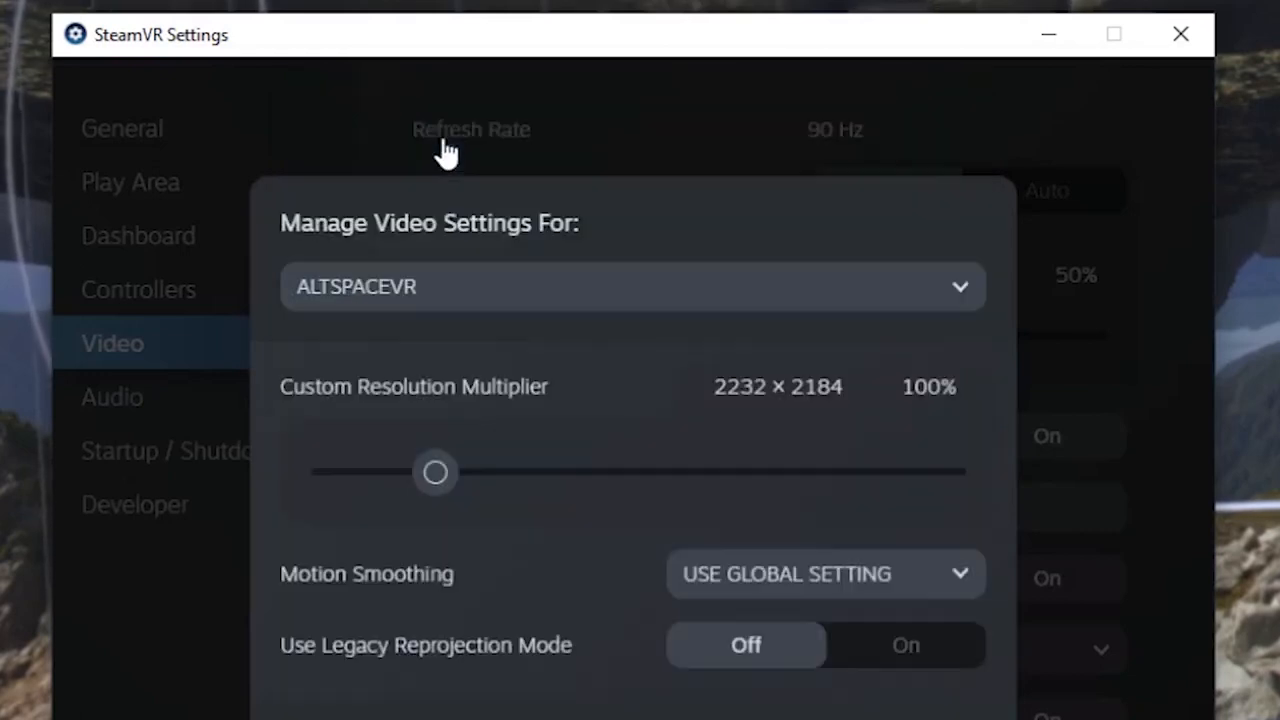
{"action": "mouse_move", "coordinate": [820, 407]}
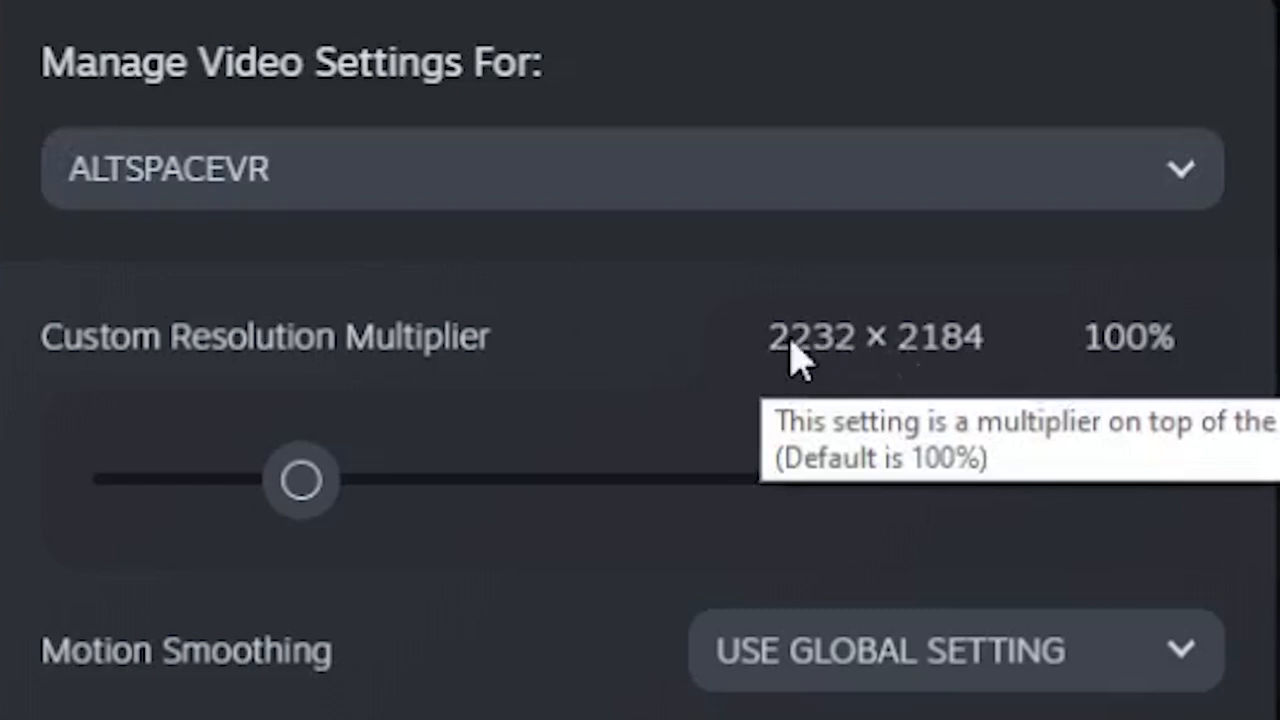
{"action": "mouse_move", "coordinate": [1112, 365]}
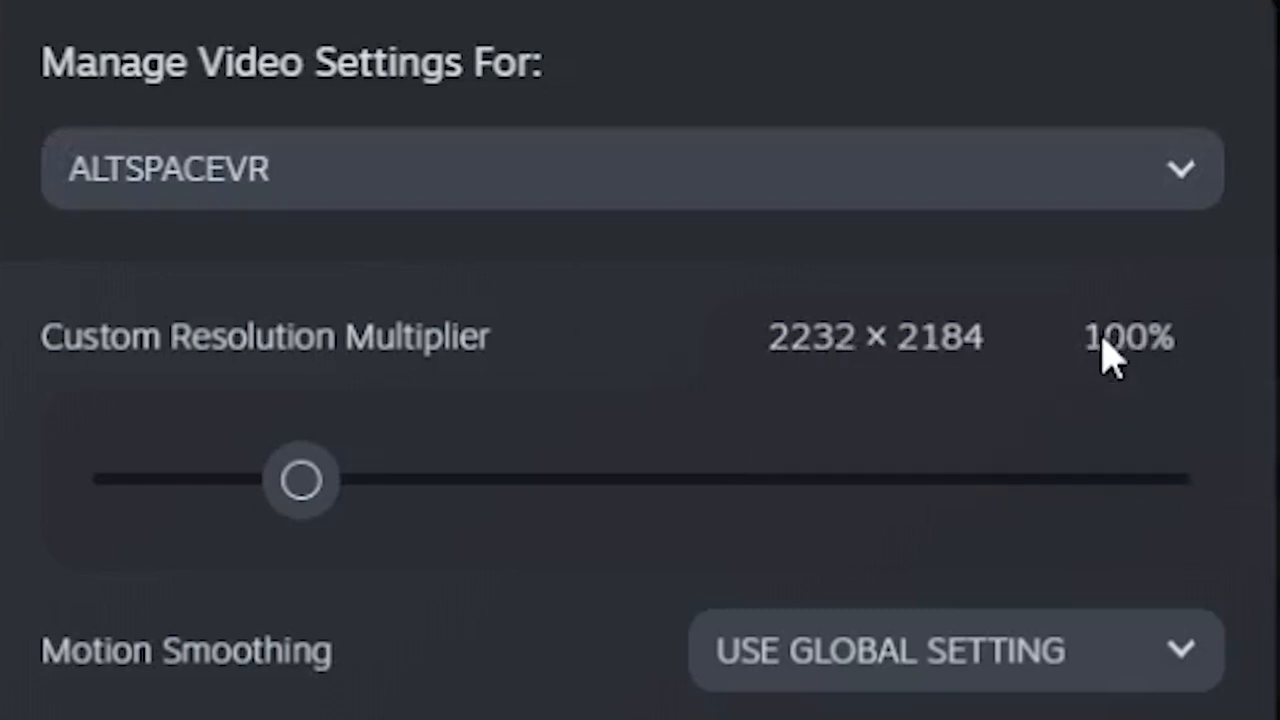
{"action": "mouse_move", "coordinate": [1110, 360]}
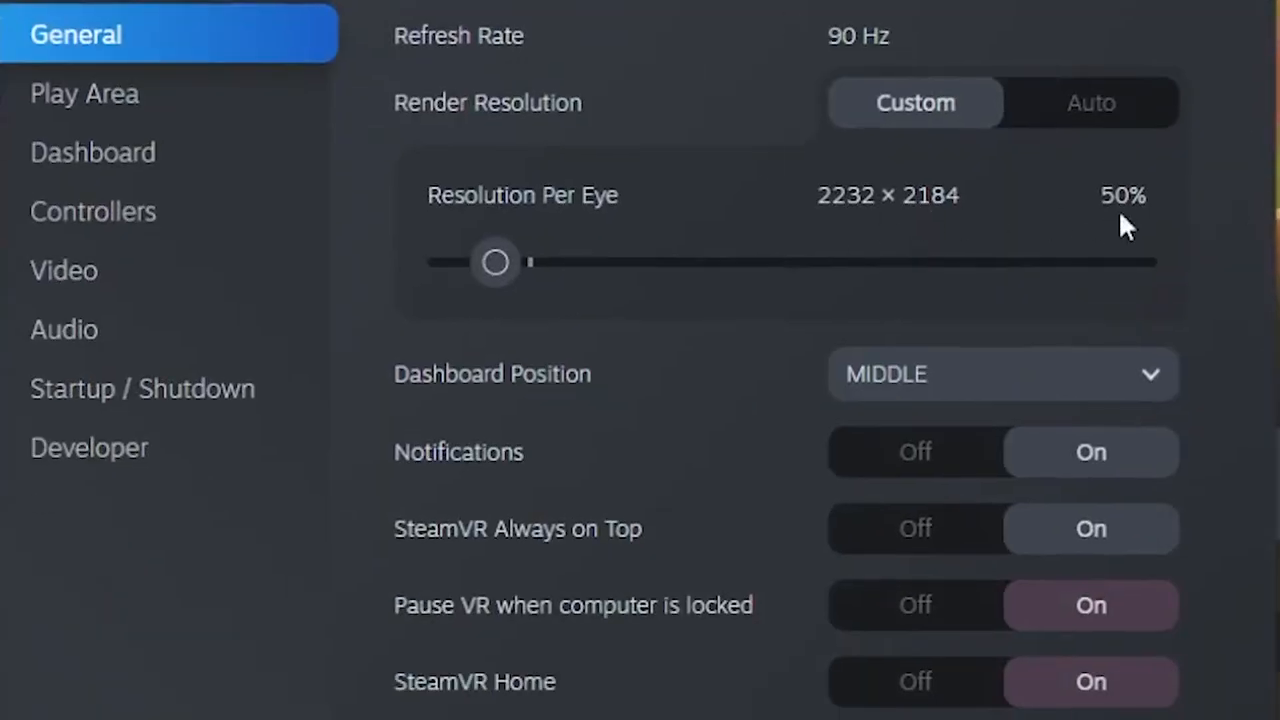
- Raise AltspaceVR's per-application resolution multiplier to about 190% (3080 × 3008)
{"action": "left_click", "coordinate": [63, 270]}
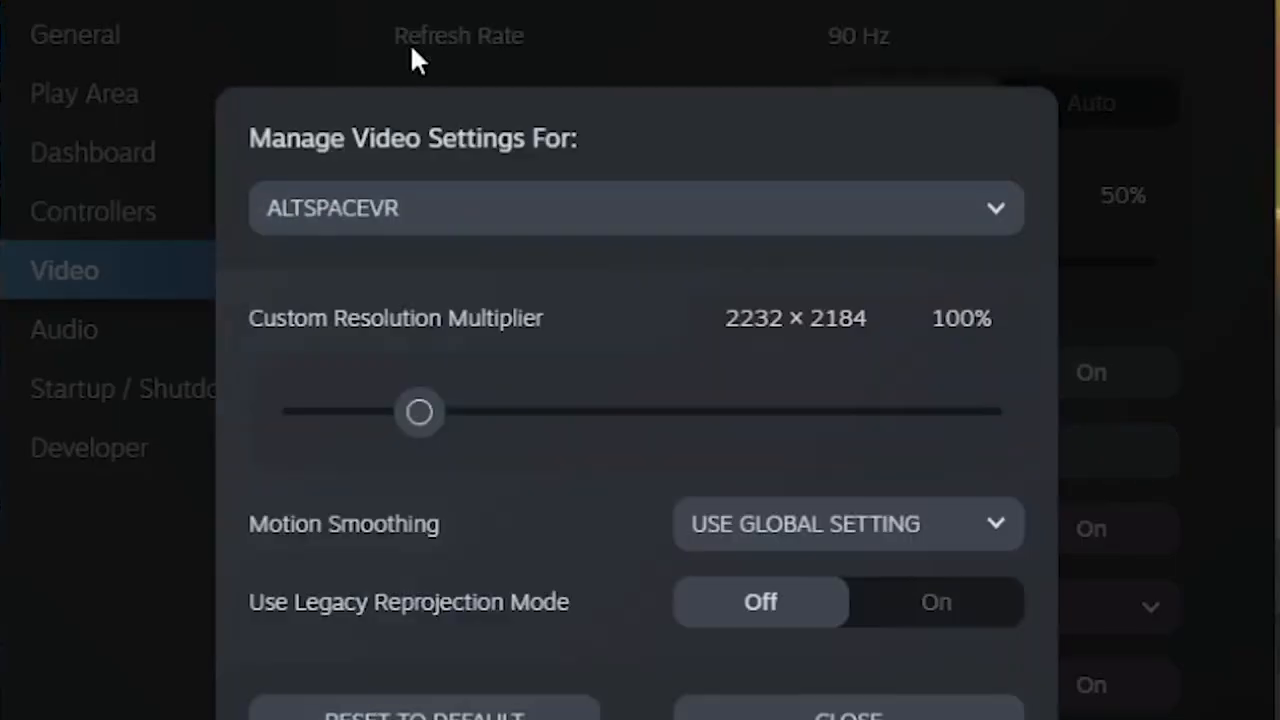
{"action": "left_click_drag", "start_coordinate": [419, 411], "coordinate": [545, 411]}
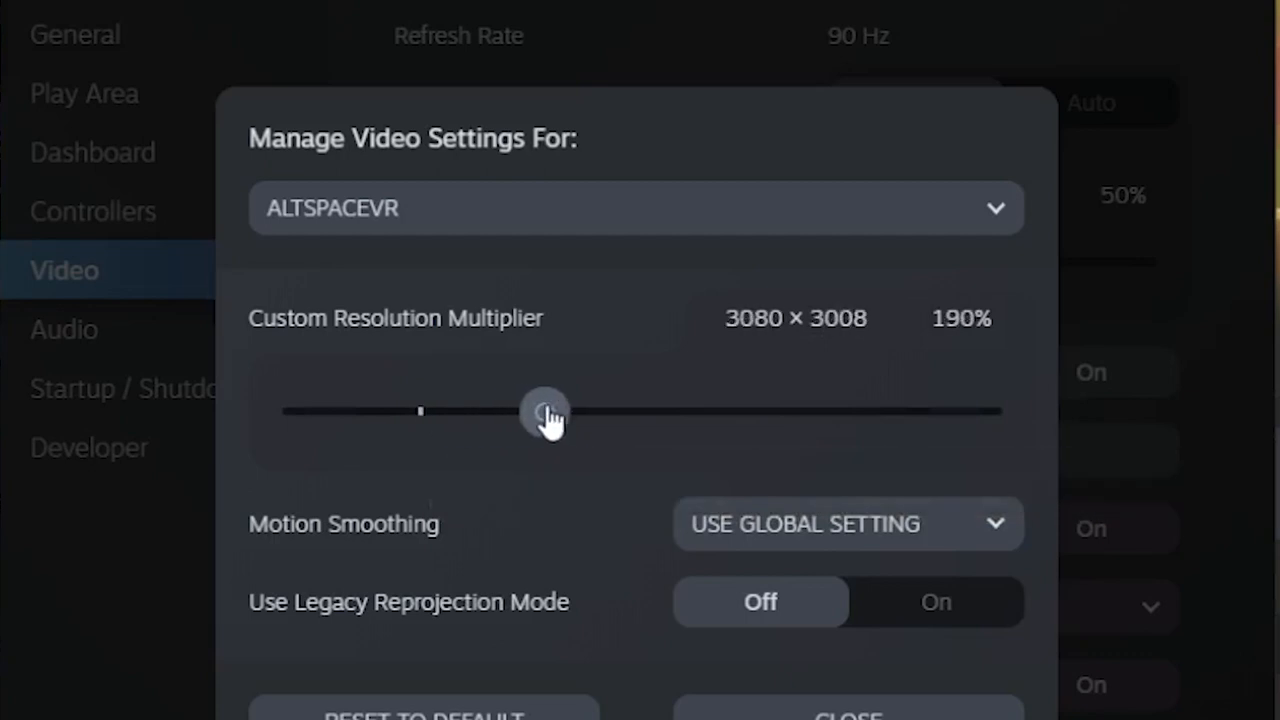
{"action": "left_click_drag", "start_coordinate": [545, 411], "coordinate": [558, 411]}
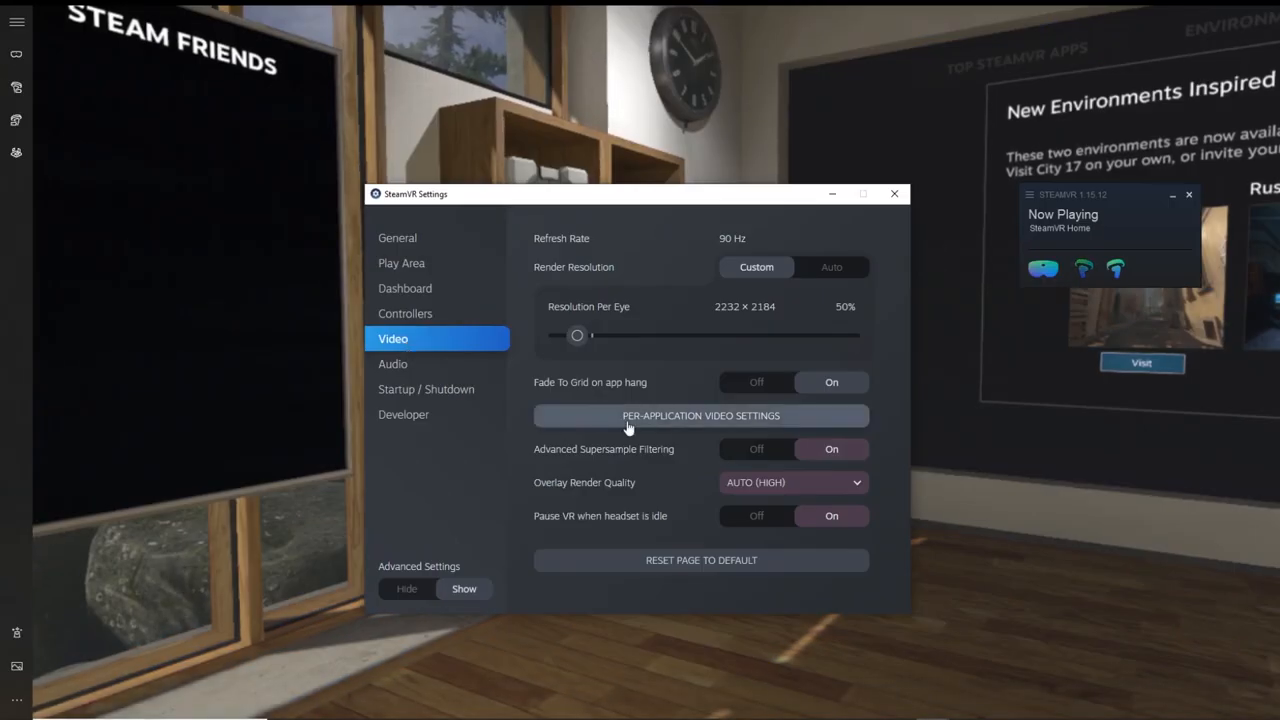
- Confirm AltspaceVR's per-application multiplier reads 400% (4468 × 4364), then launch AltspaceVR
{"action": "left_click", "coordinate": [701, 415]}
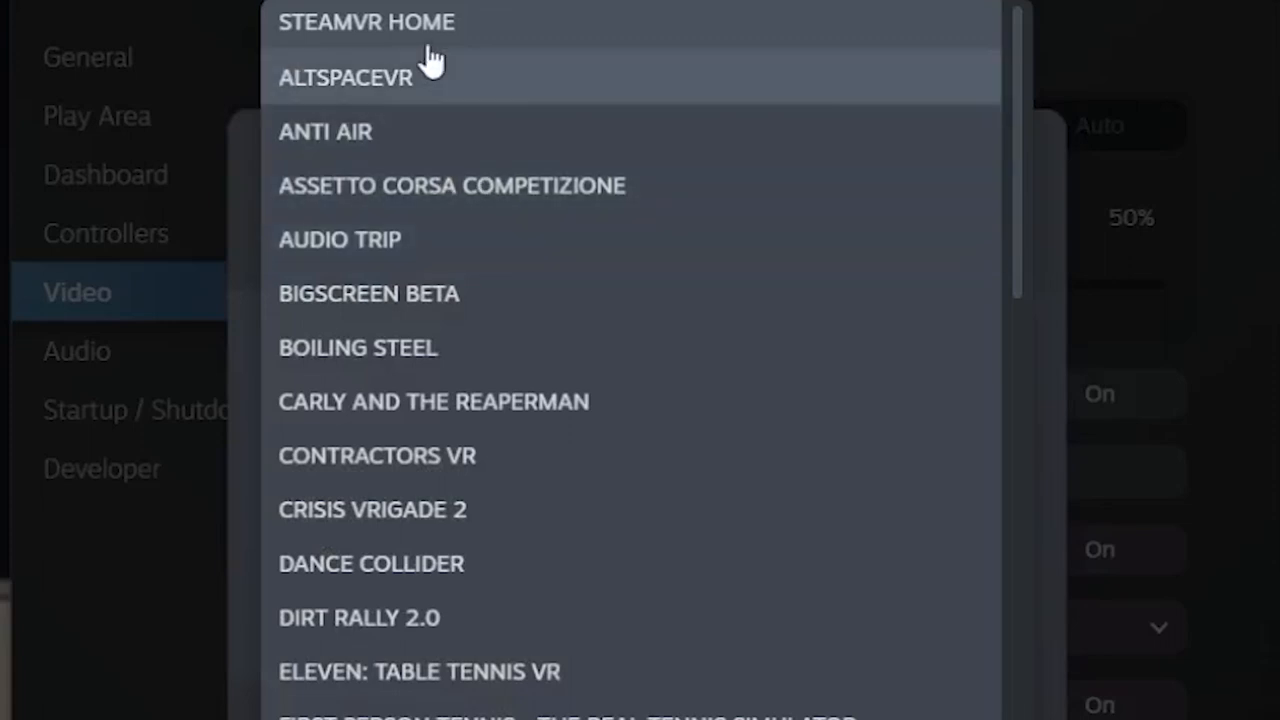
{"action": "left_click", "coordinate": [345, 78]}
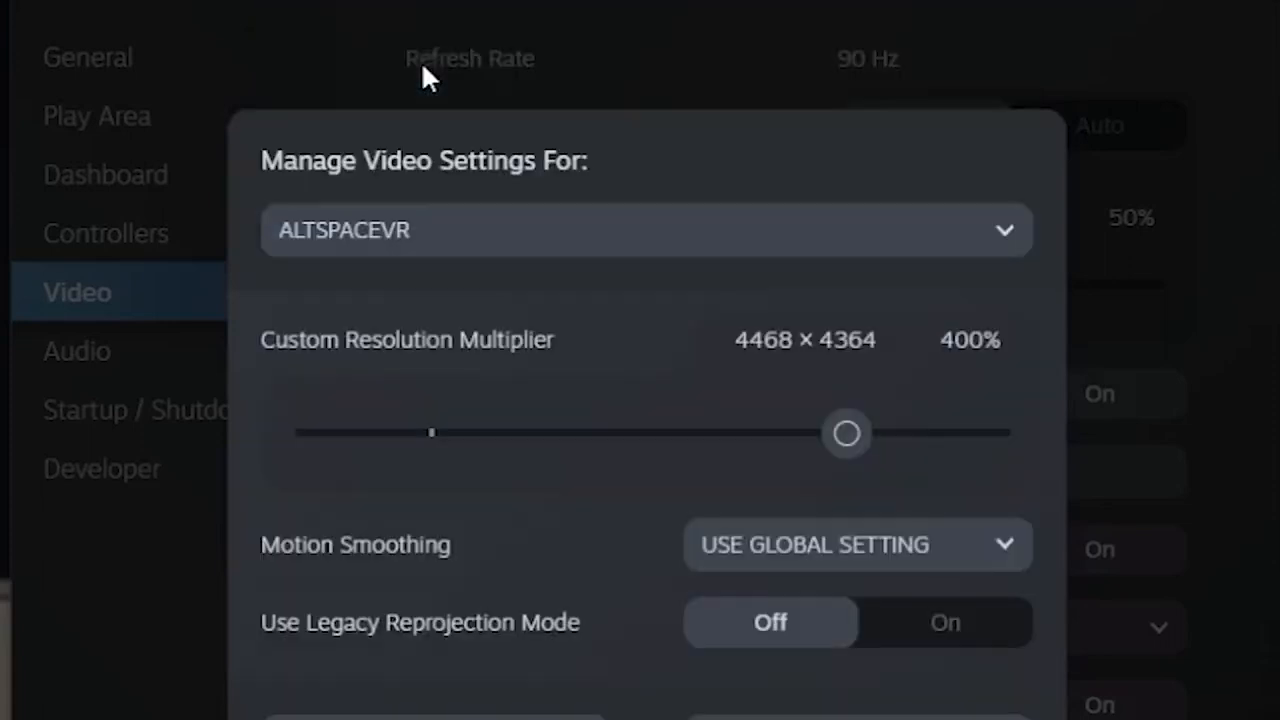
{"action": "mouse_move", "coordinate": [870, 360]}
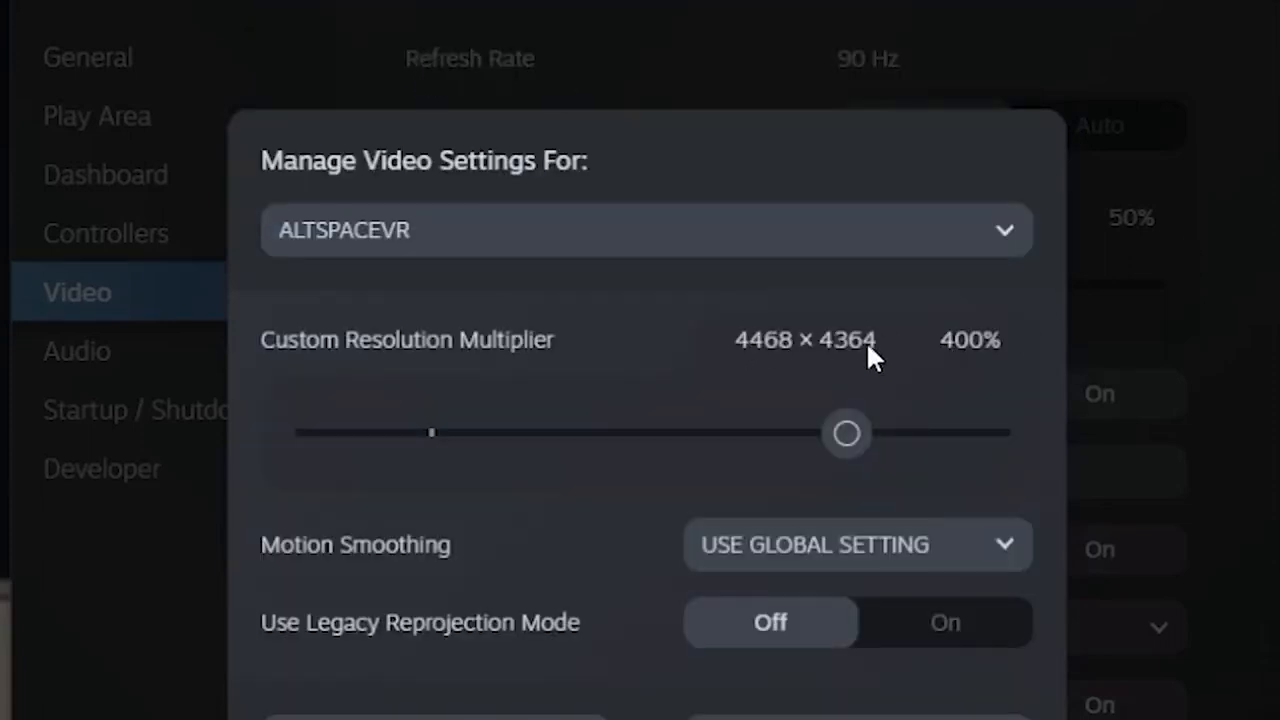
{"action": "mouse_move", "coordinate": [870, 360]}
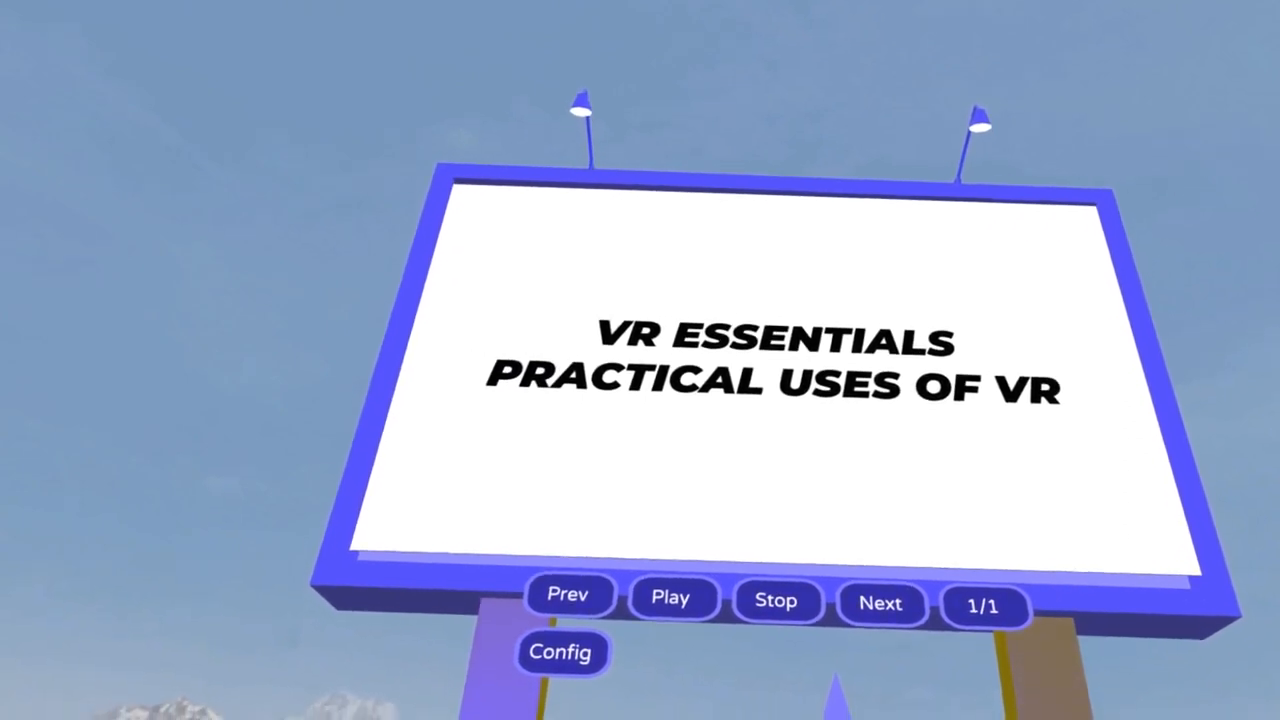
{"action": "left_click", "coordinate": [674, 600]}
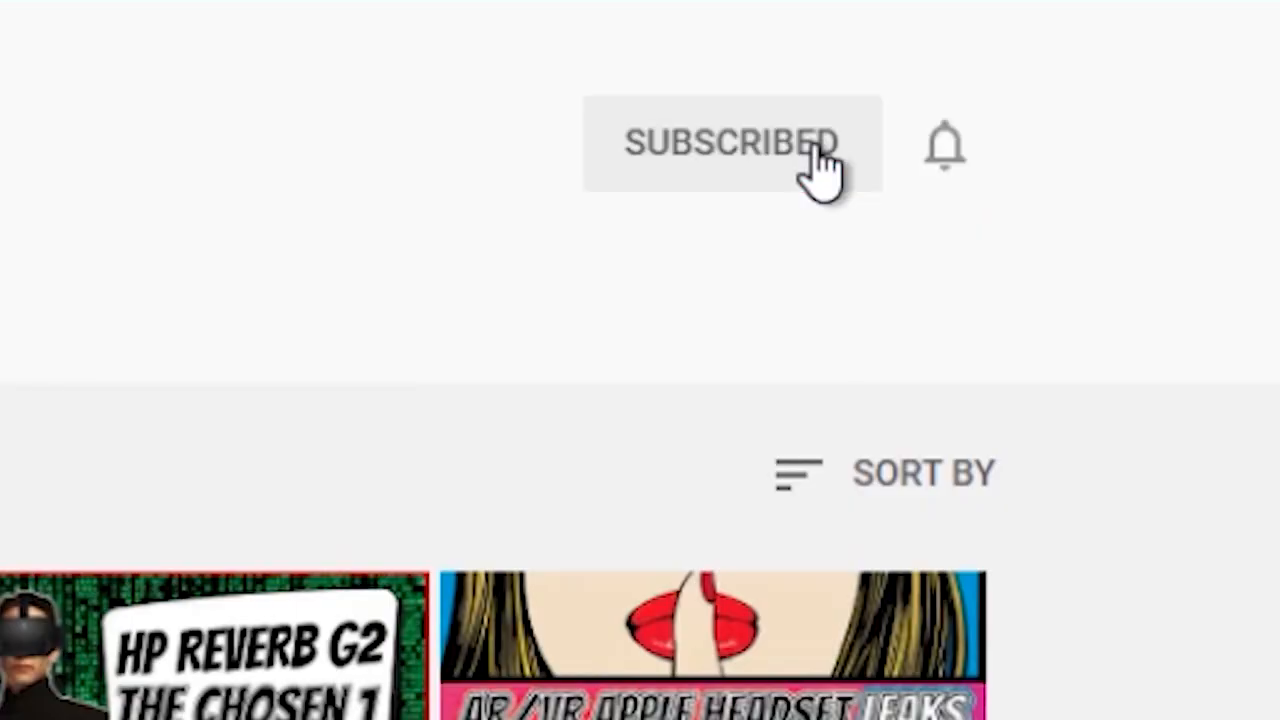
- Open the bell notification options (All, Personalized, None) for the subscribed channel
{"action": "left_click", "coordinate": [943, 147]}
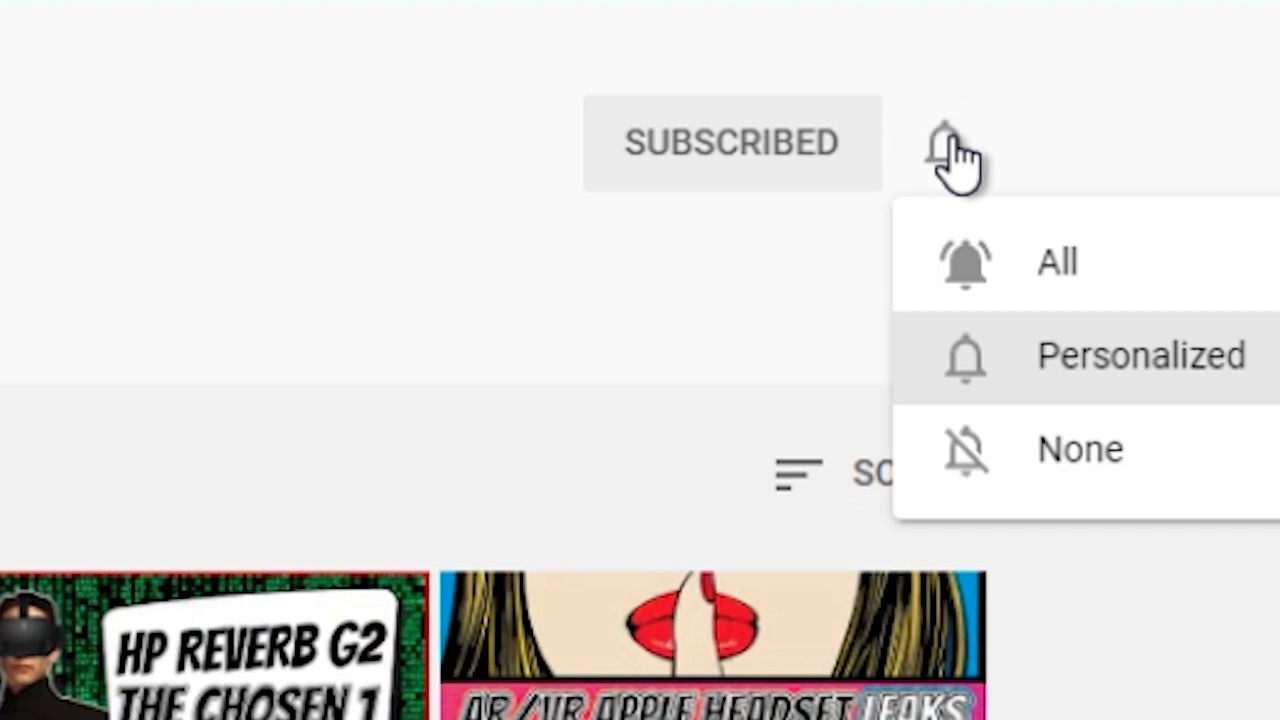
{"action": "mouse_move", "coordinate": [1150, 265]}
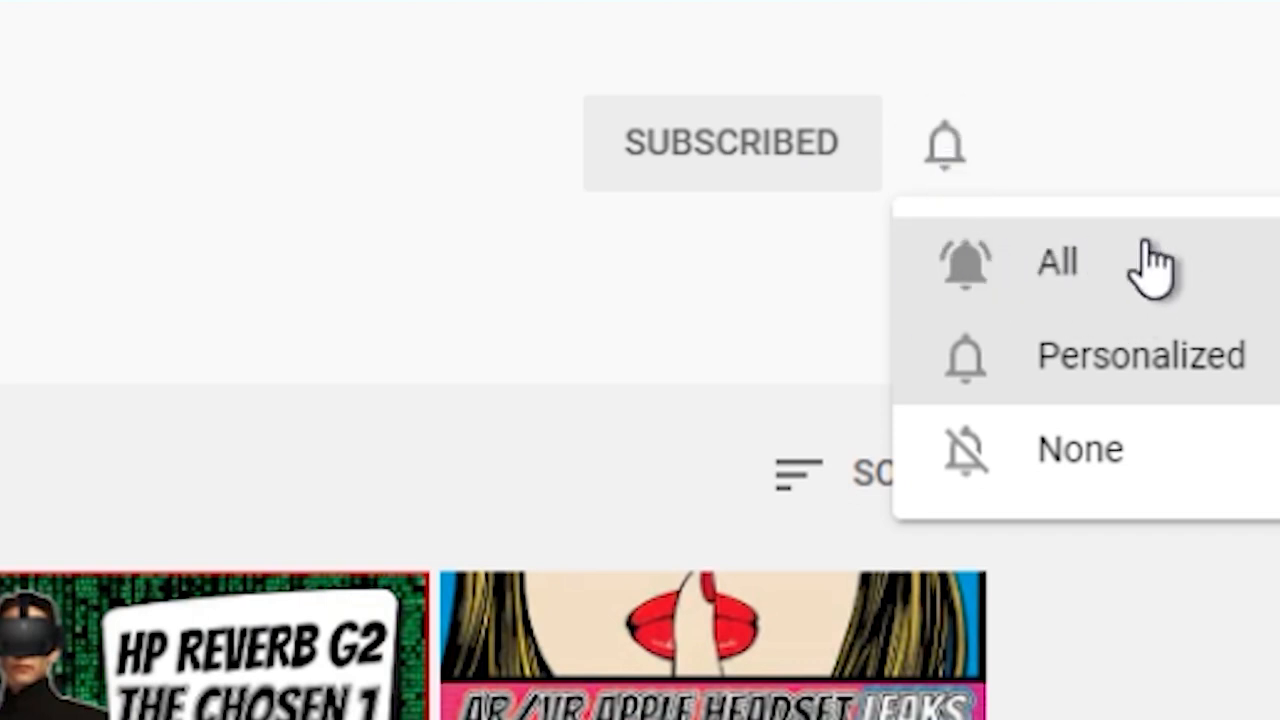